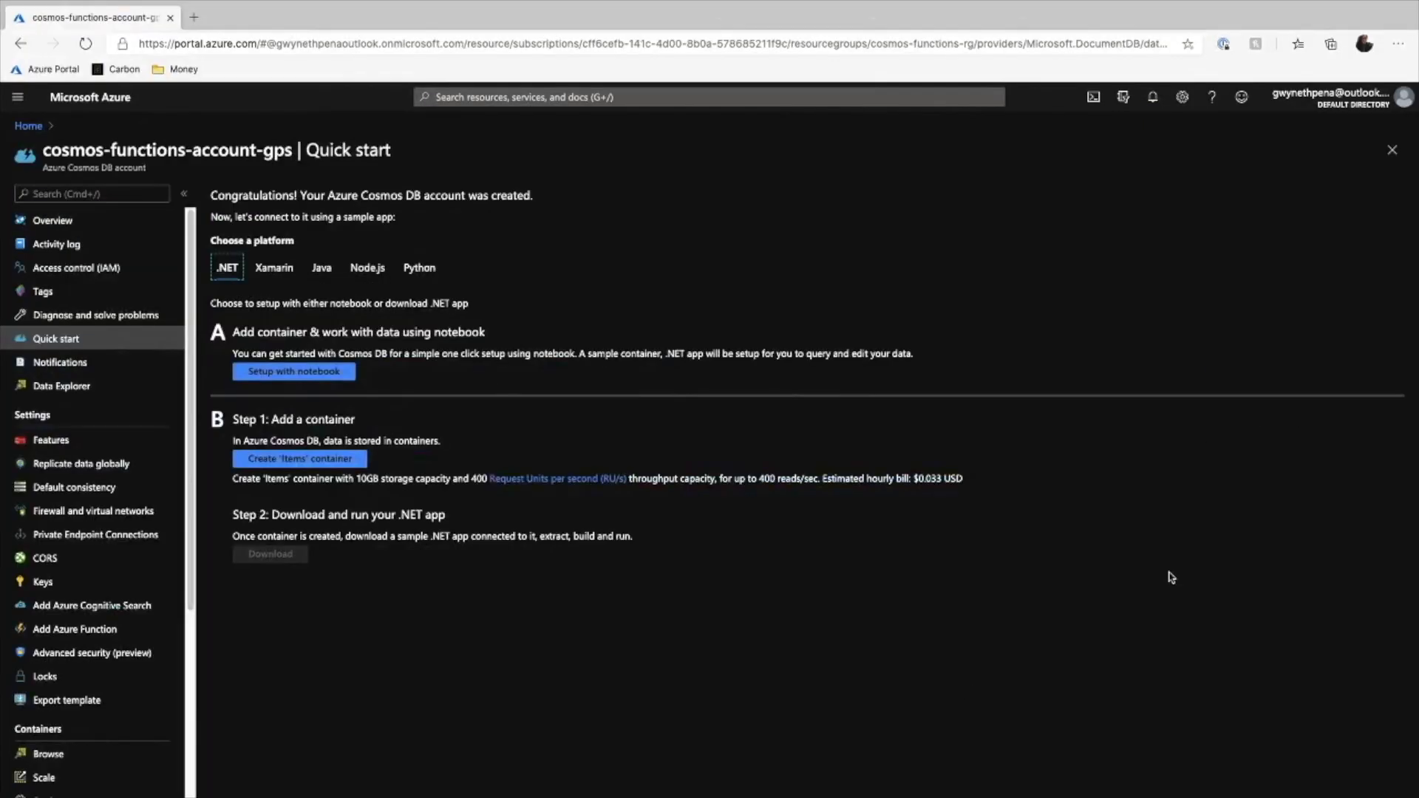
{"action": "mouse_move", "coordinate": [1126, 576]}
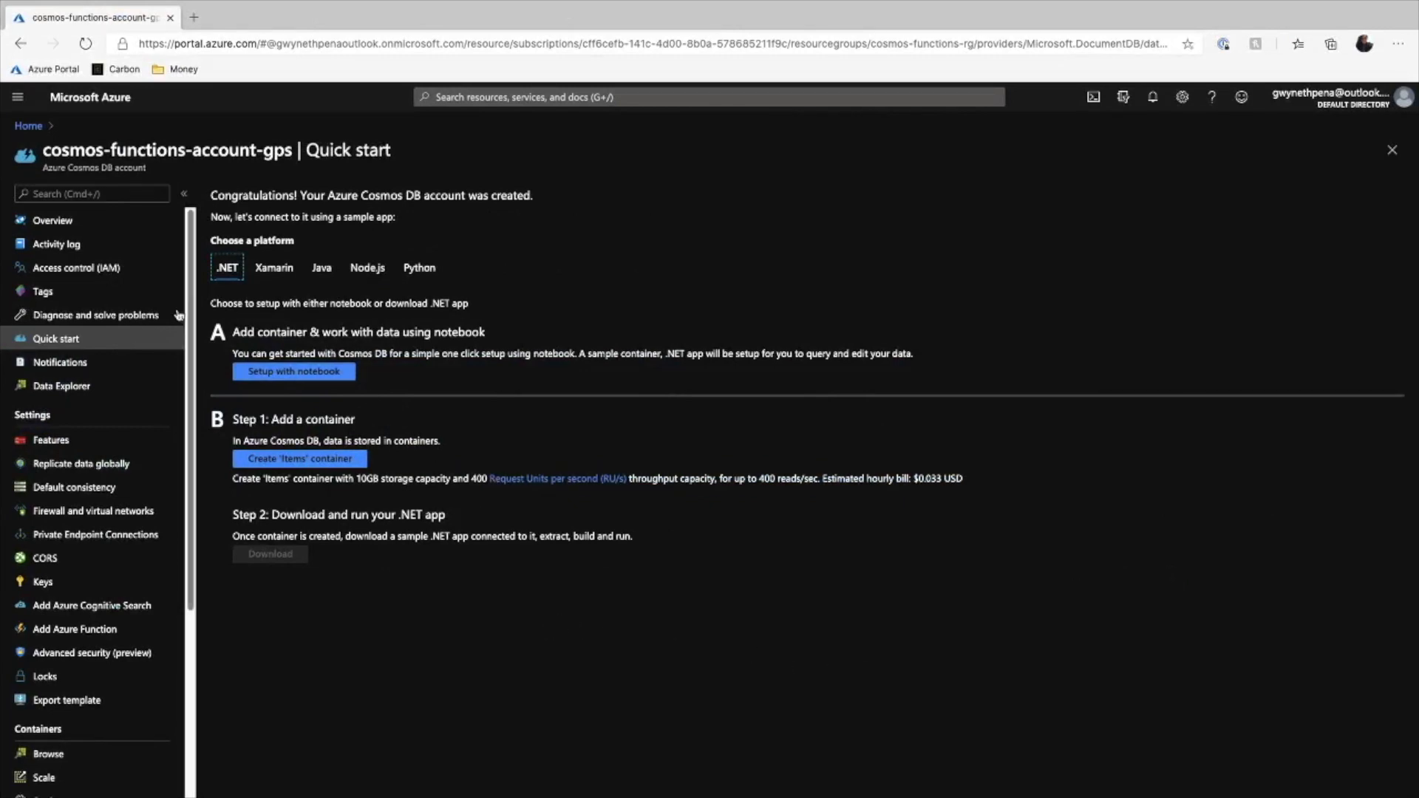
{"action": "mouse_move", "coordinate": [61, 386]}
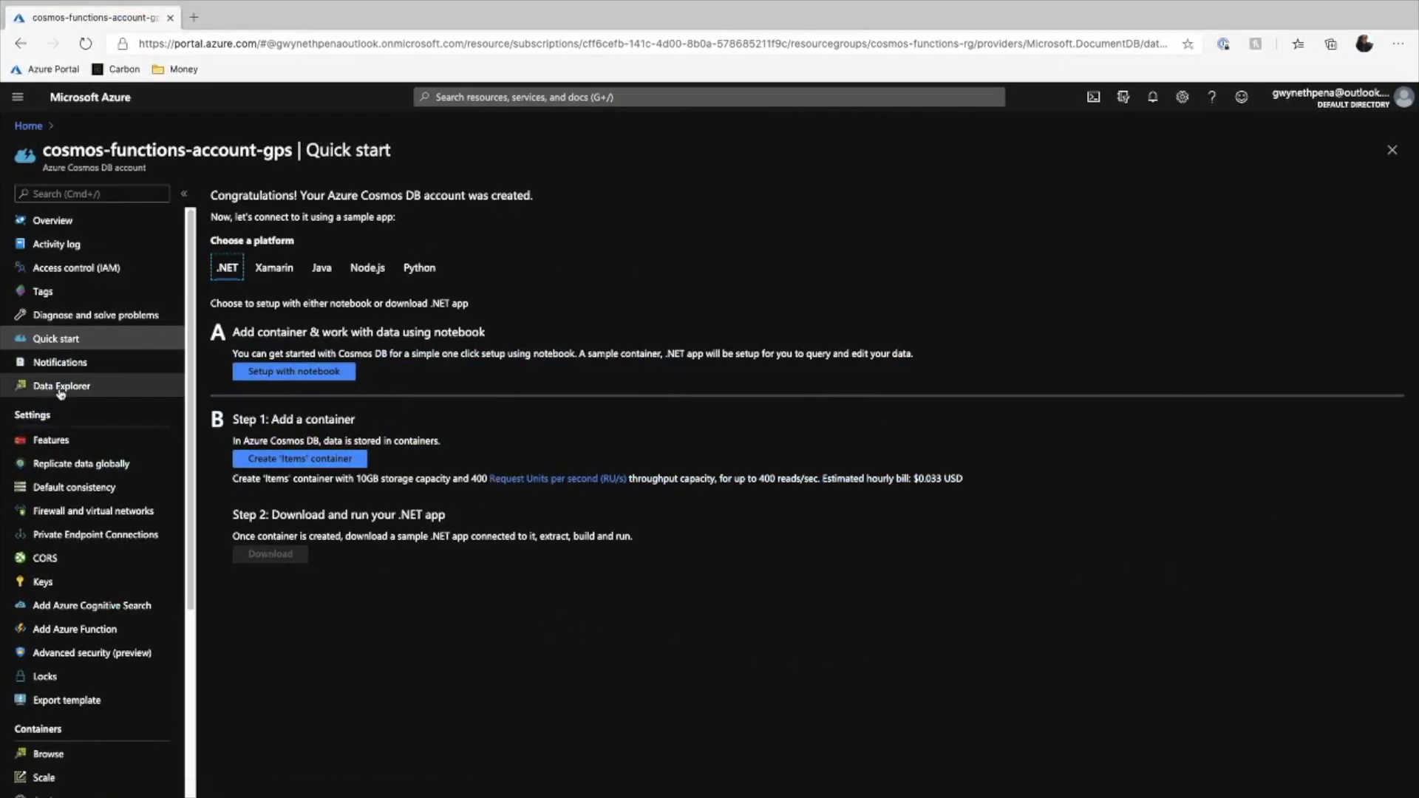
Step: Open Data Explorer for the cosmos-functions-account-gps account
{"action": "left_click", "coordinate": [61, 386]}
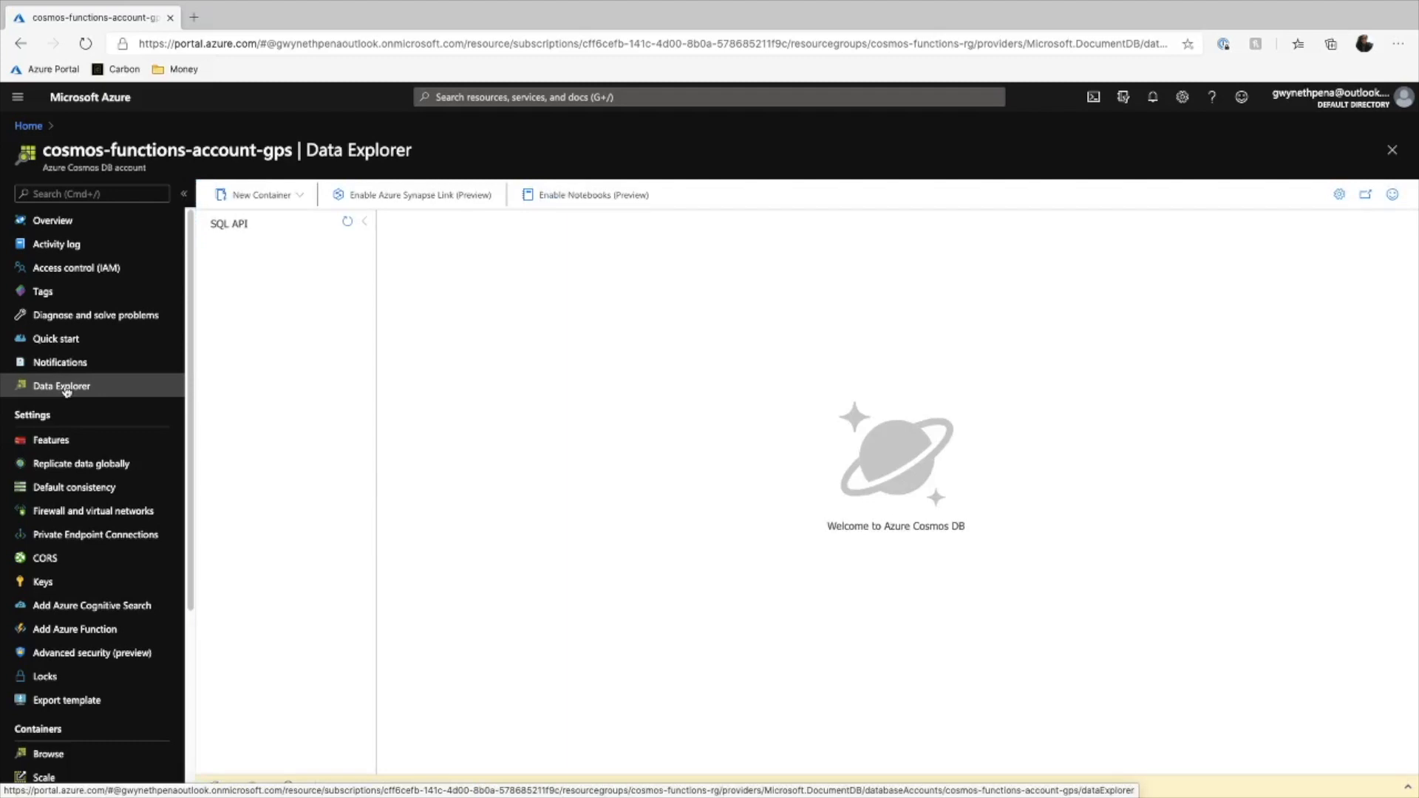
Step: Create a new database with id ToDoItems, provisioned at 400 RU/s
{"action": "left_click", "coordinate": [262, 193]}
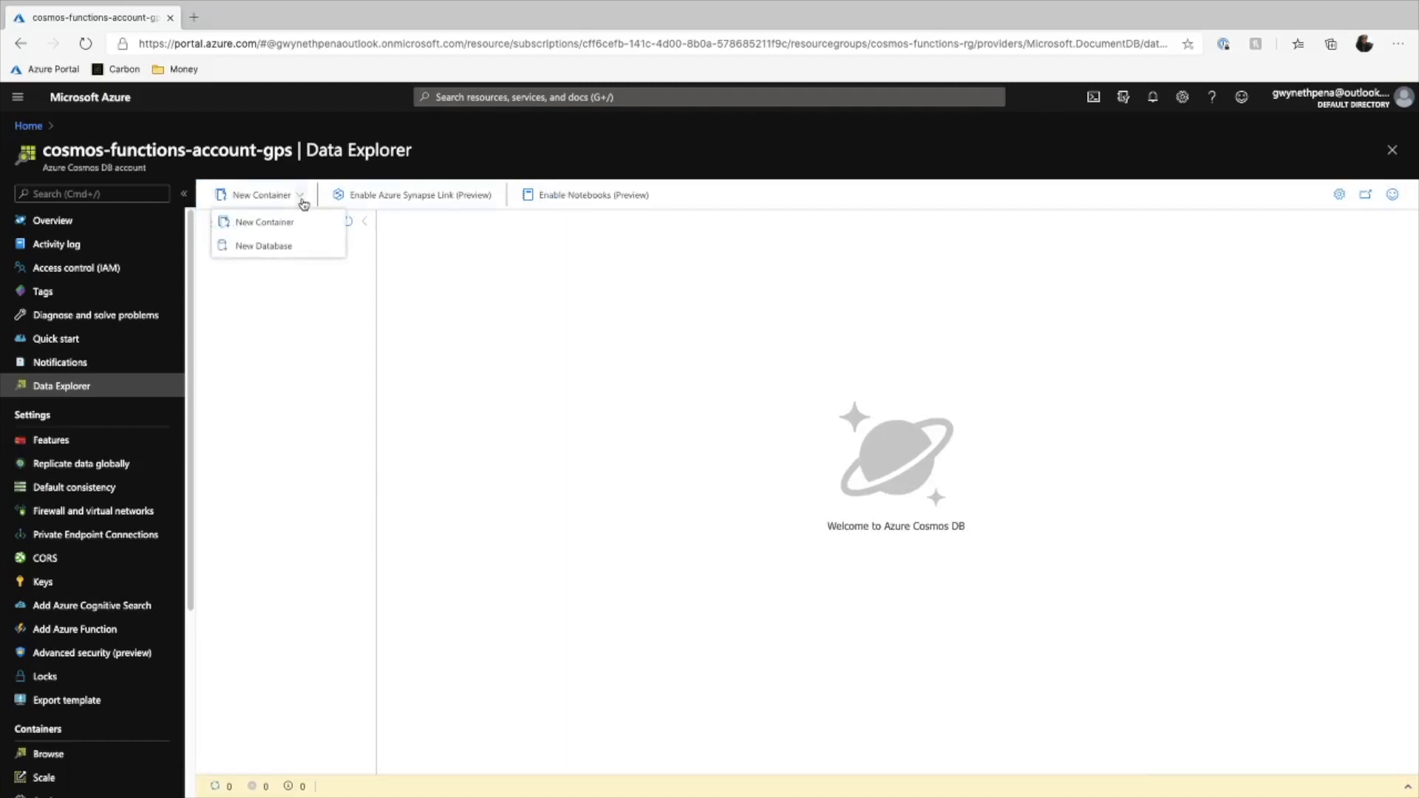
{"action": "left_click", "coordinate": [263, 246]}
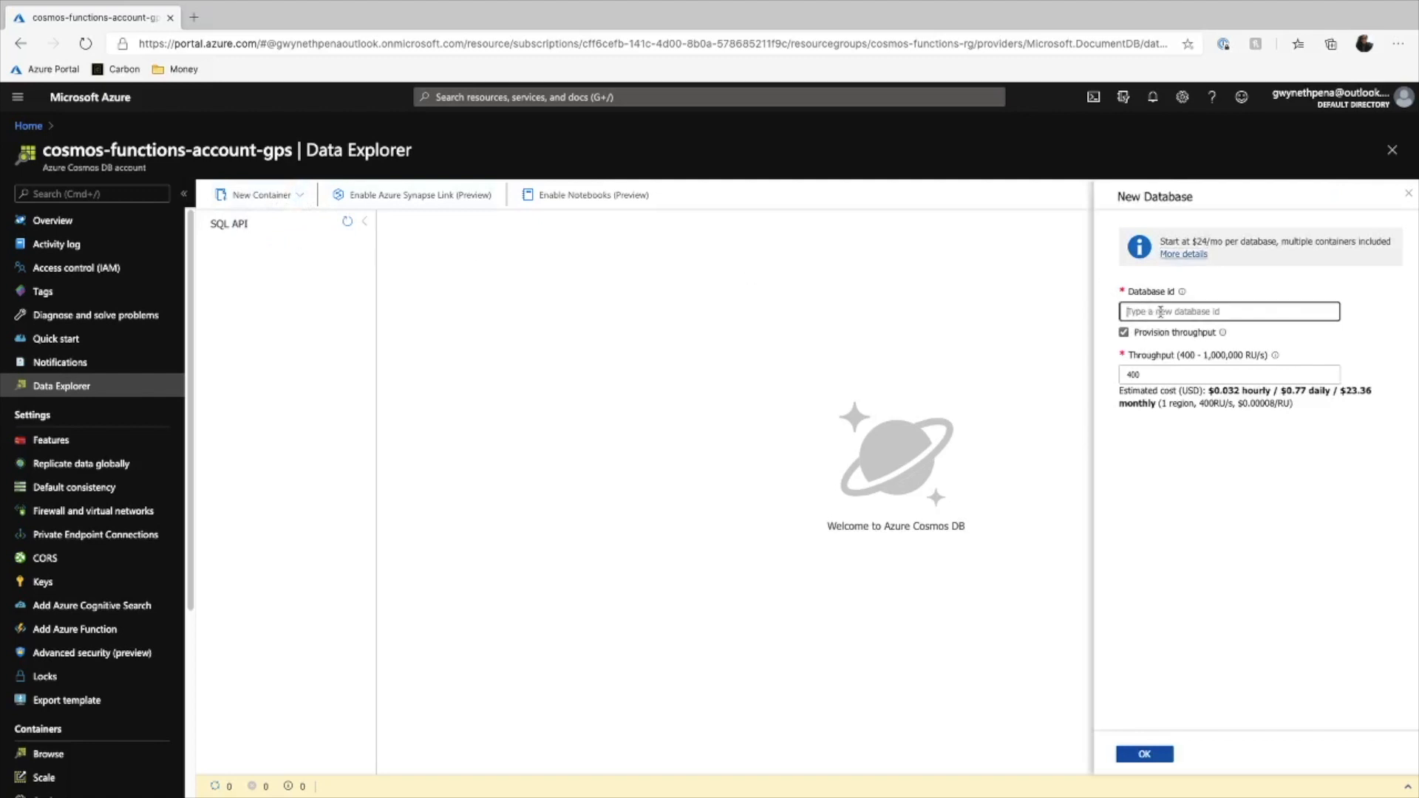
{"action": "type", "text": "ToDoItems"}
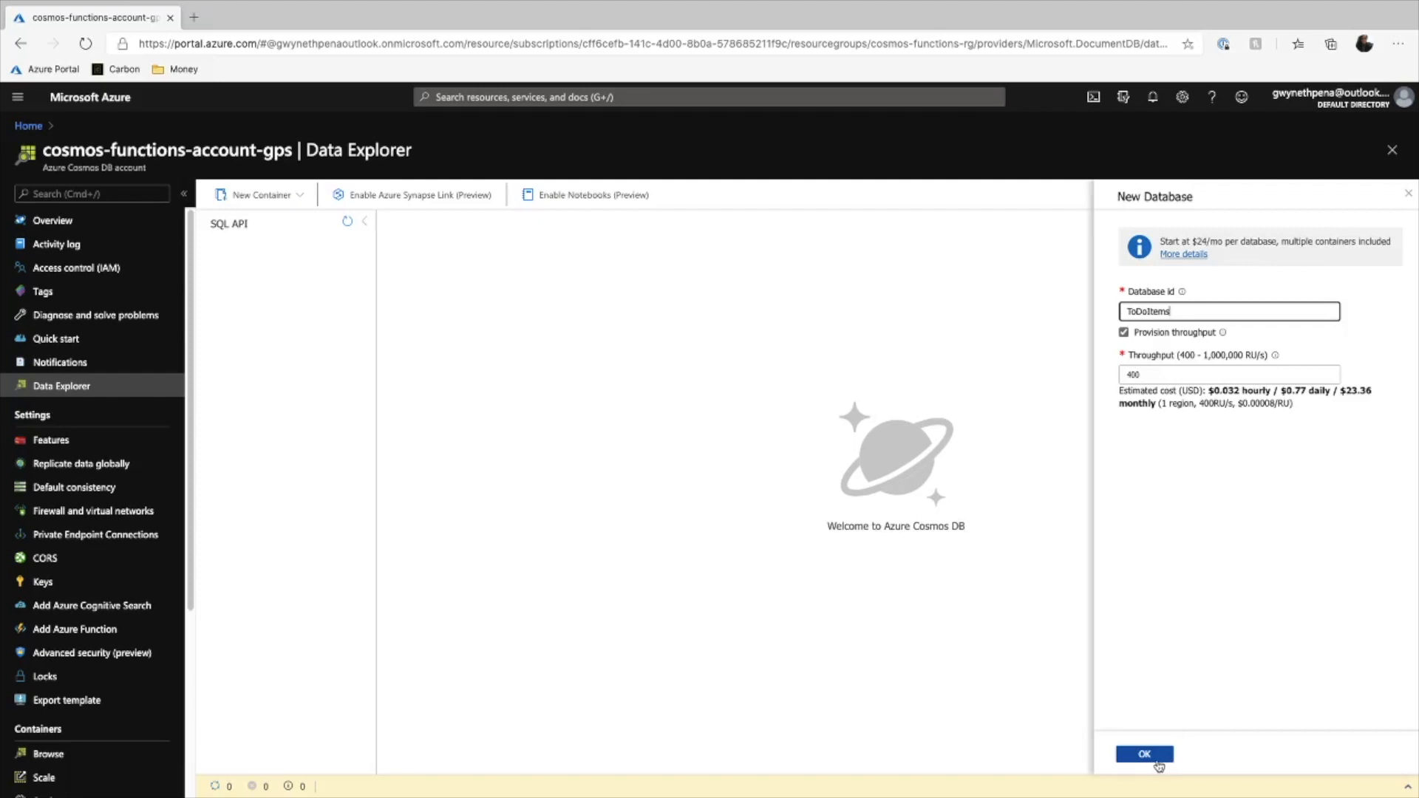
{"action": "left_click", "coordinate": [1145, 754]}
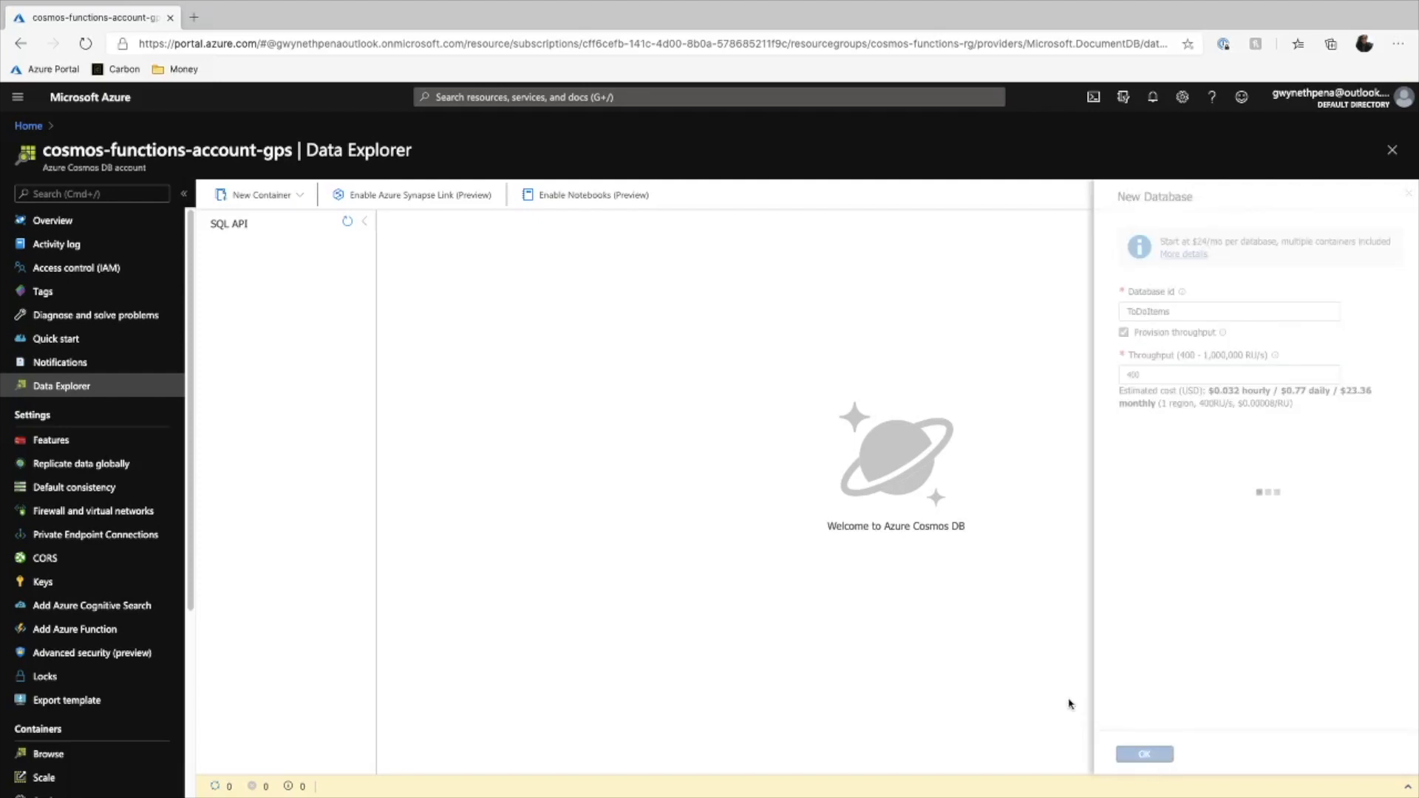
{"action": "left_click", "coordinate": [1144, 754]}
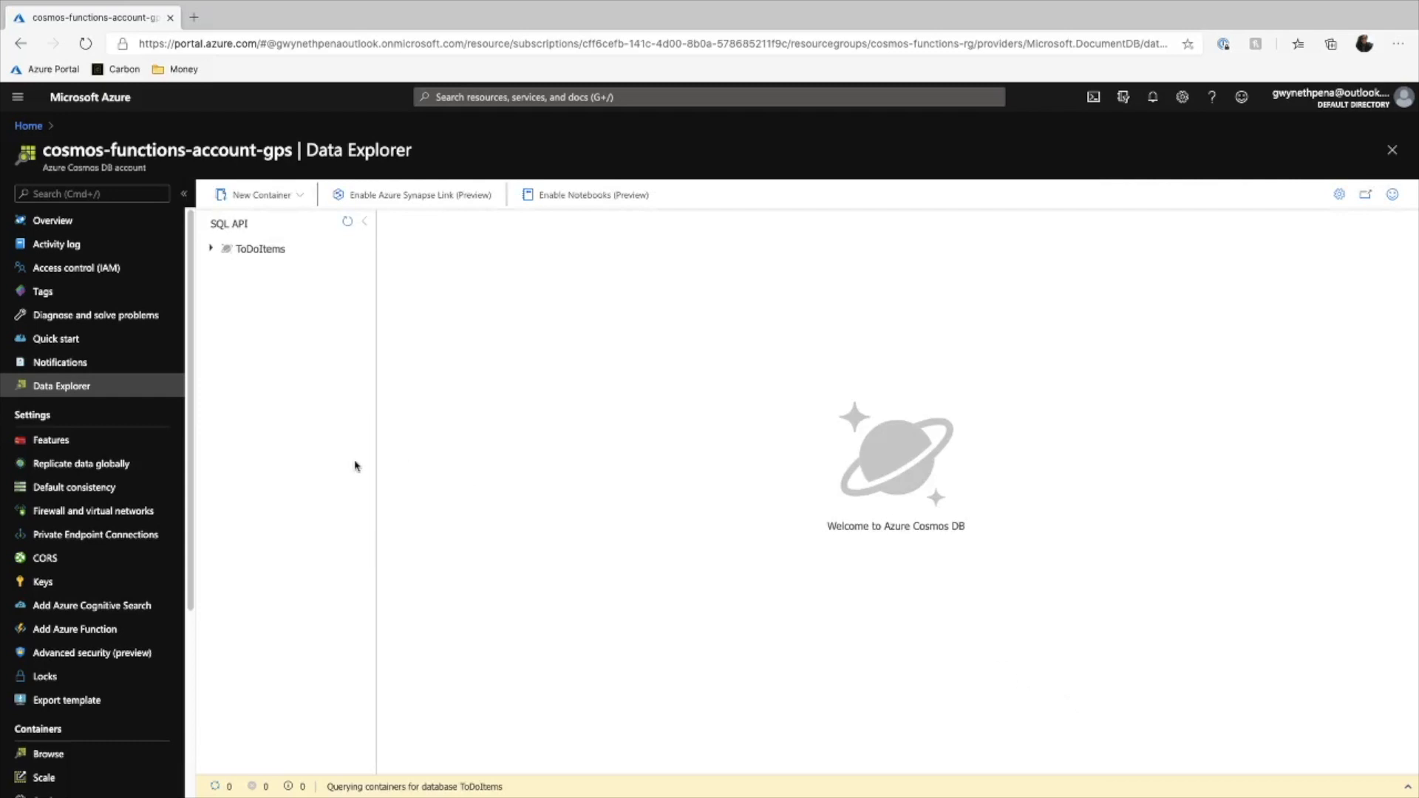
Step: Add an Items container to ToDoItems with partition key /category
{"action": "left_click", "coordinate": [261, 194]}
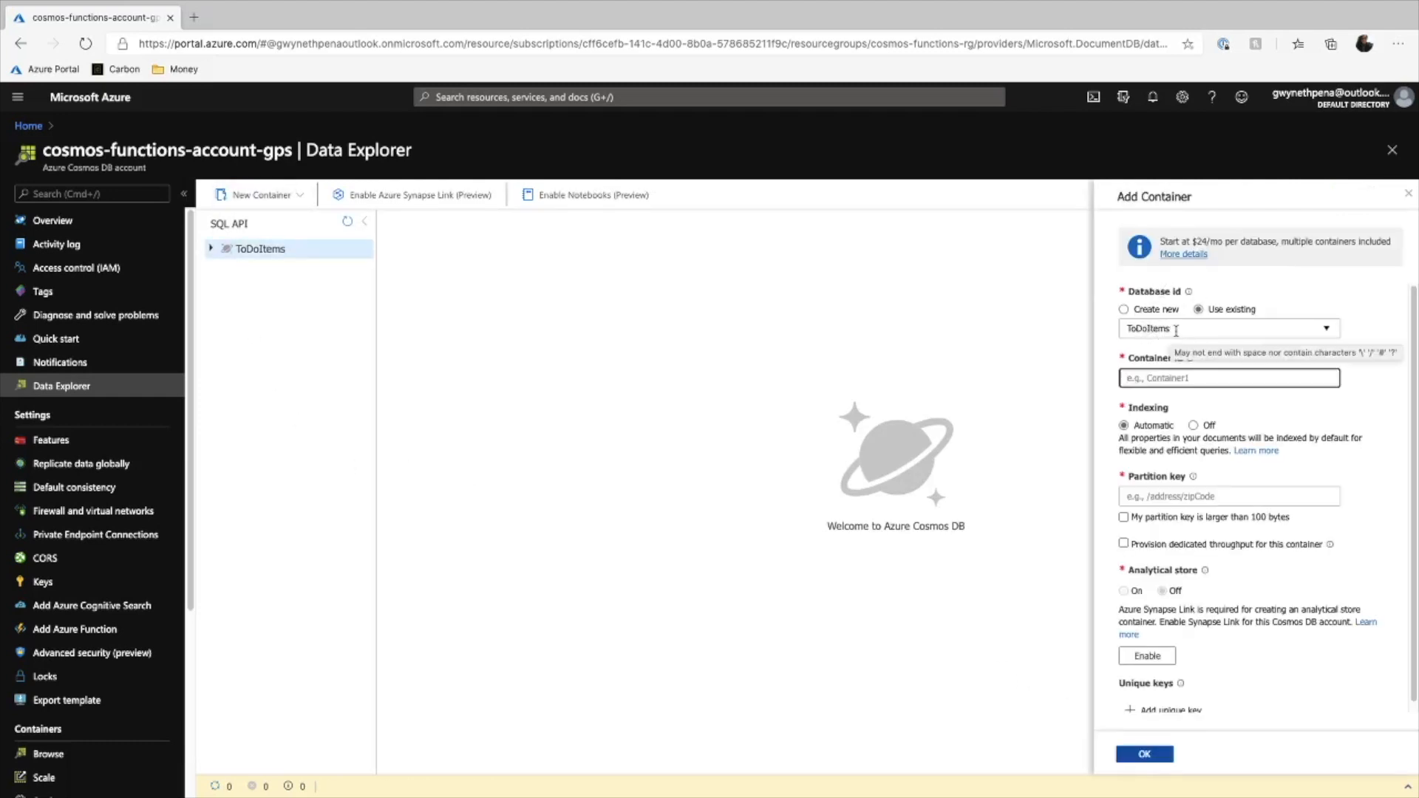
{"action": "left_click", "coordinate": [1228, 377]}
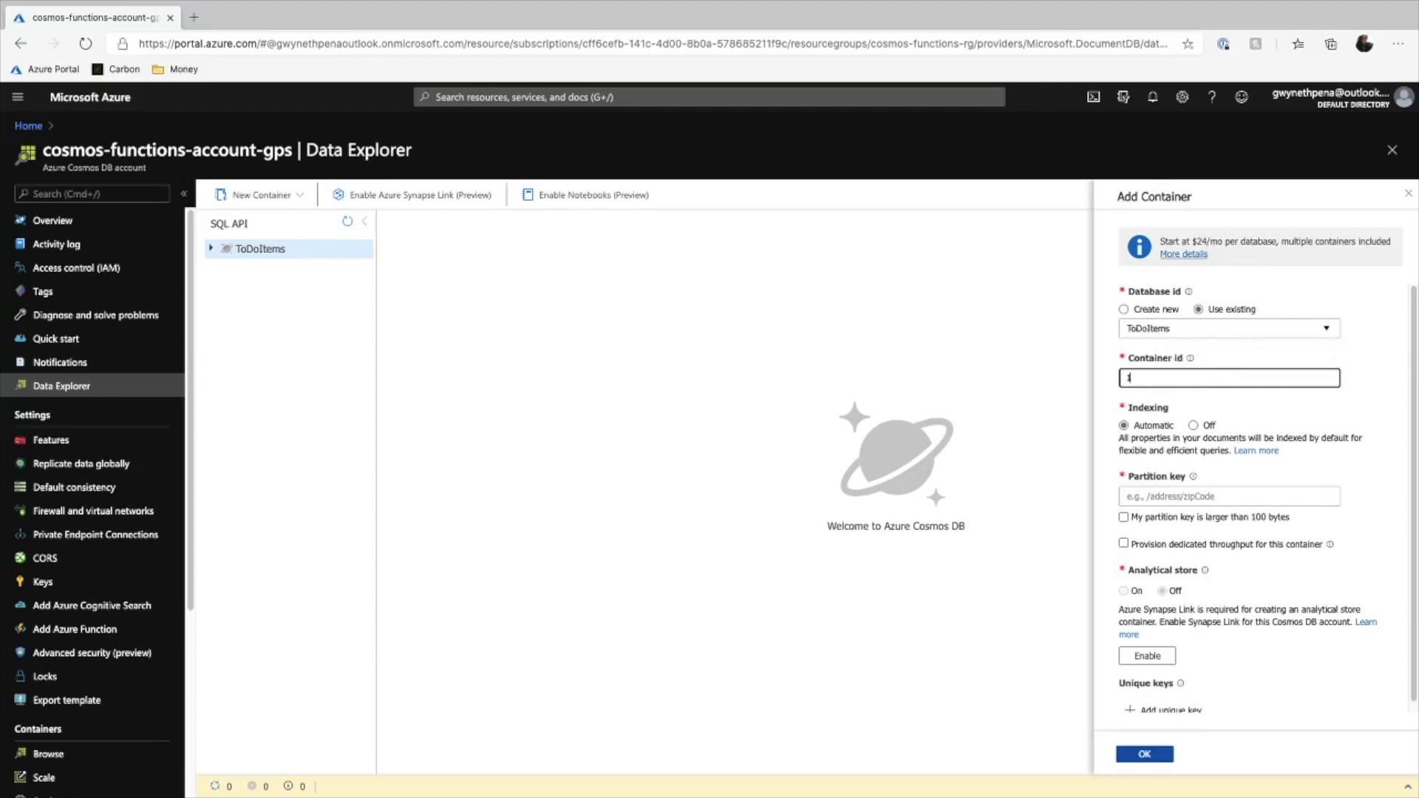
{"action": "type", "text": "Items"}
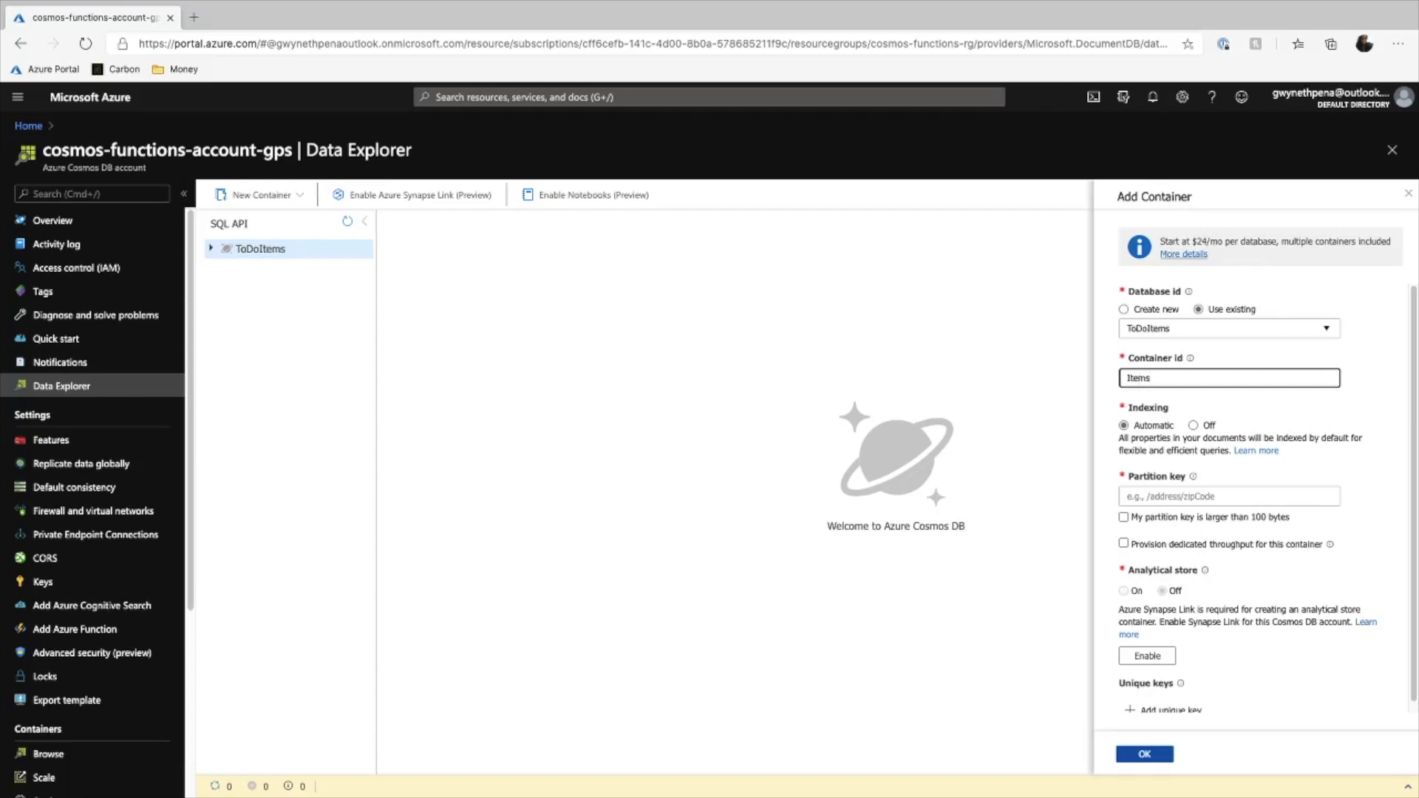
{"action": "left_click", "coordinate": [1228, 496]}
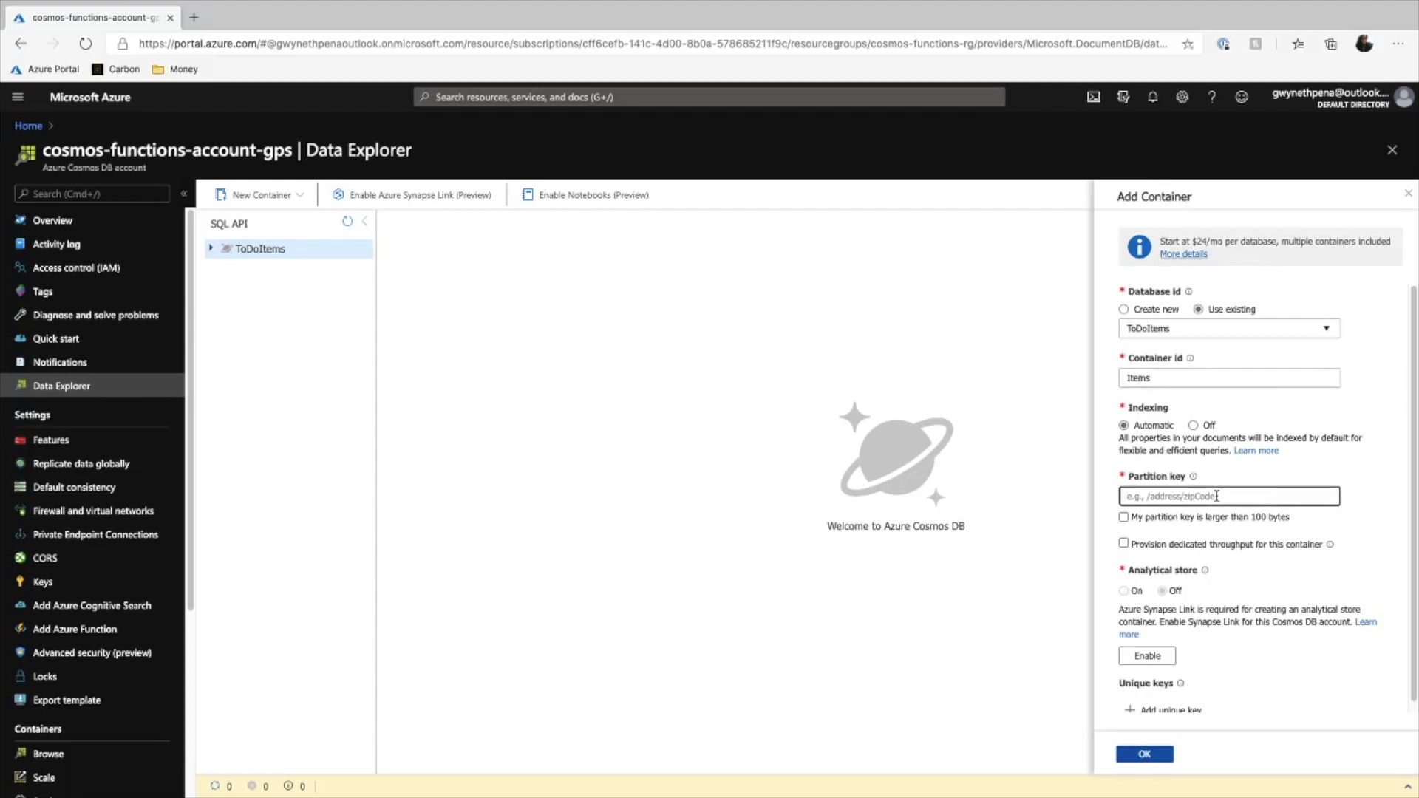
{"action": "left_click", "coordinate": [1228, 496]}
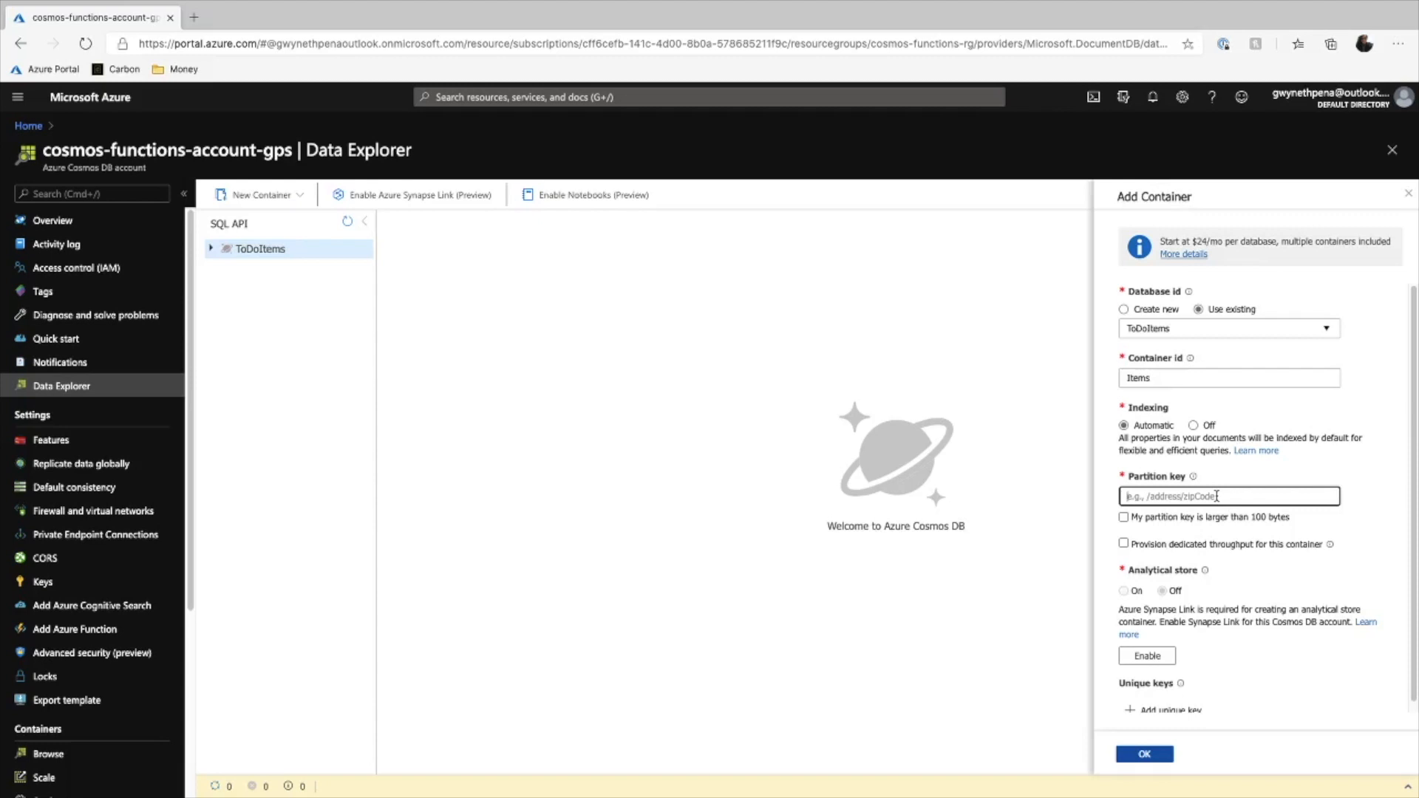
{"action": "type", "text": "/"}
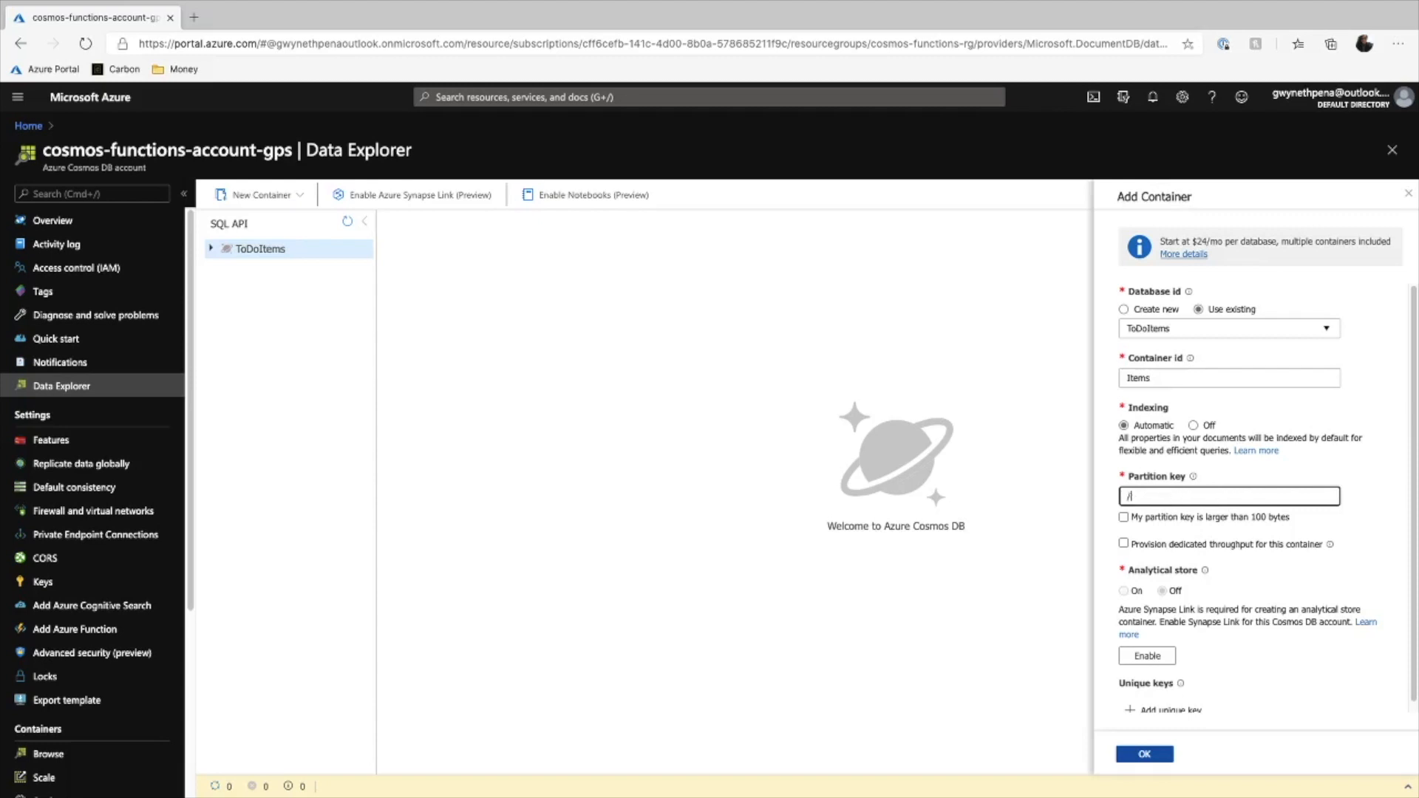
{"action": "type", "text": "category"}
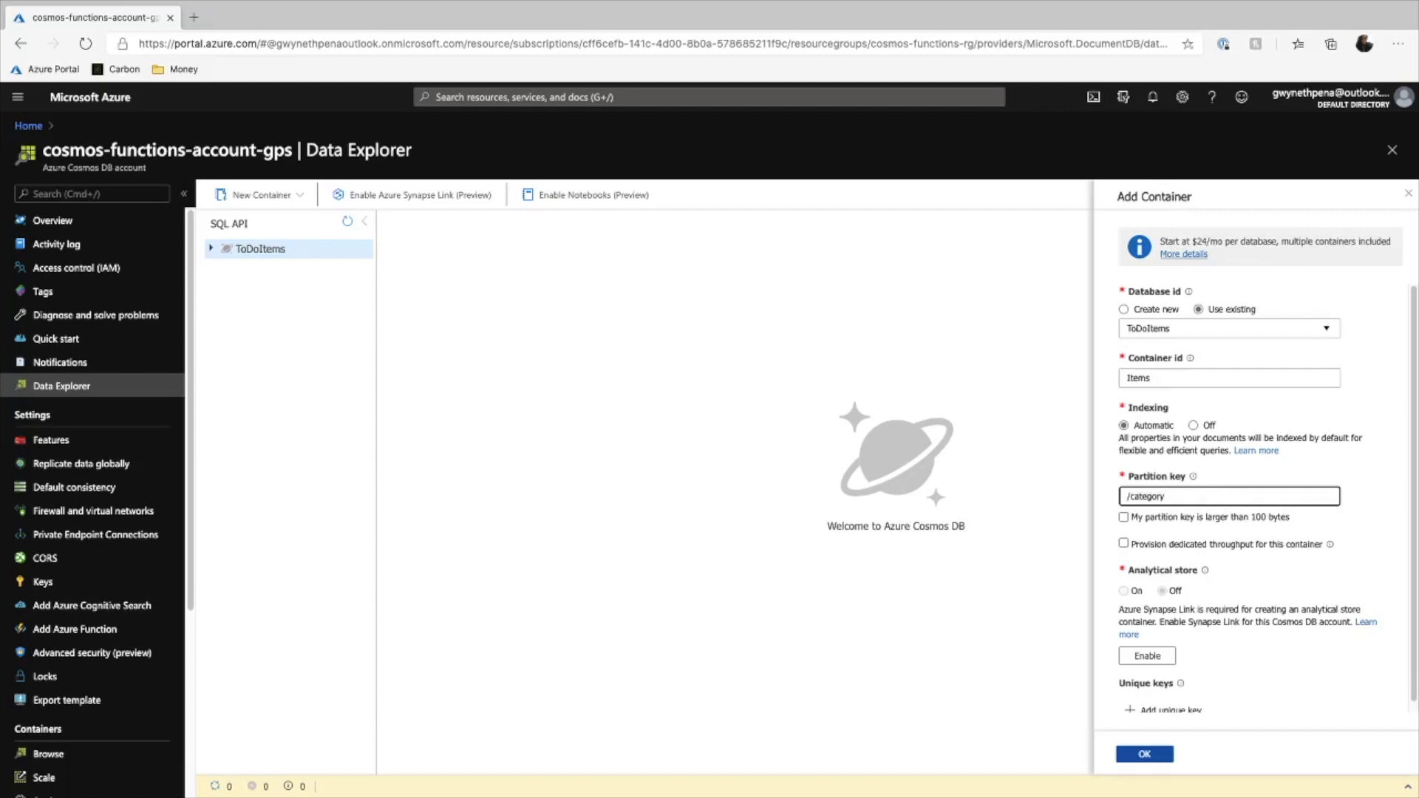
{"action": "scroll", "scroll_direction": "down", "scroll_amount": 3}
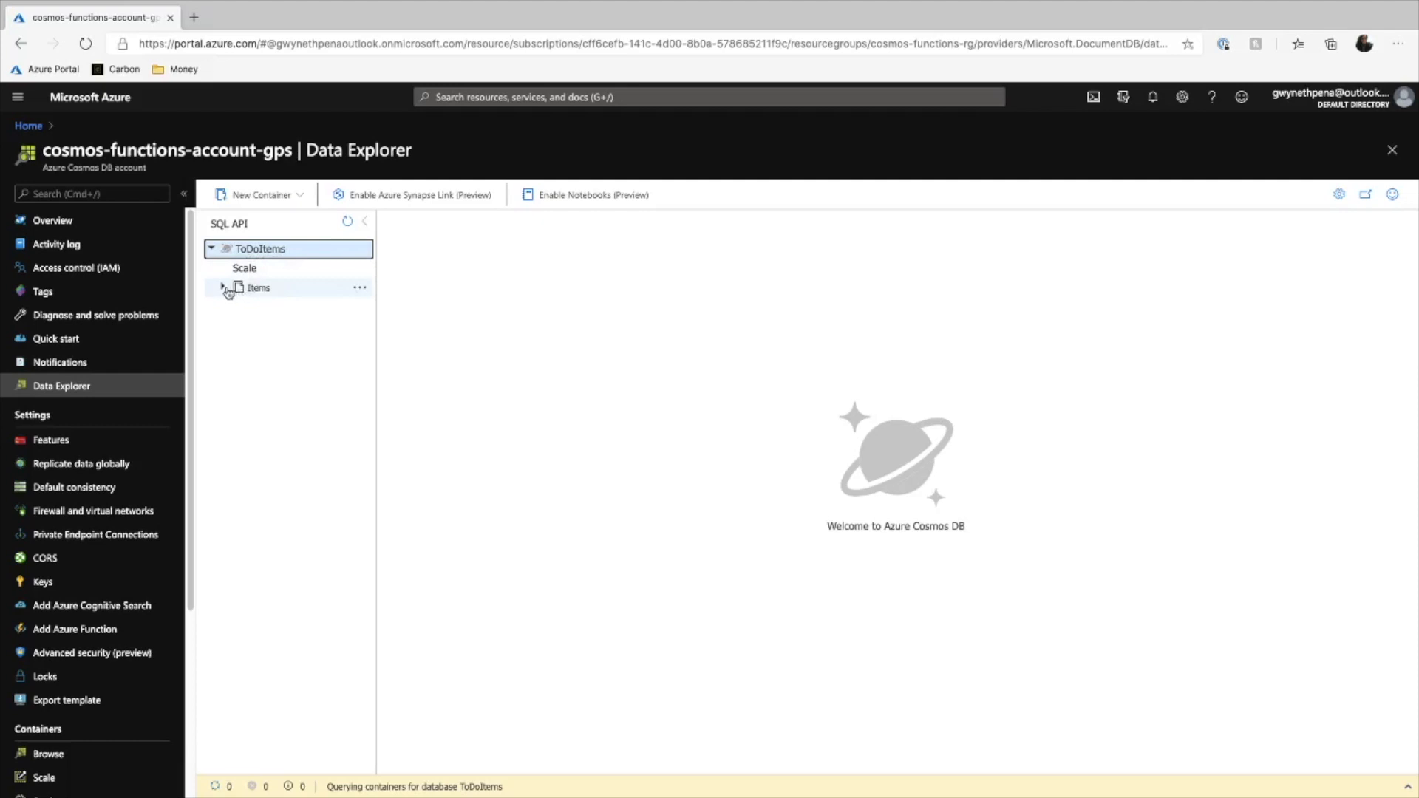
Step: List the Items documents, add items with ids 1–3, and start a new SQL query
{"action": "left_click", "coordinate": [259, 288]}
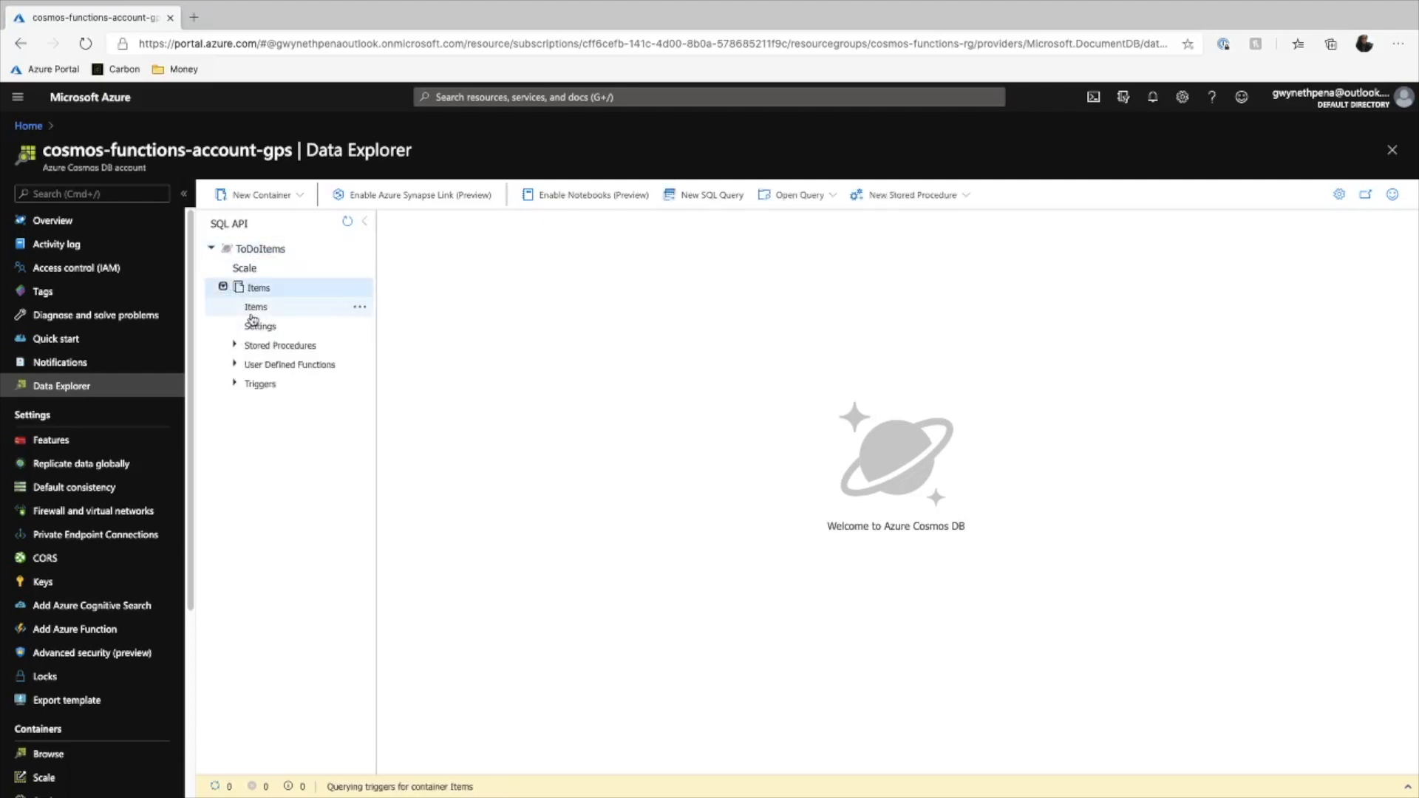
{"action": "left_click", "coordinate": [258, 306]}
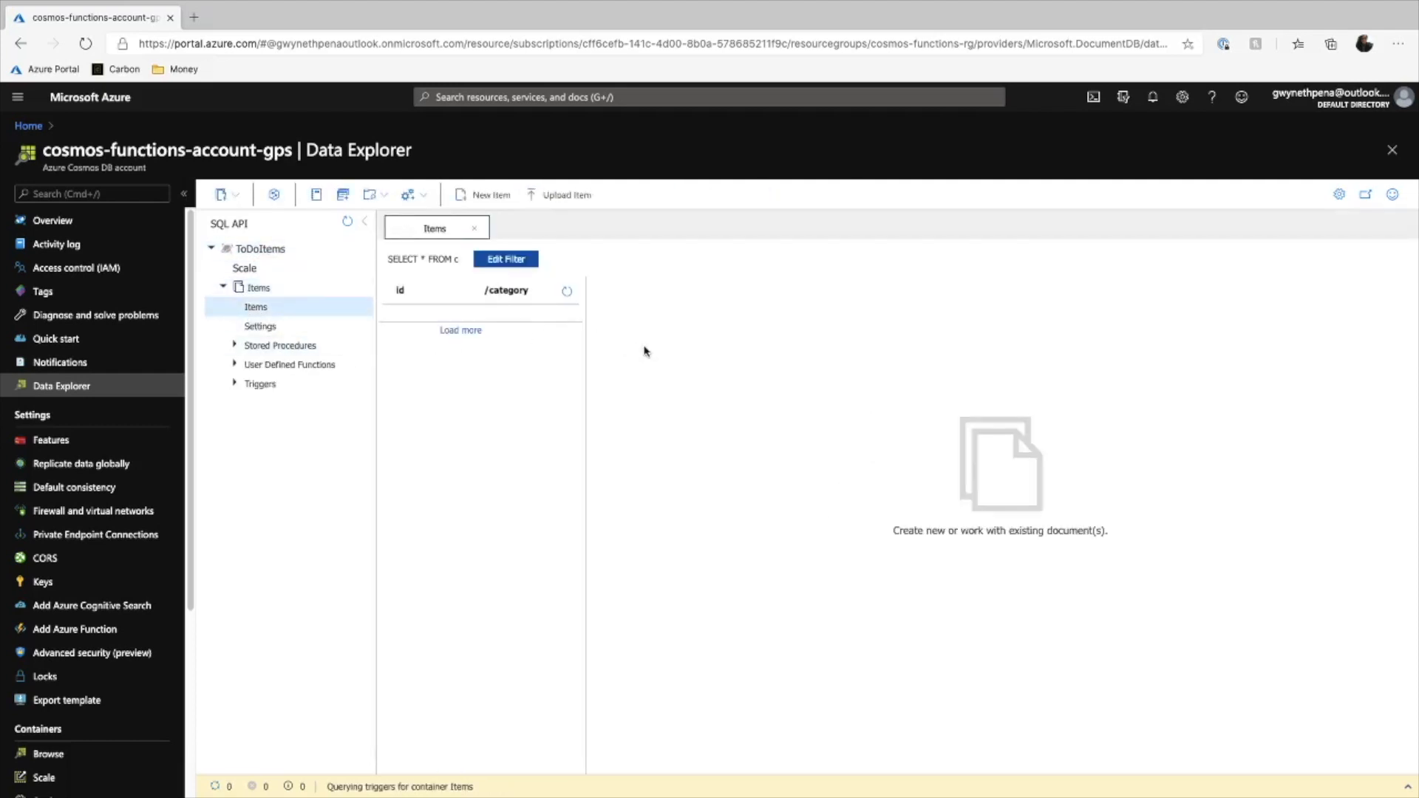
{"action": "mouse_move", "coordinate": [654, 350]}
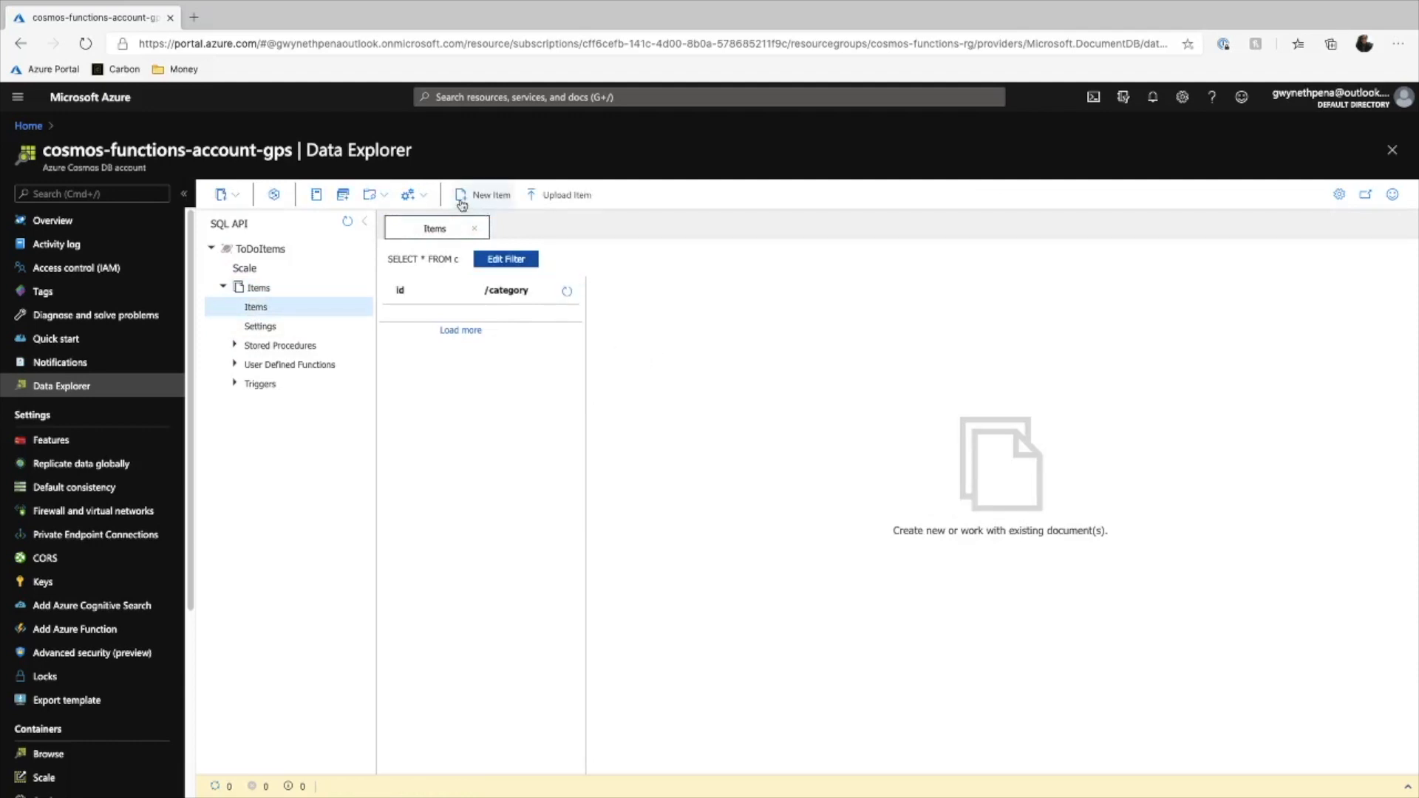
{"action": "left_click", "coordinate": [492, 194]}
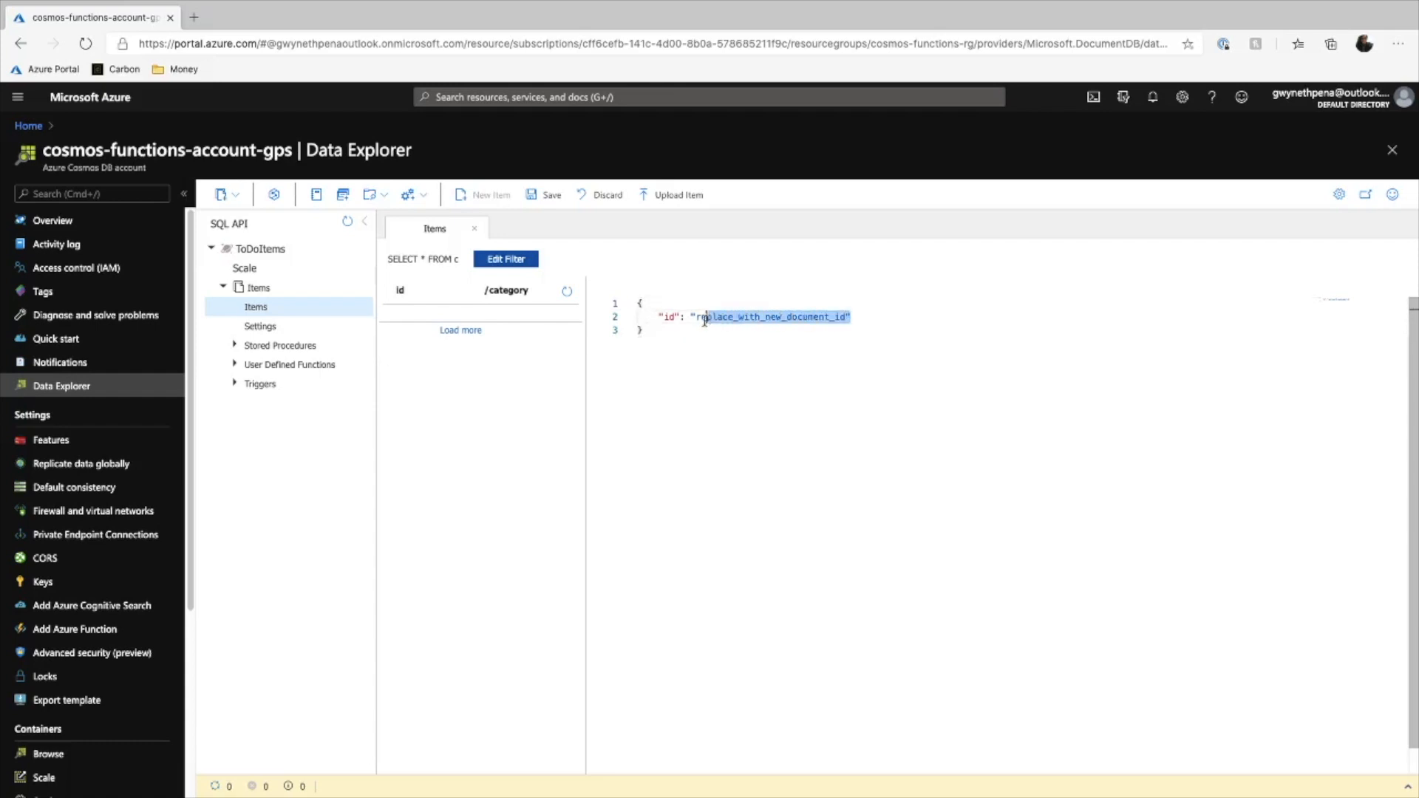
{"action": "left_click", "coordinate": [550, 194]}
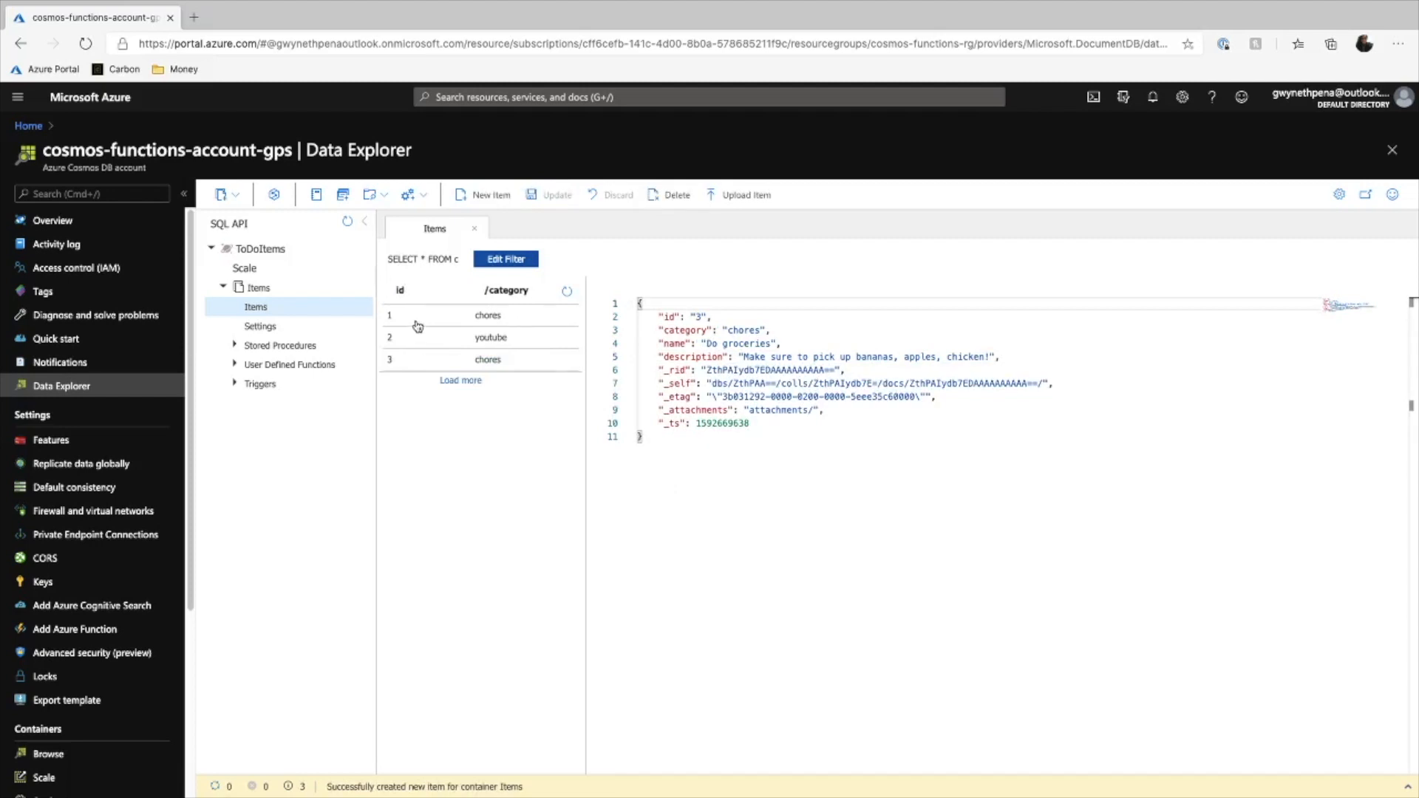
{"action": "left_click", "coordinate": [489, 337]}
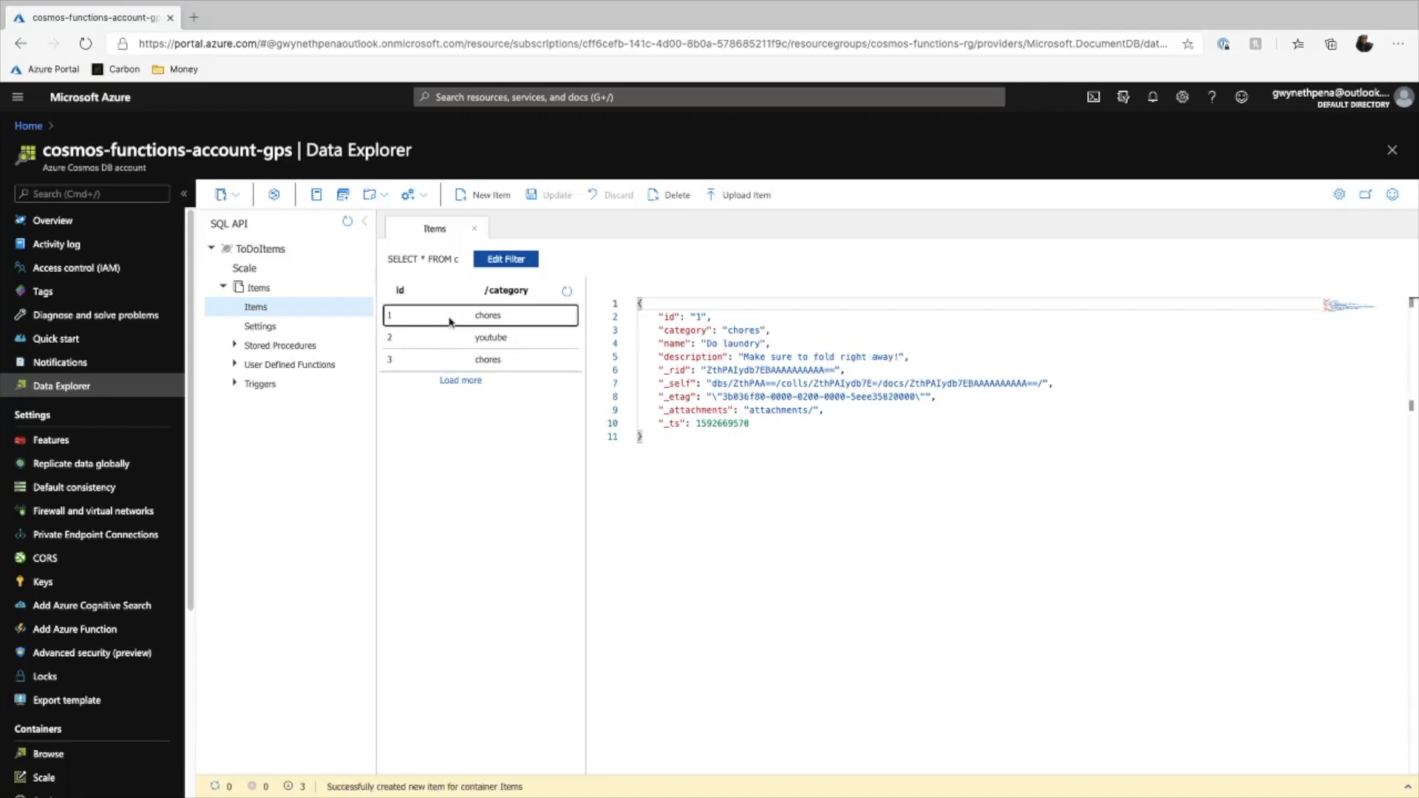
{"action": "left_click", "coordinate": [480, 337]}
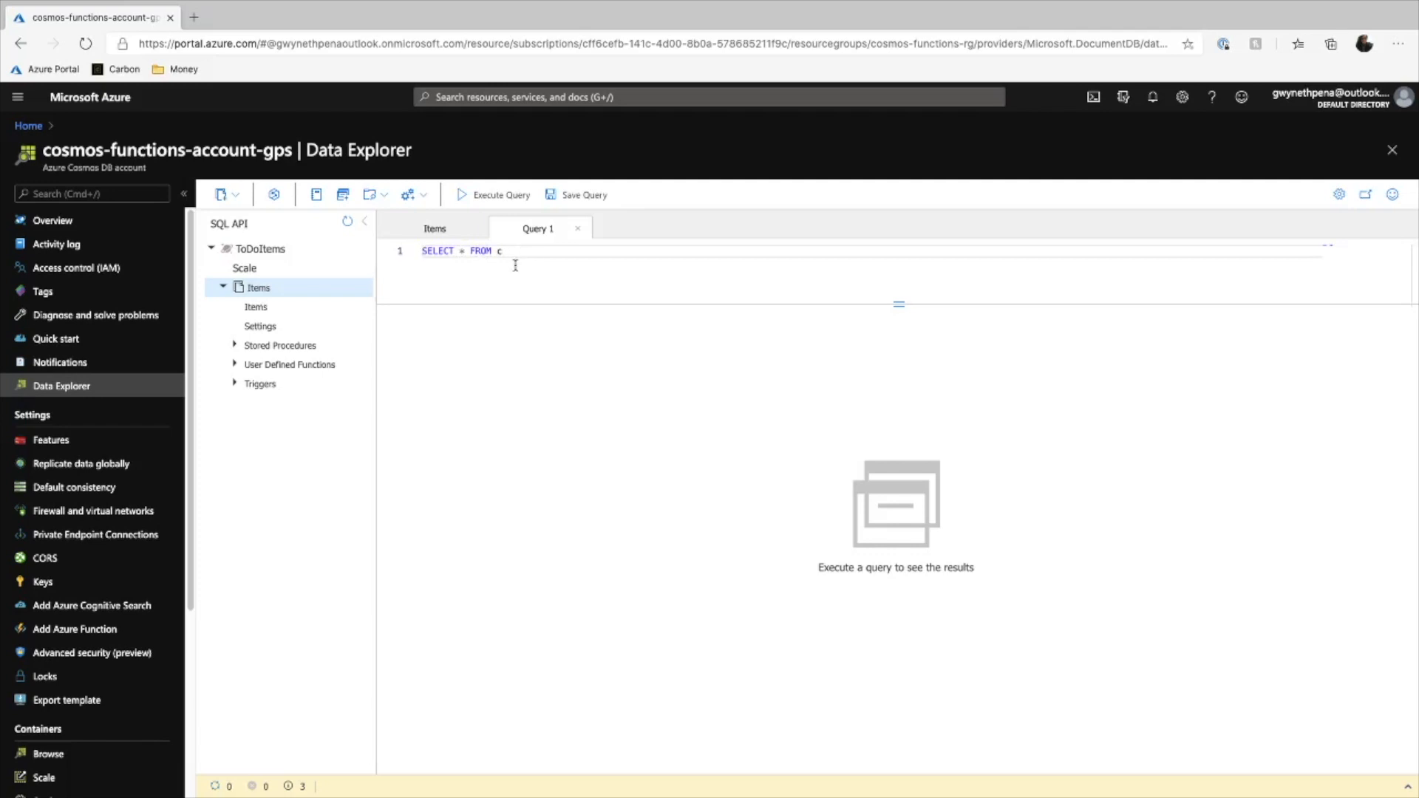
Step: Rewrite Query 1 as SELECT c.category FROM Items c
{"action": "left_click", "coordinate": [493, 194]}
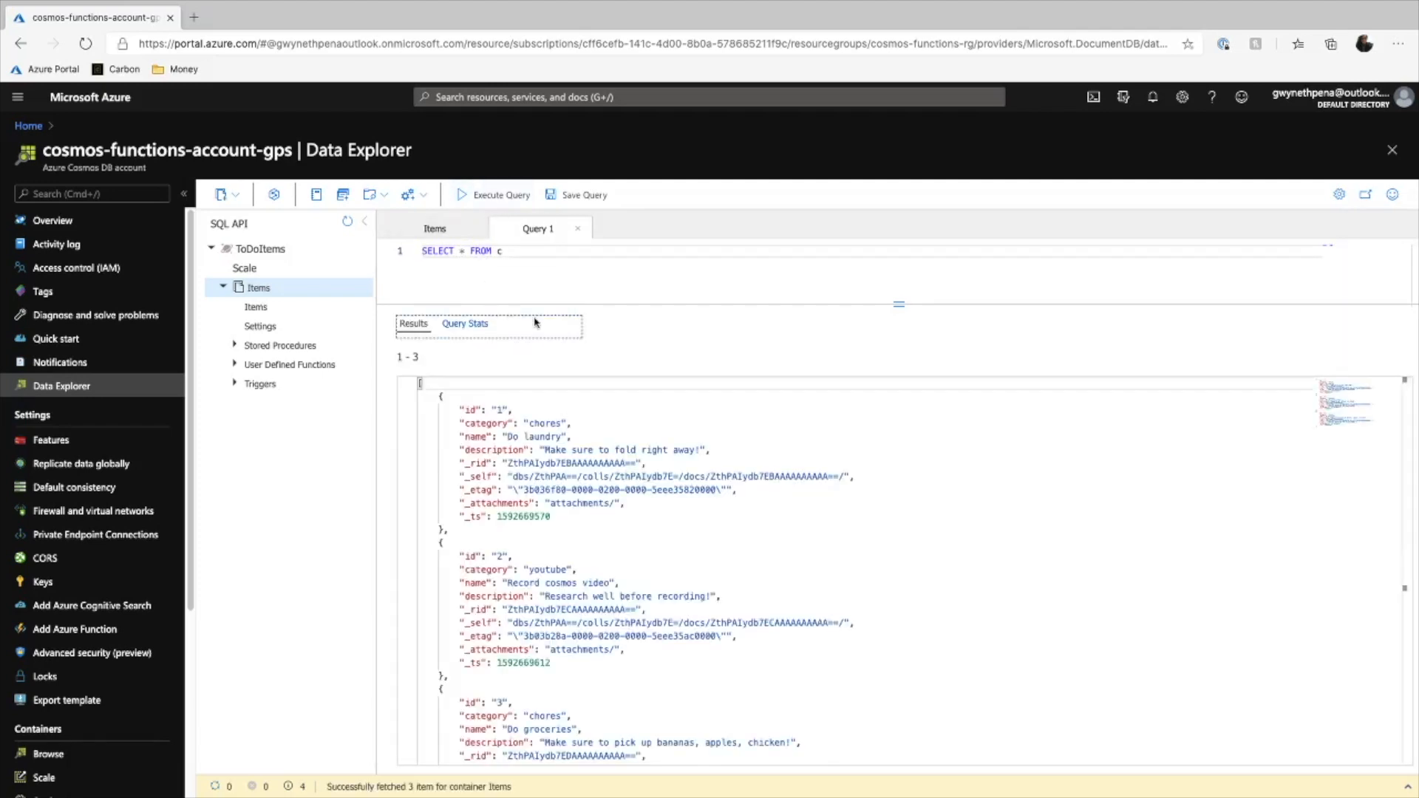
{"action": "key", "text": "Backspace"}
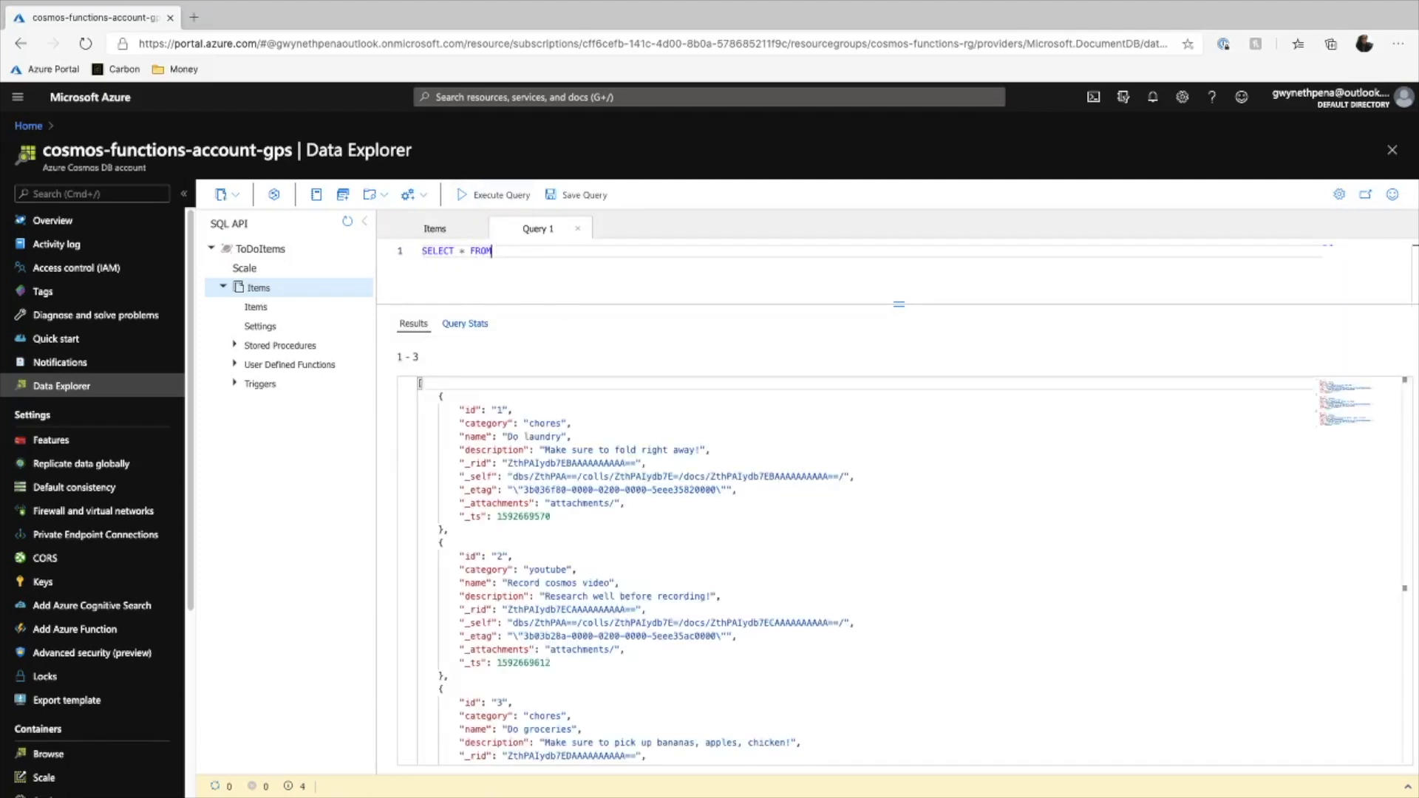
{"action": "key", "text": "Backspace"}
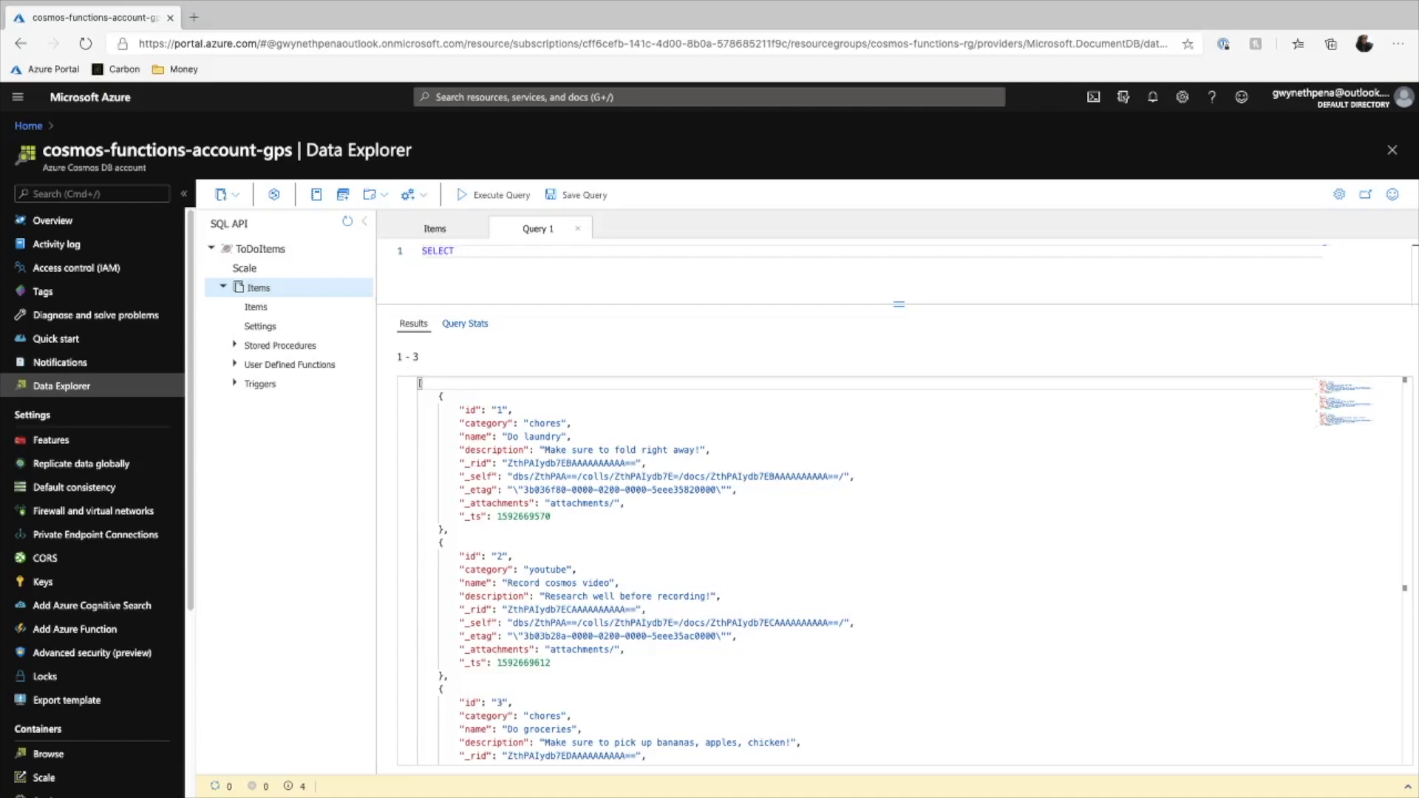
{"action": "type", "text": "c."}
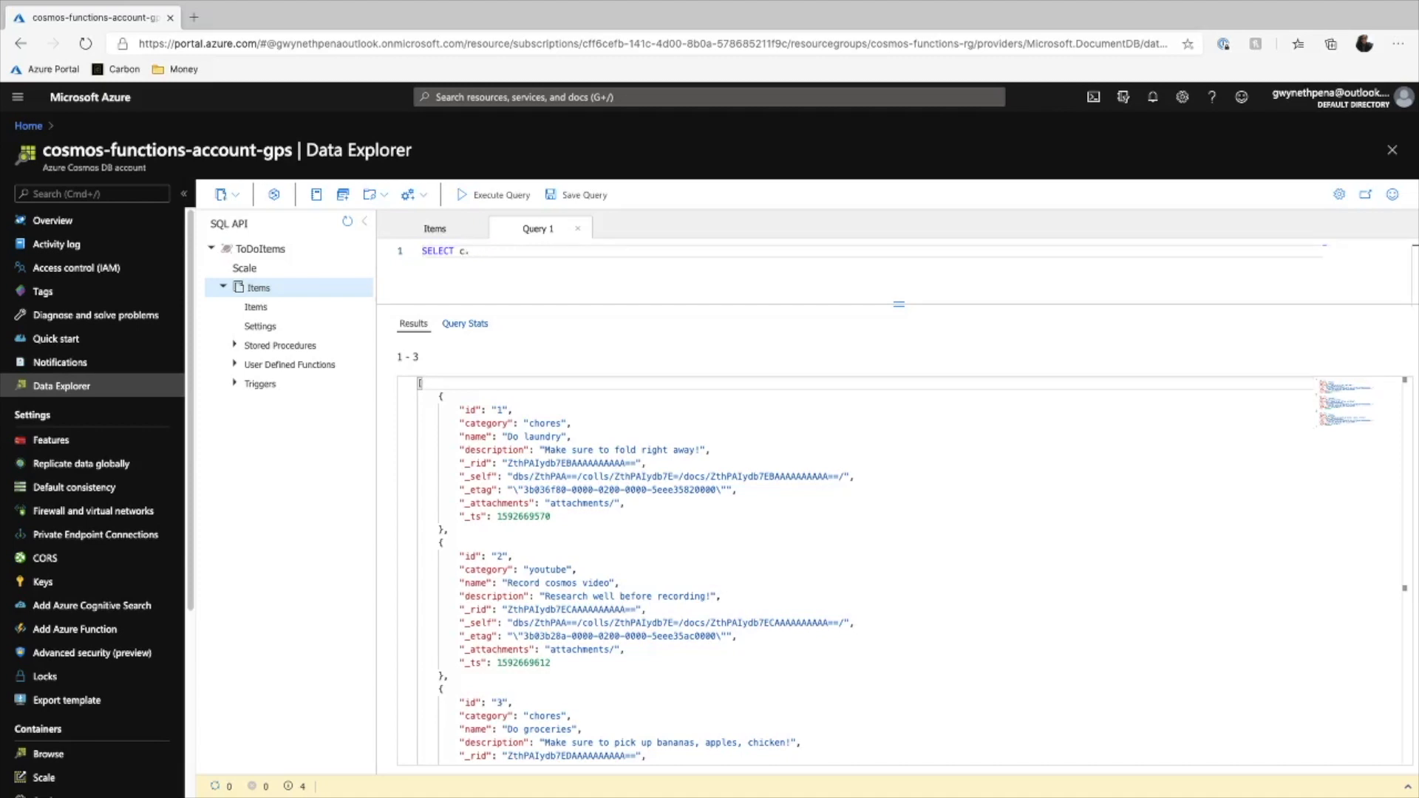
{"action": "type", "text": "cate"}
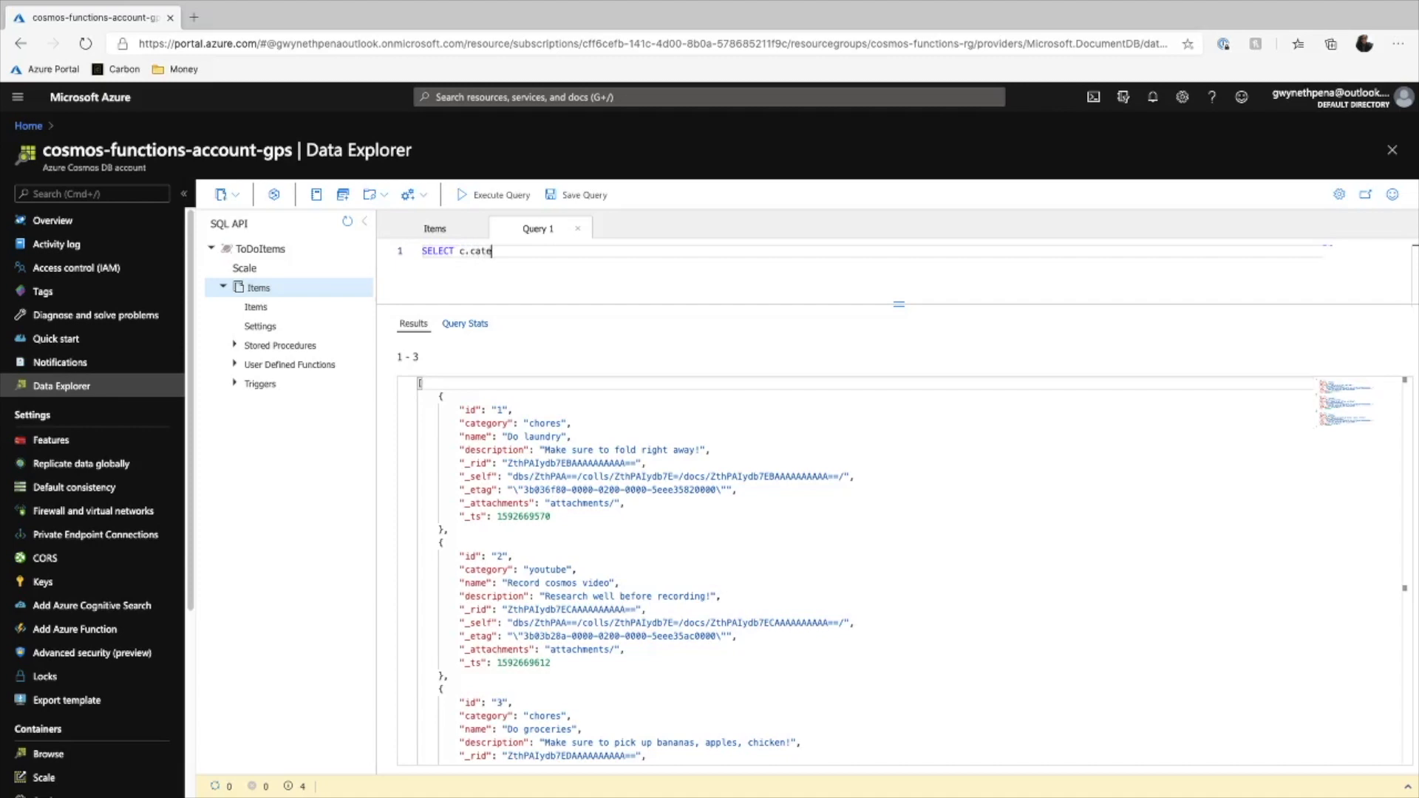
{"action": "type", "text": "g"}
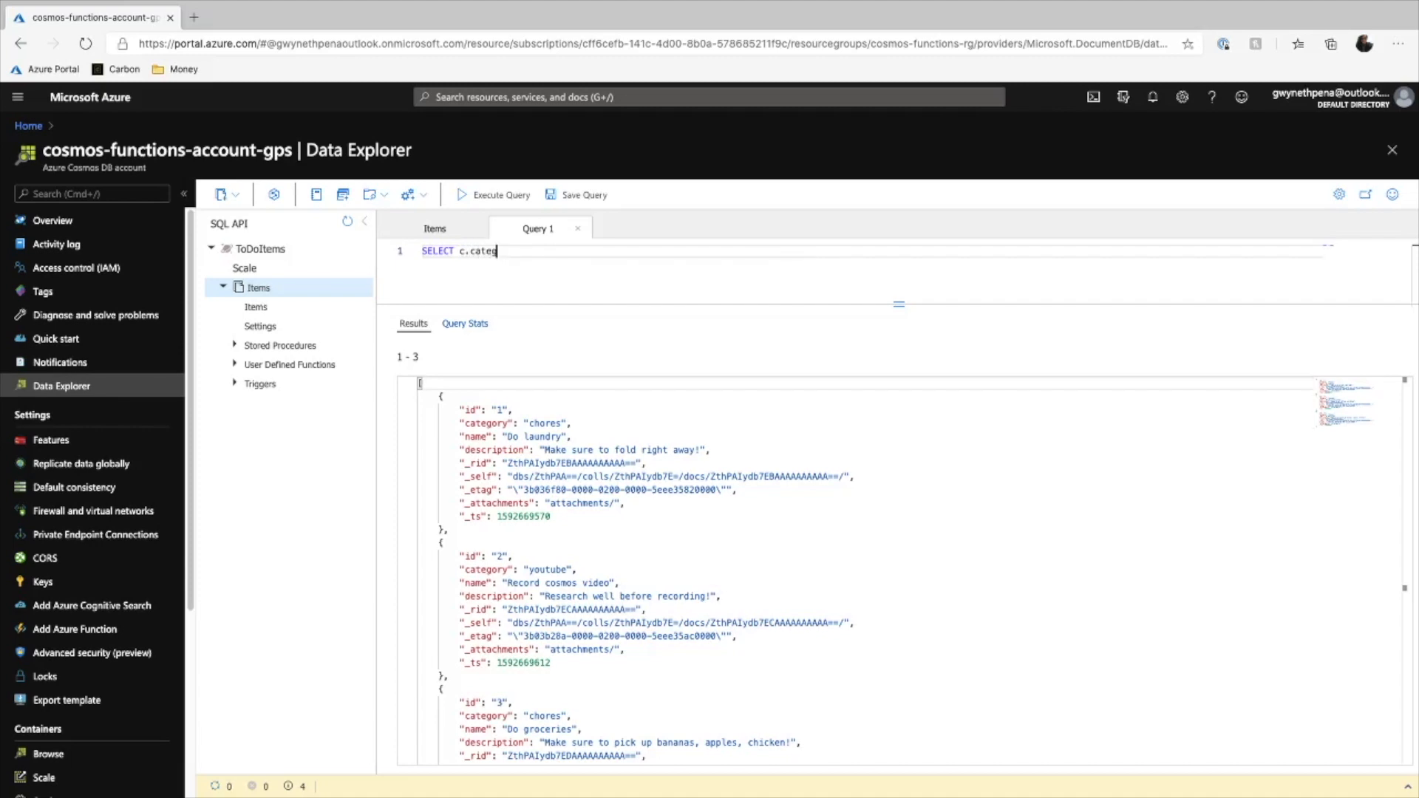
{"action": "key", "text": "Backspace"}
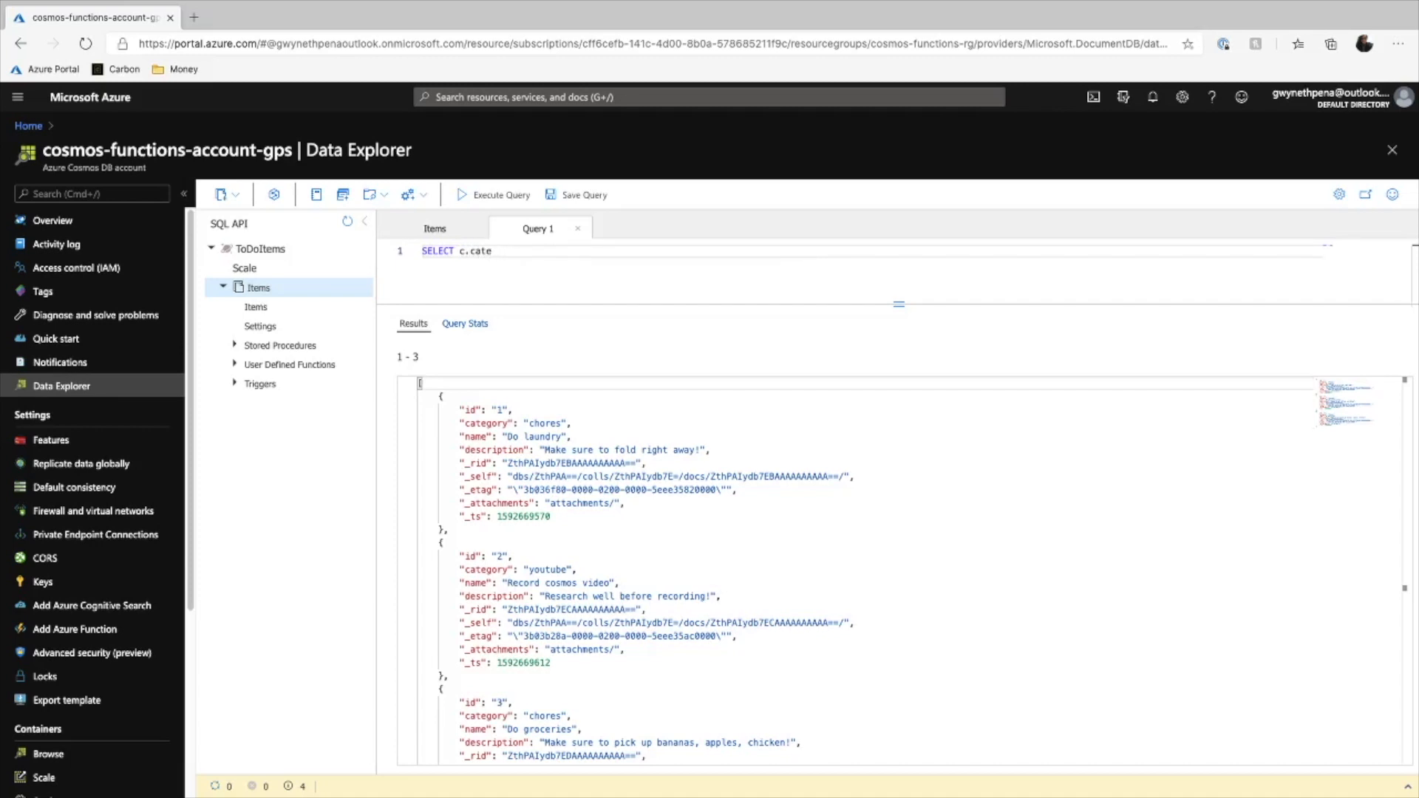
{"action": "type", "text": "gory"}
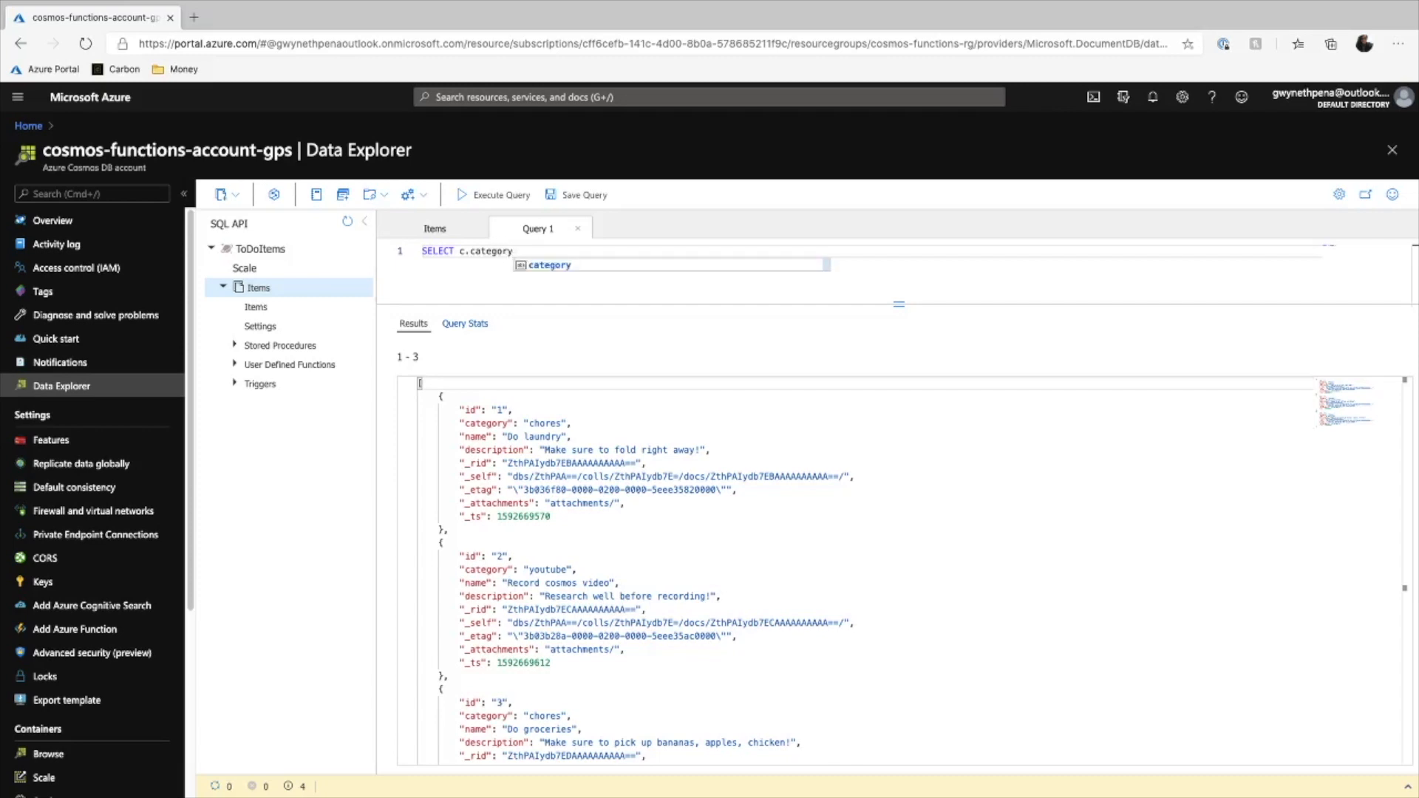
{"action": "type", "text": "FROM"}
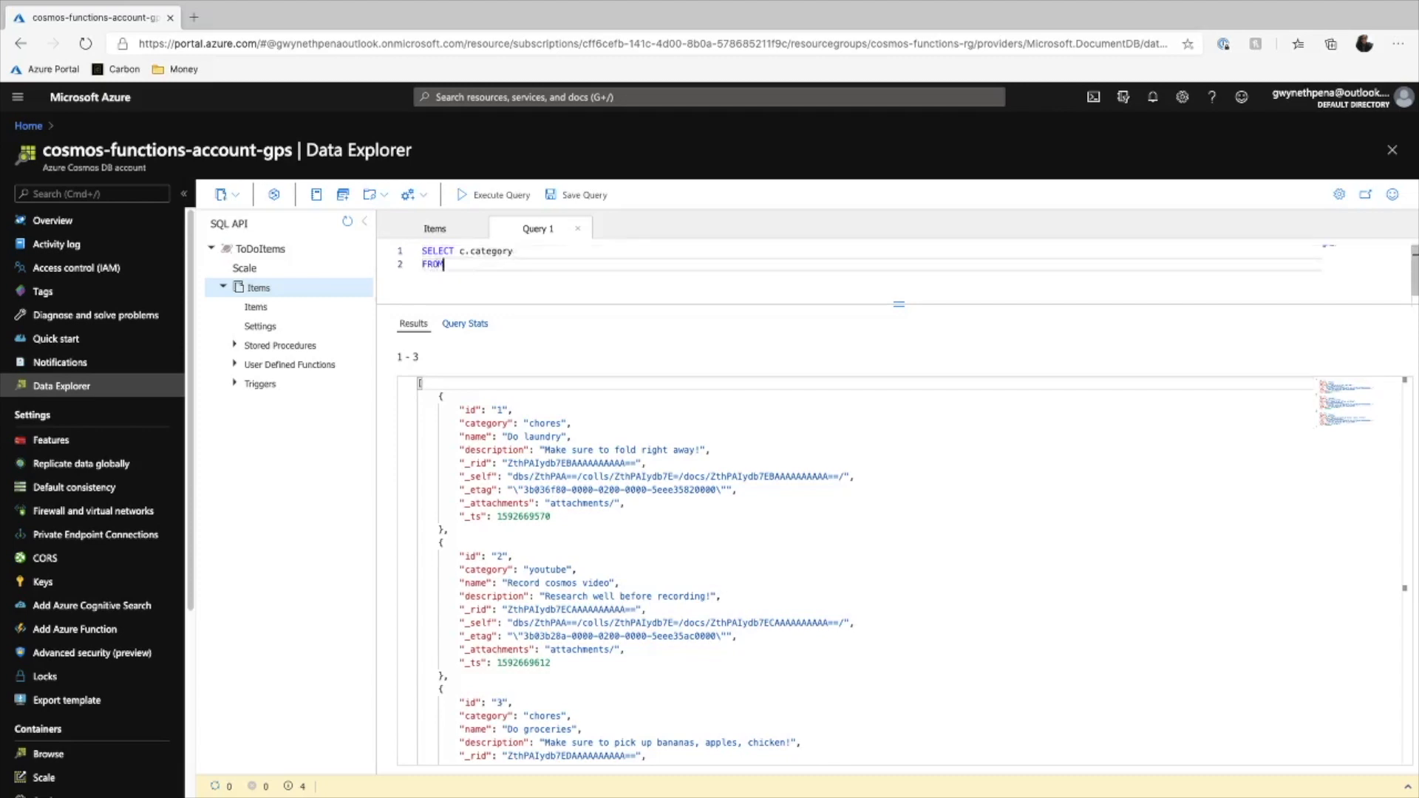
{"action": "type", "text": "Ite"}
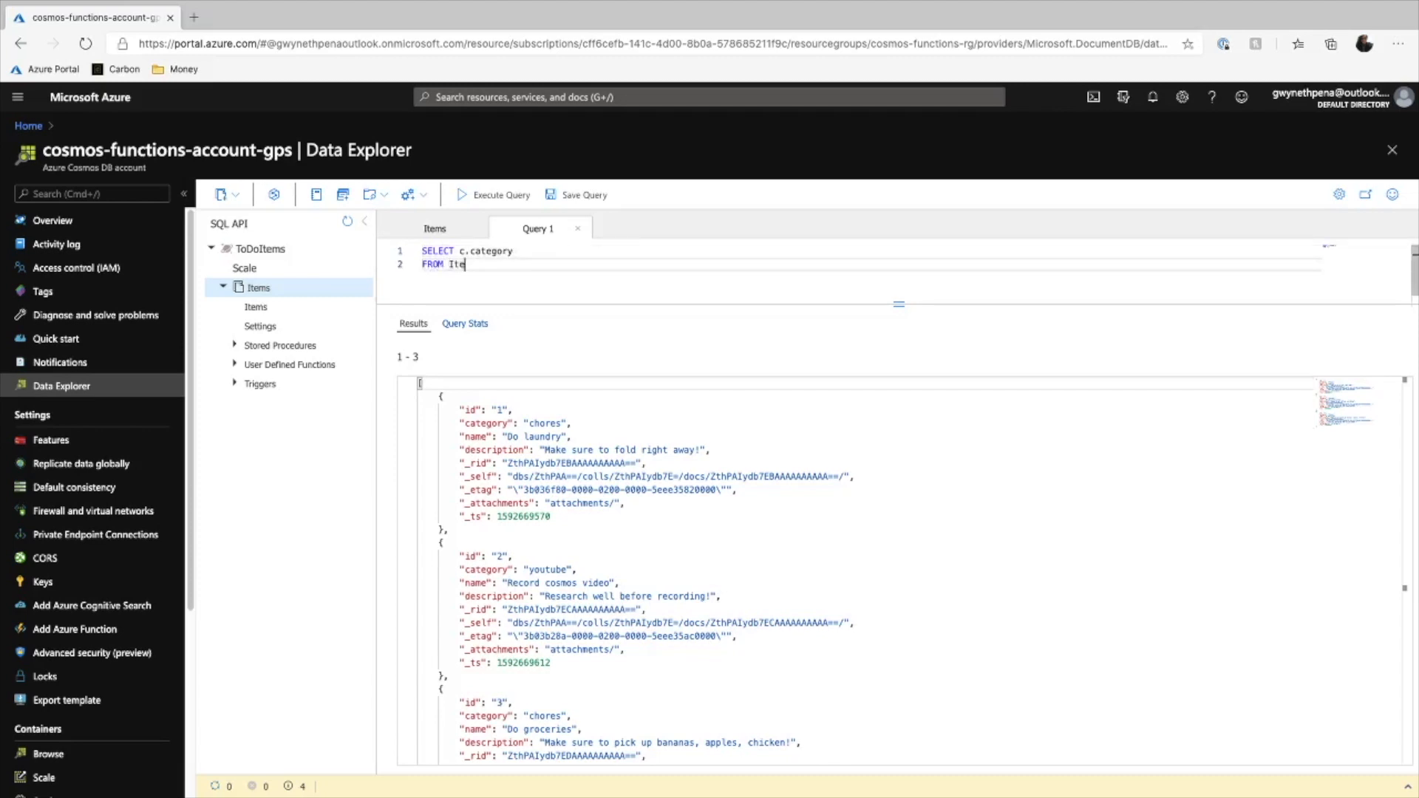
{"action": "type", "text": "ms c"}
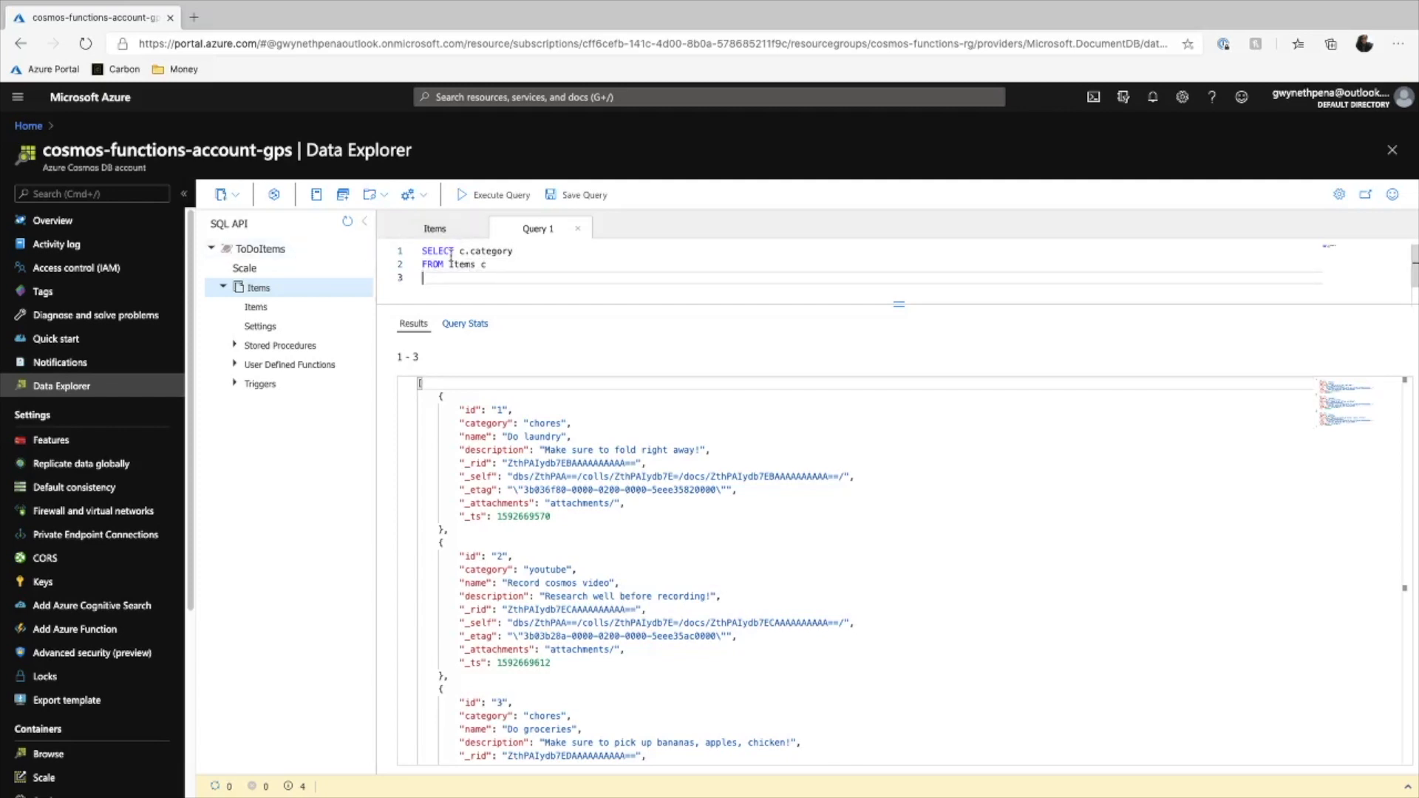
Step: Run the category query, then rerun it with DISTINCT to get chores and youtube
{"action": "left_click", "coordinate": [493, 194]}
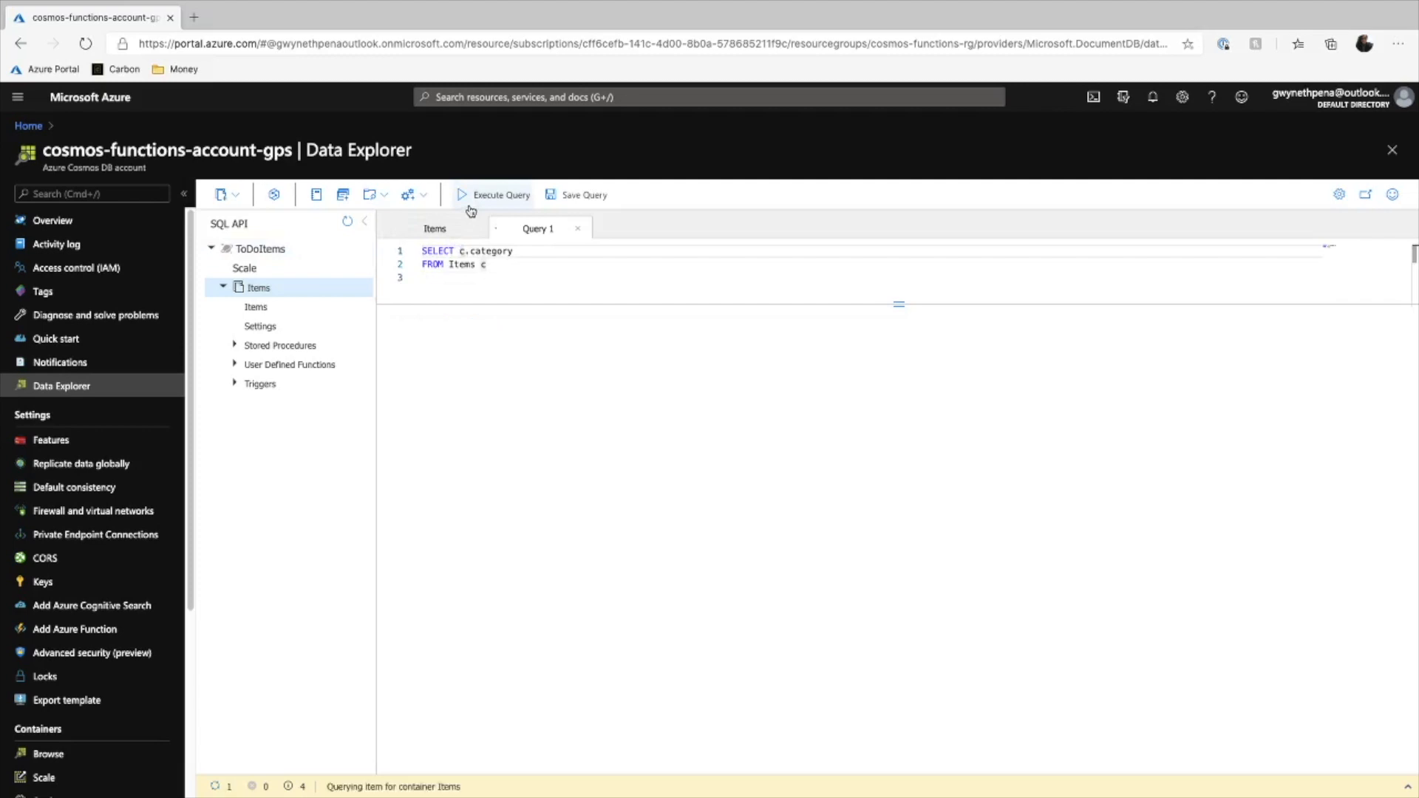
{"action": "left_click", "coordinate": [494, 194]}
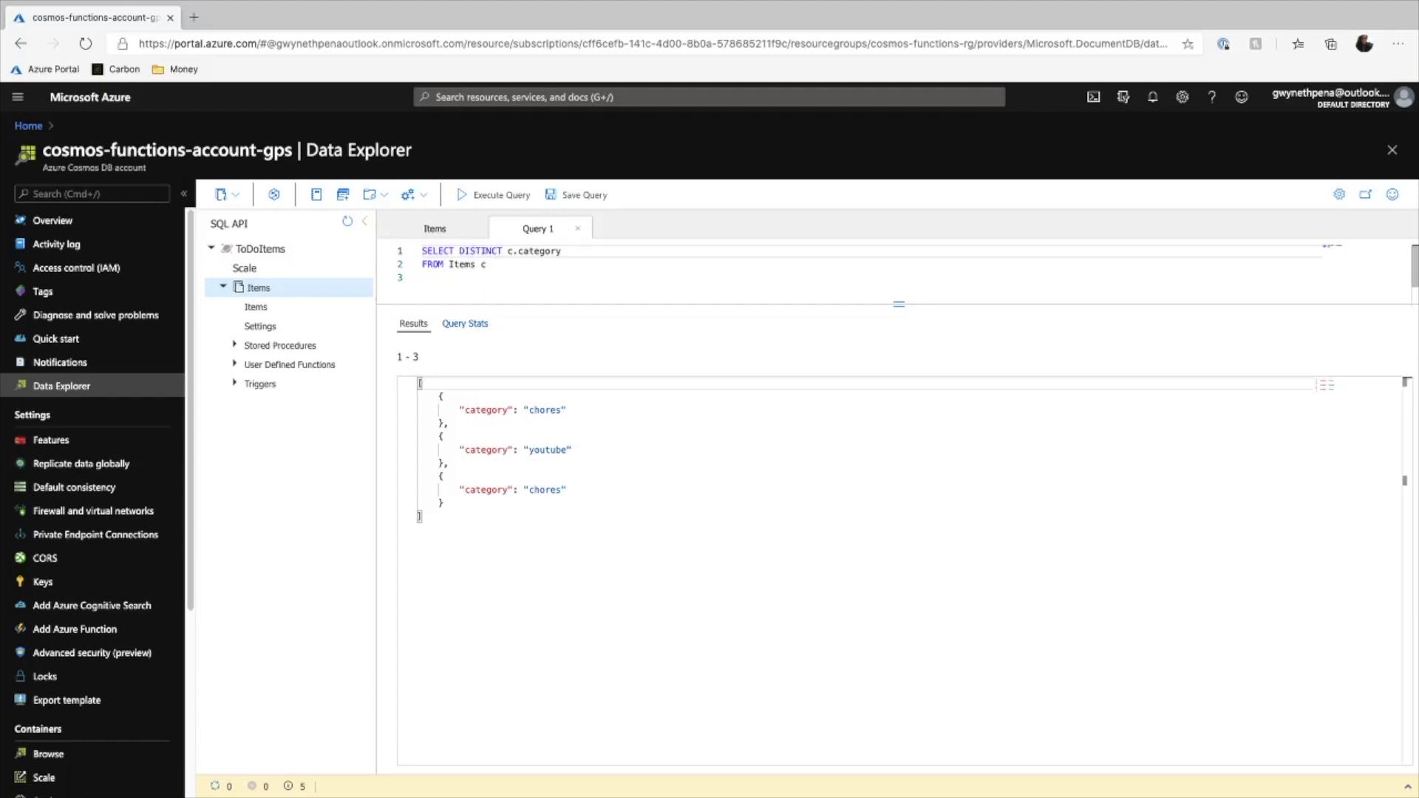
{"action": "left_click", "coordinate": [493, 194]}
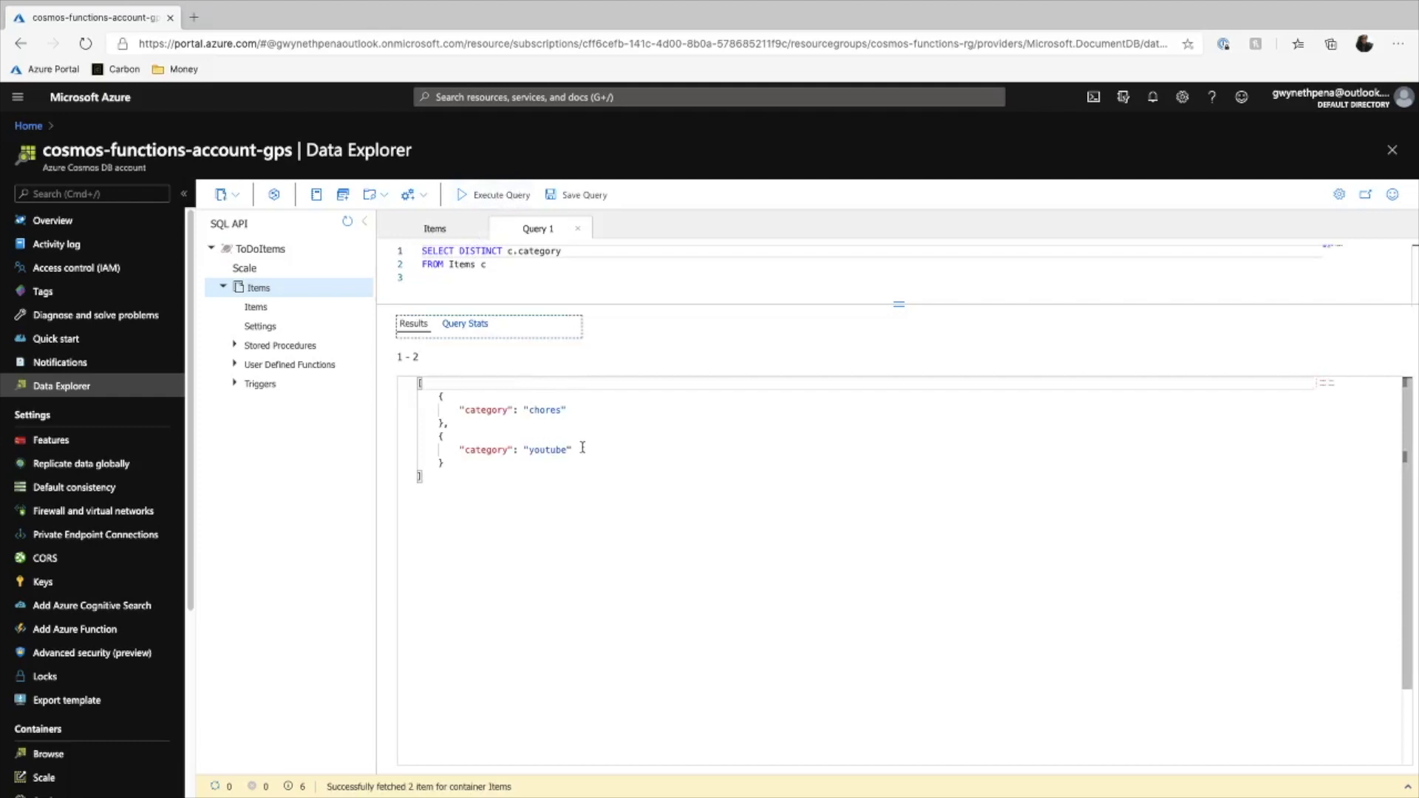
{"action": "left_click", "coordinate": [500, 194]}
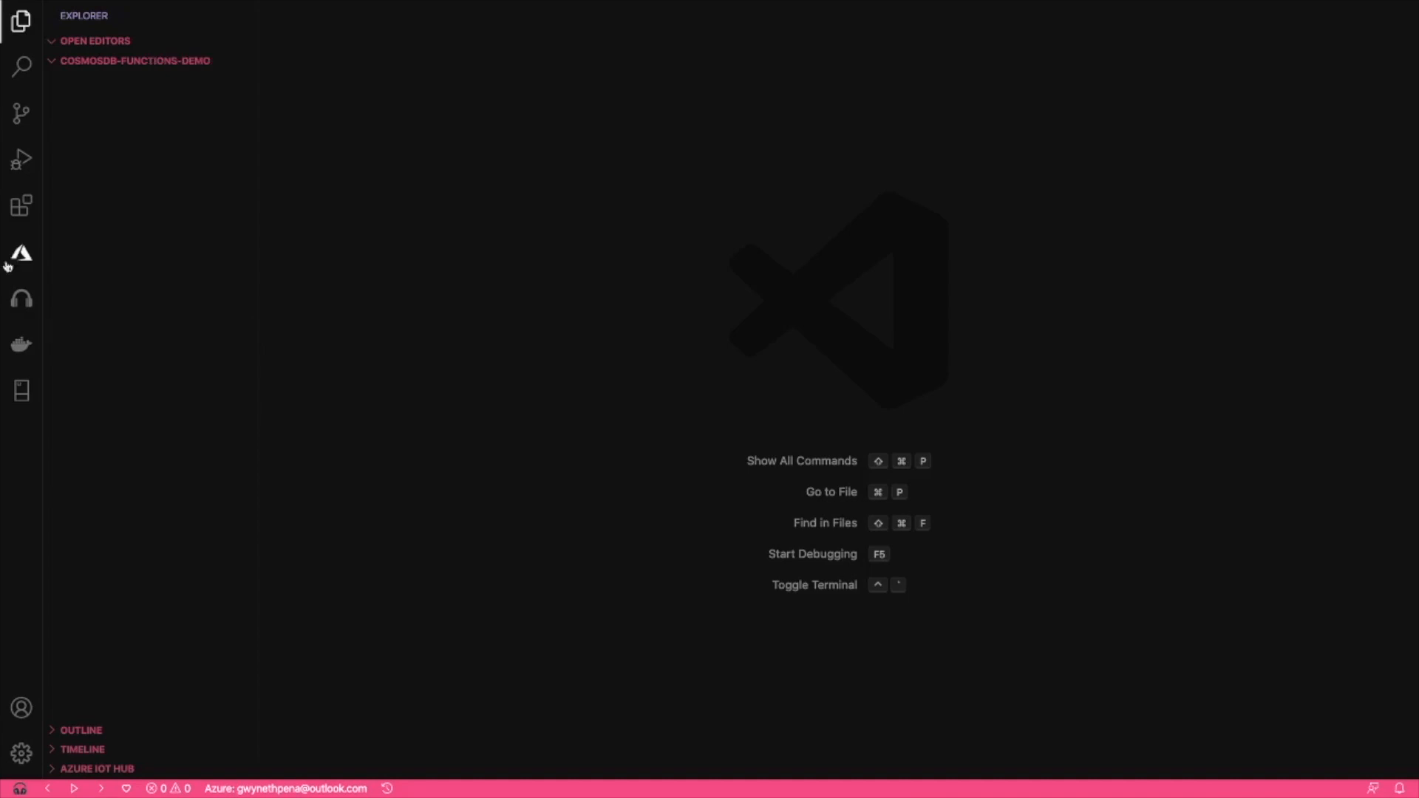
Step: Start a C# Functions project in cosmosdb-functions-demo using the CosmosDBTrigger template
{"action": "left_click", "coordinate": [20, 254]}
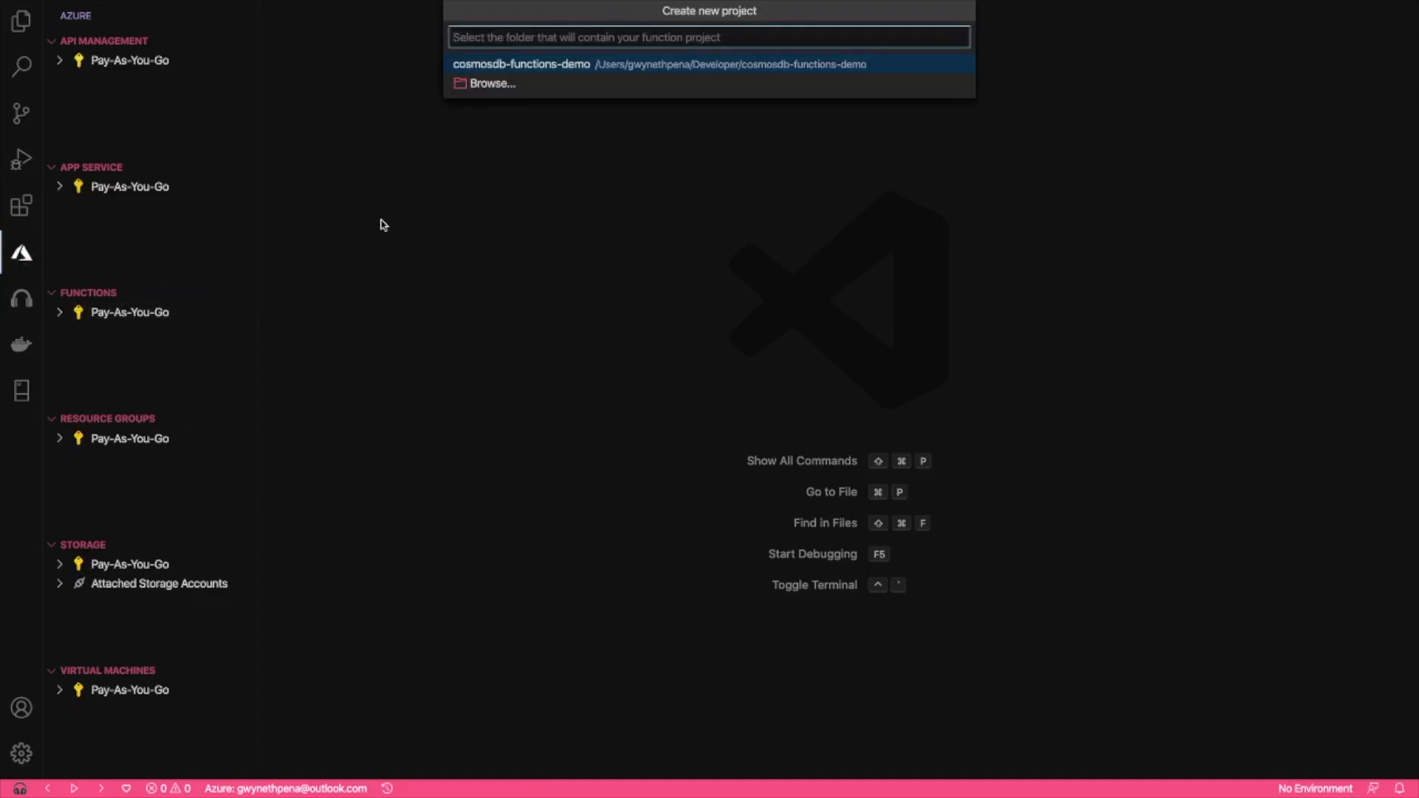
{"action": "left_click", "coordinate": [521, 64]}
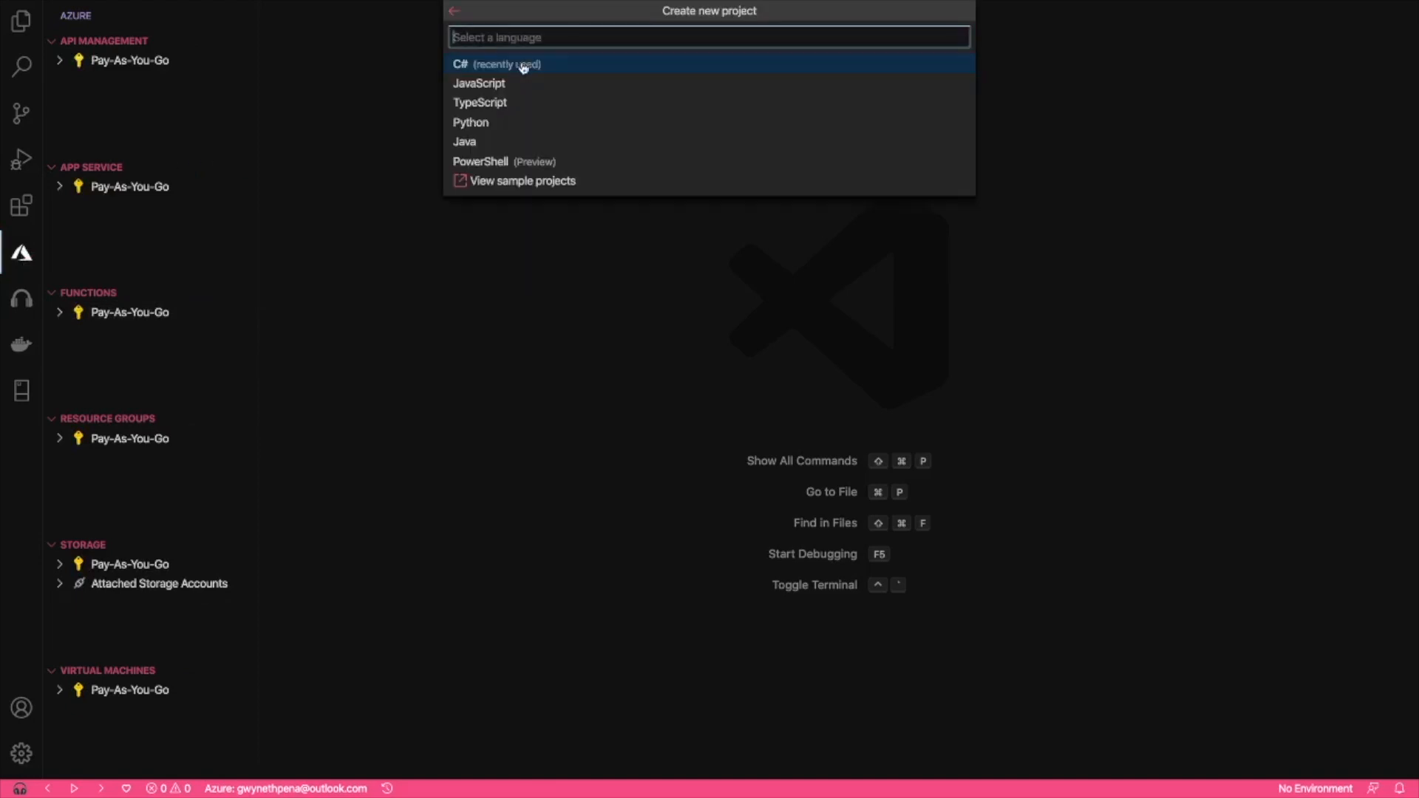
{"action": "left_click", "coordinate": [495, 64]}
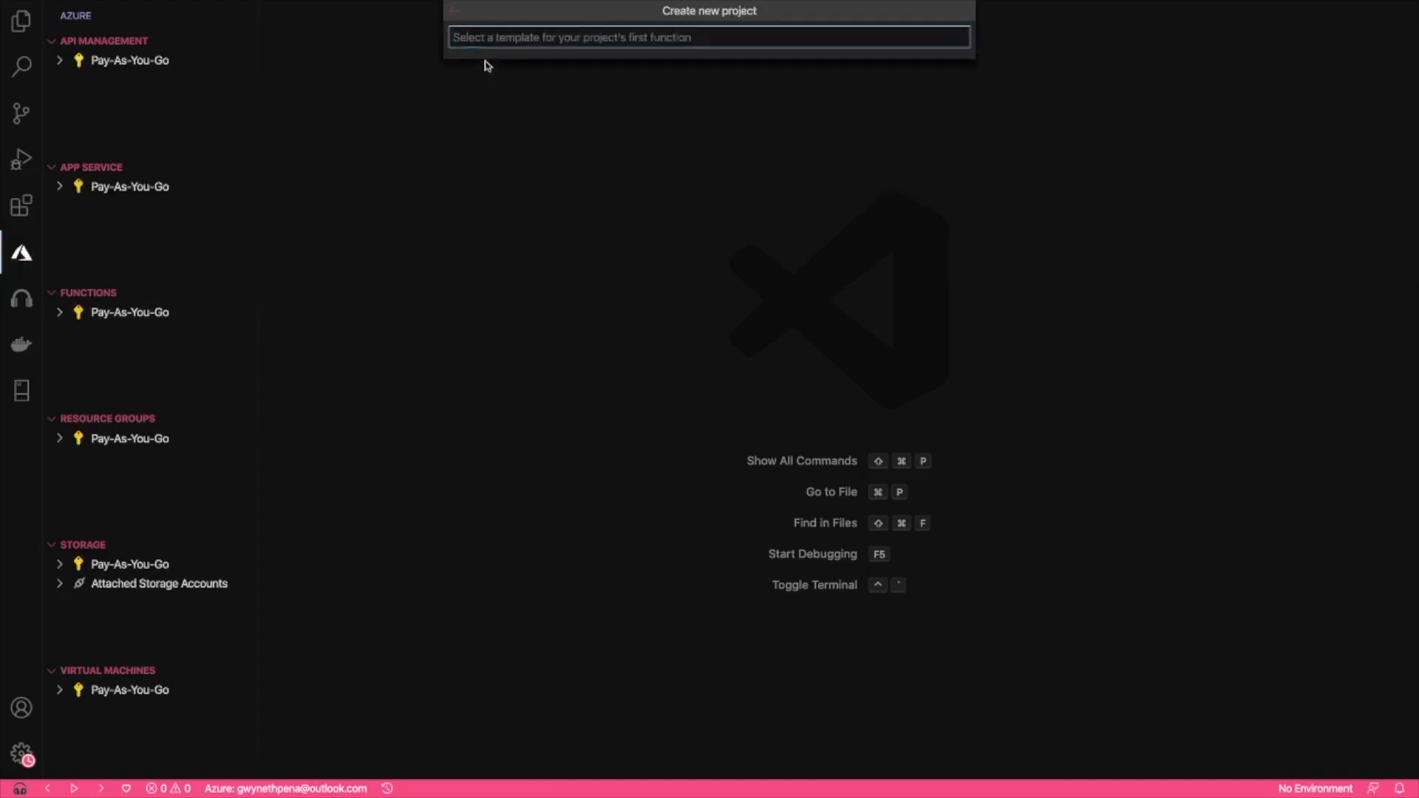
{"action": "left_click", "coordinate": [709, 36]}
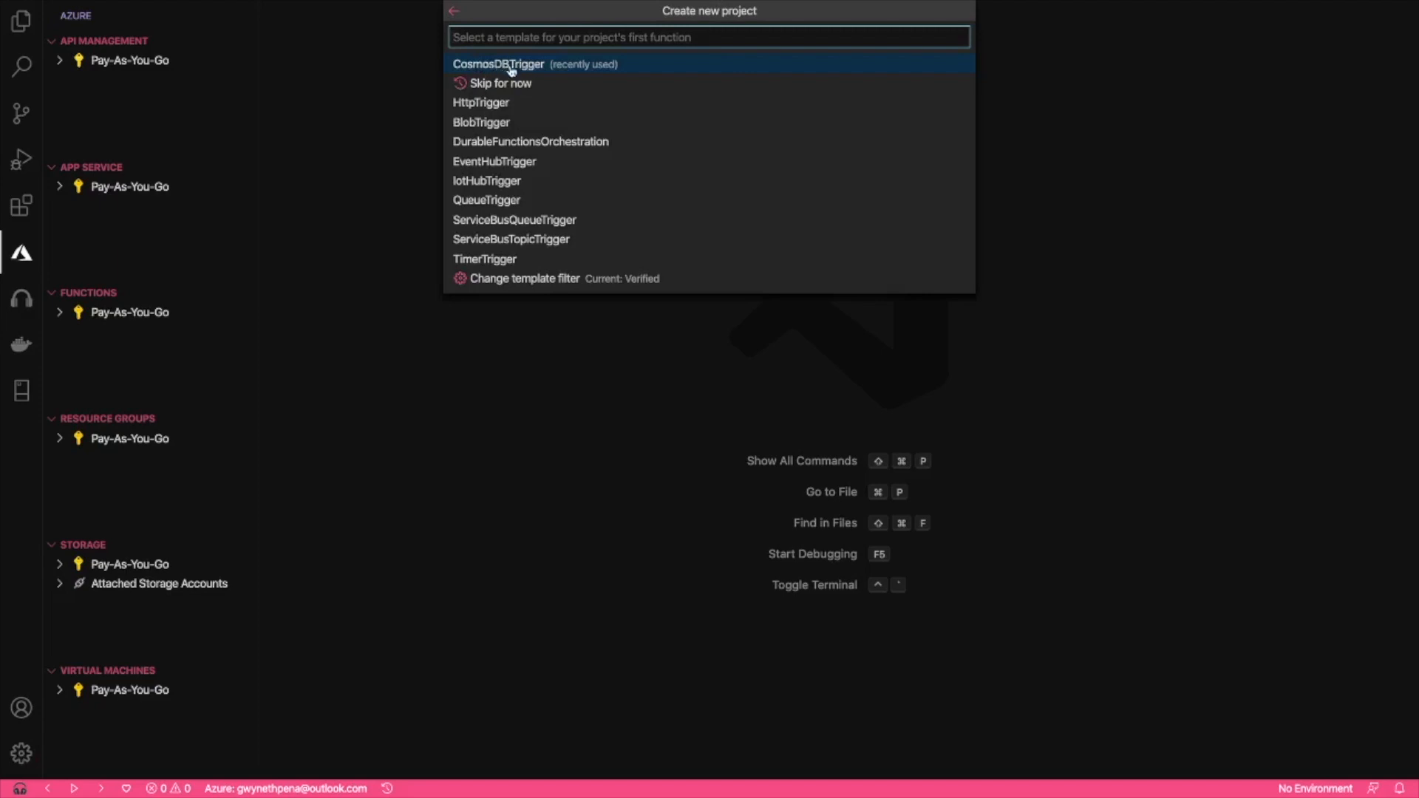
{"action": "left_click", "coordinate": [497, 63]}
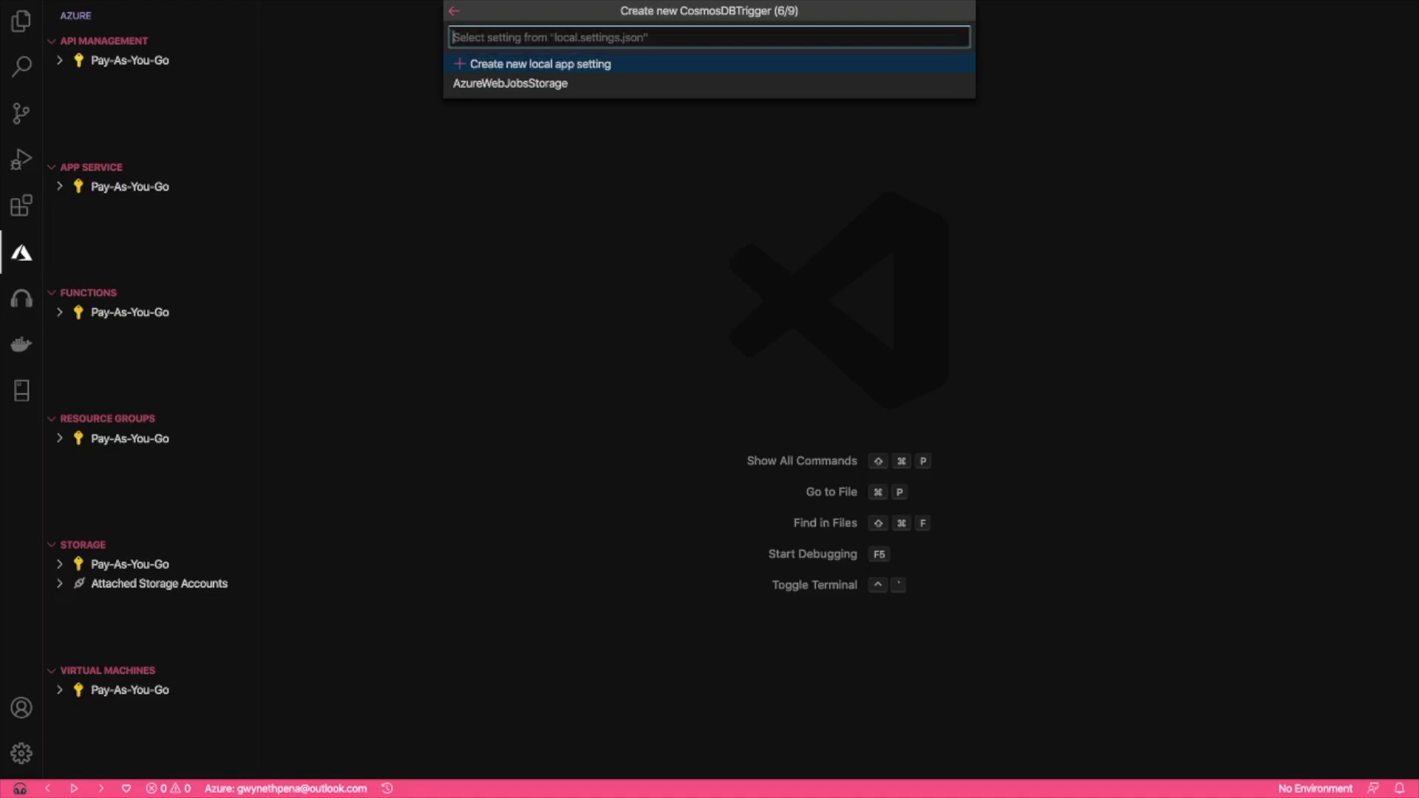
{"action": "mouse_move", "coordinate": [569, 71]}
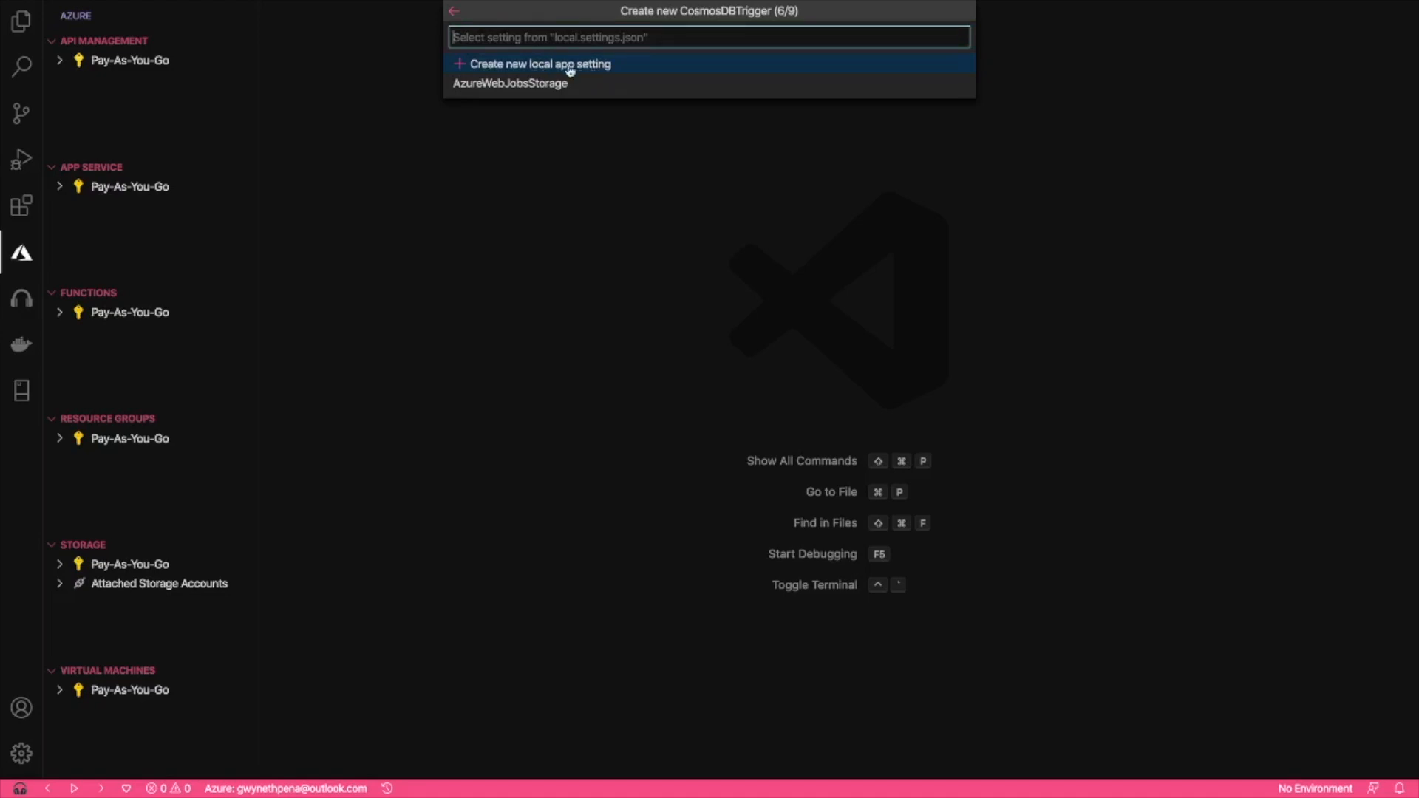
Step: Connect the trigger via a new app setting to the account, database ToDoItems, collection Items
{"action": "left_click", "coordinate": [539, 63]}
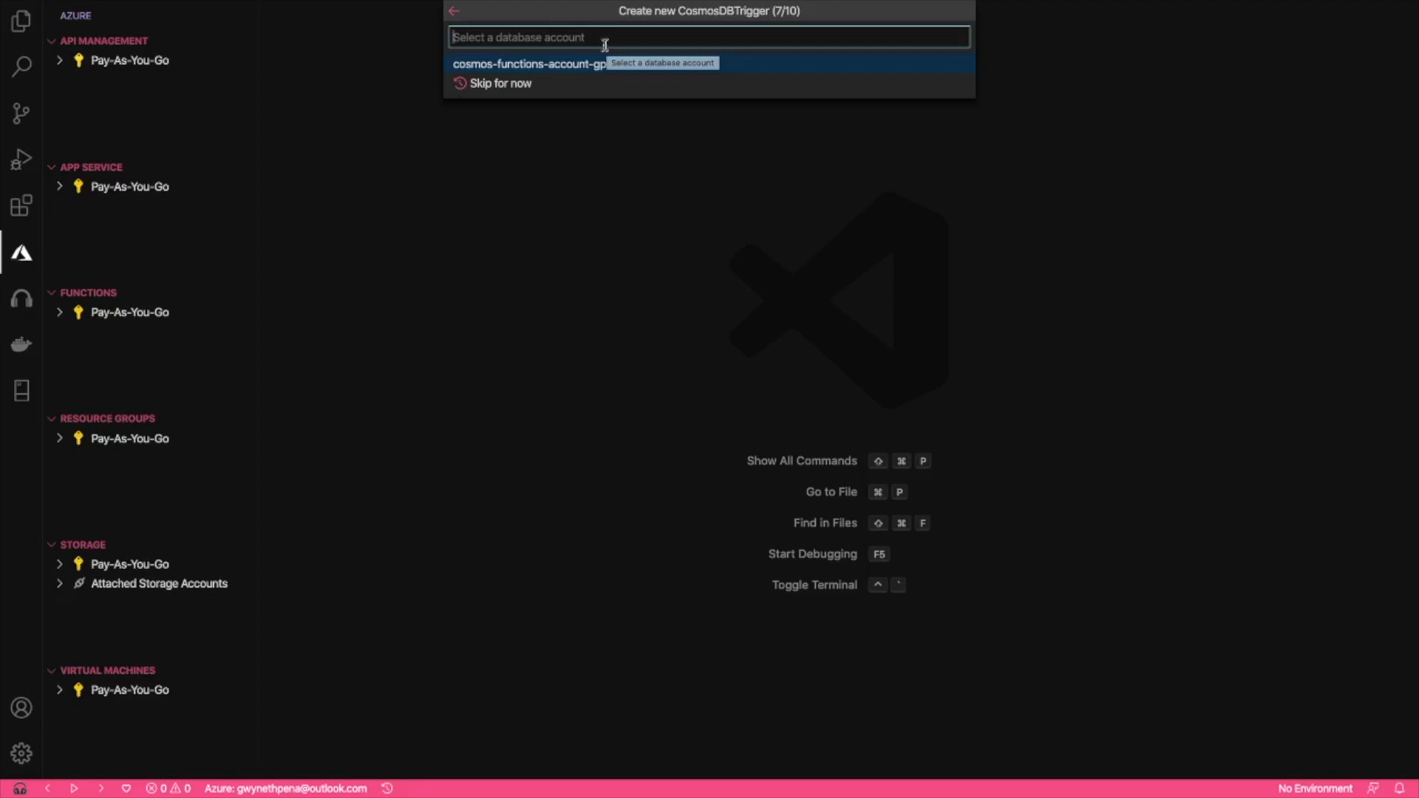
{"action": "left_click", "coordinate": [528, 64]}
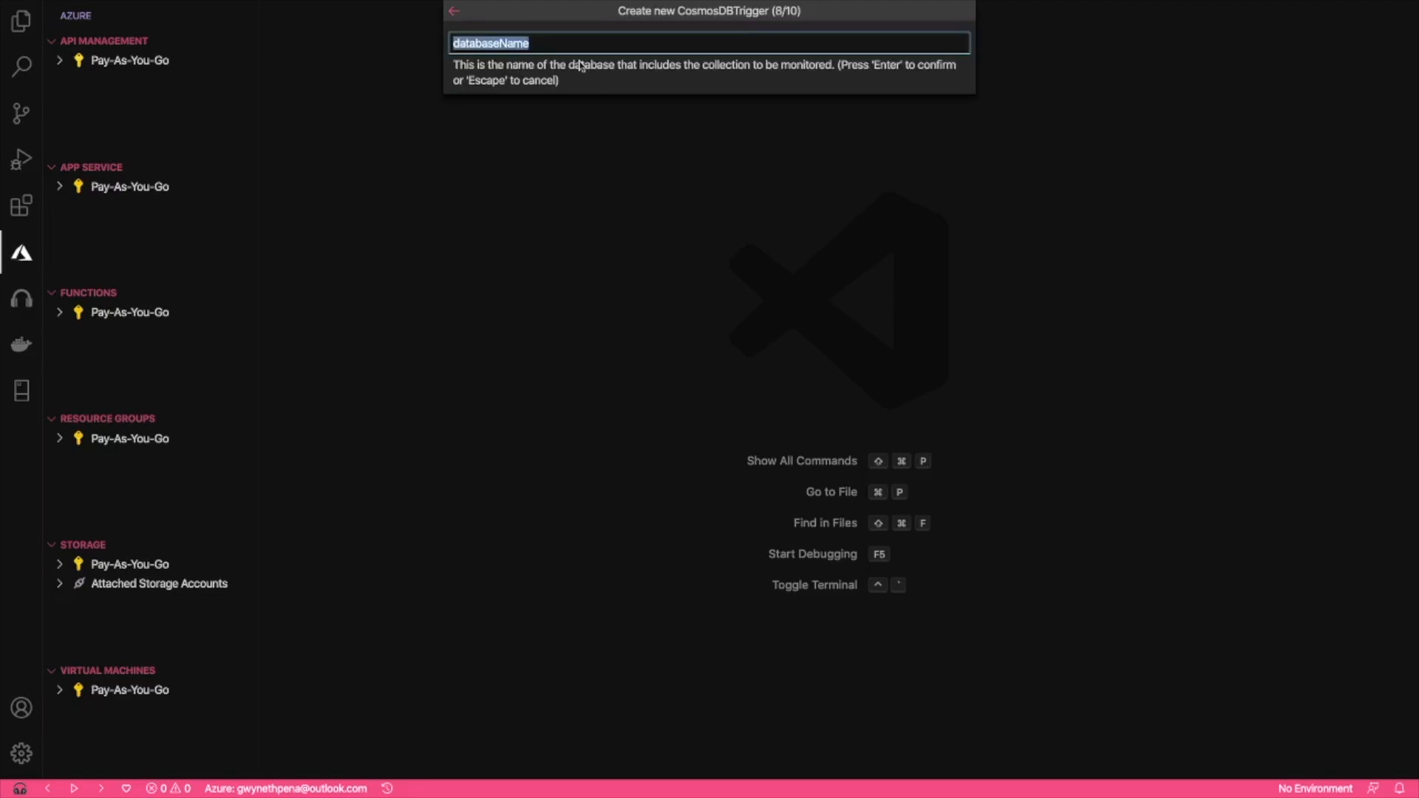
{"action": "mouse_move", "coordinate": [569, 44]}
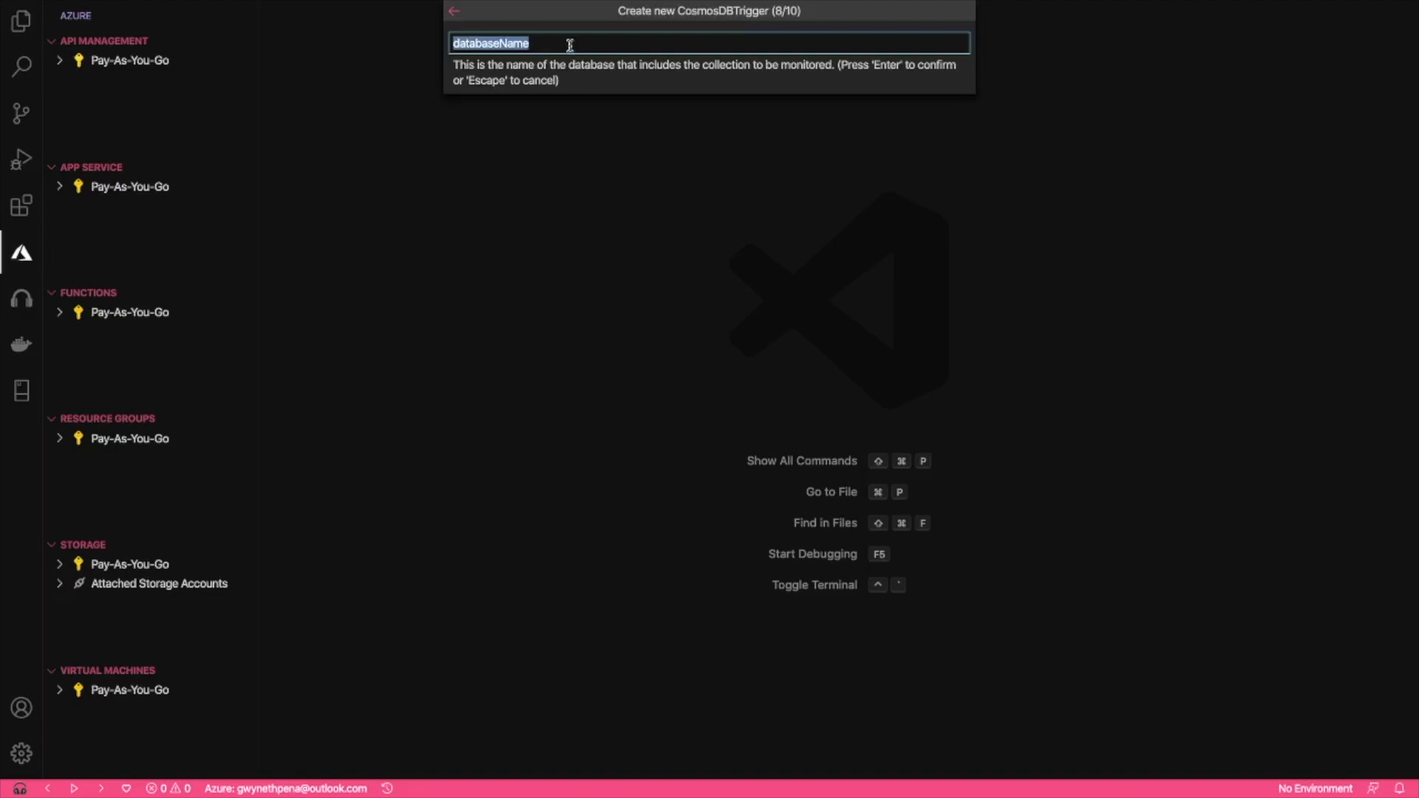
{"action": "type", "text": "ToDo"}
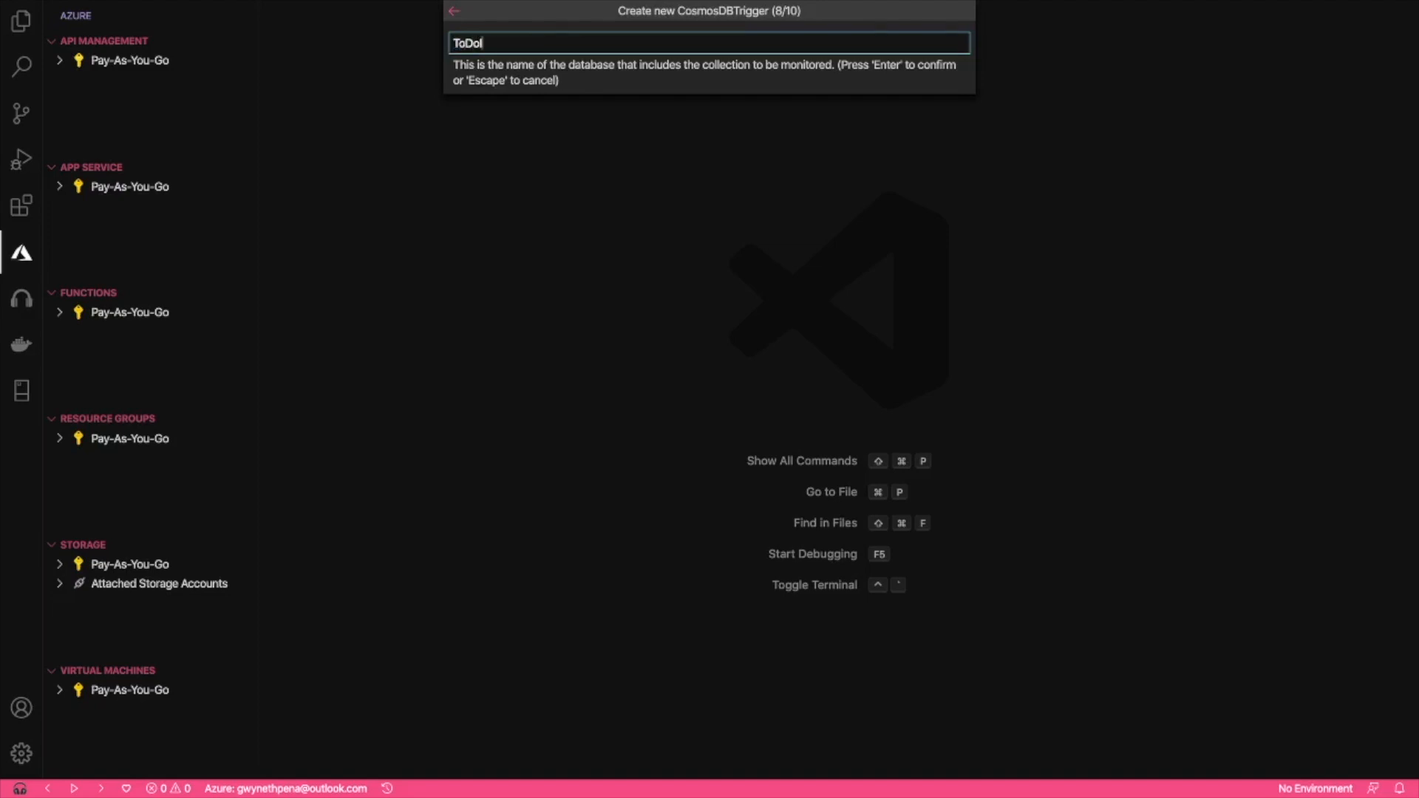
{"action": "type", "text": "Items"}
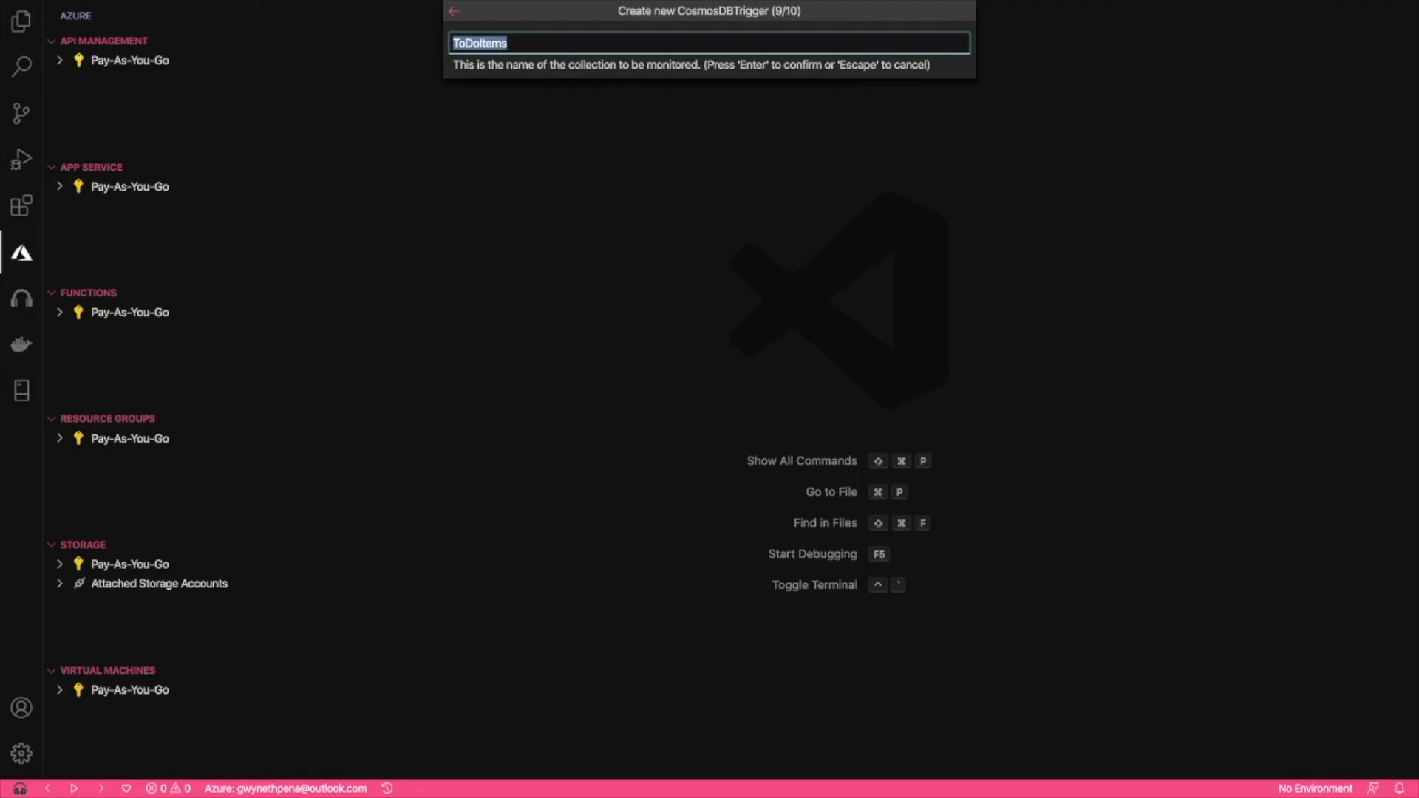
{"action": "type", "text": "Item"}
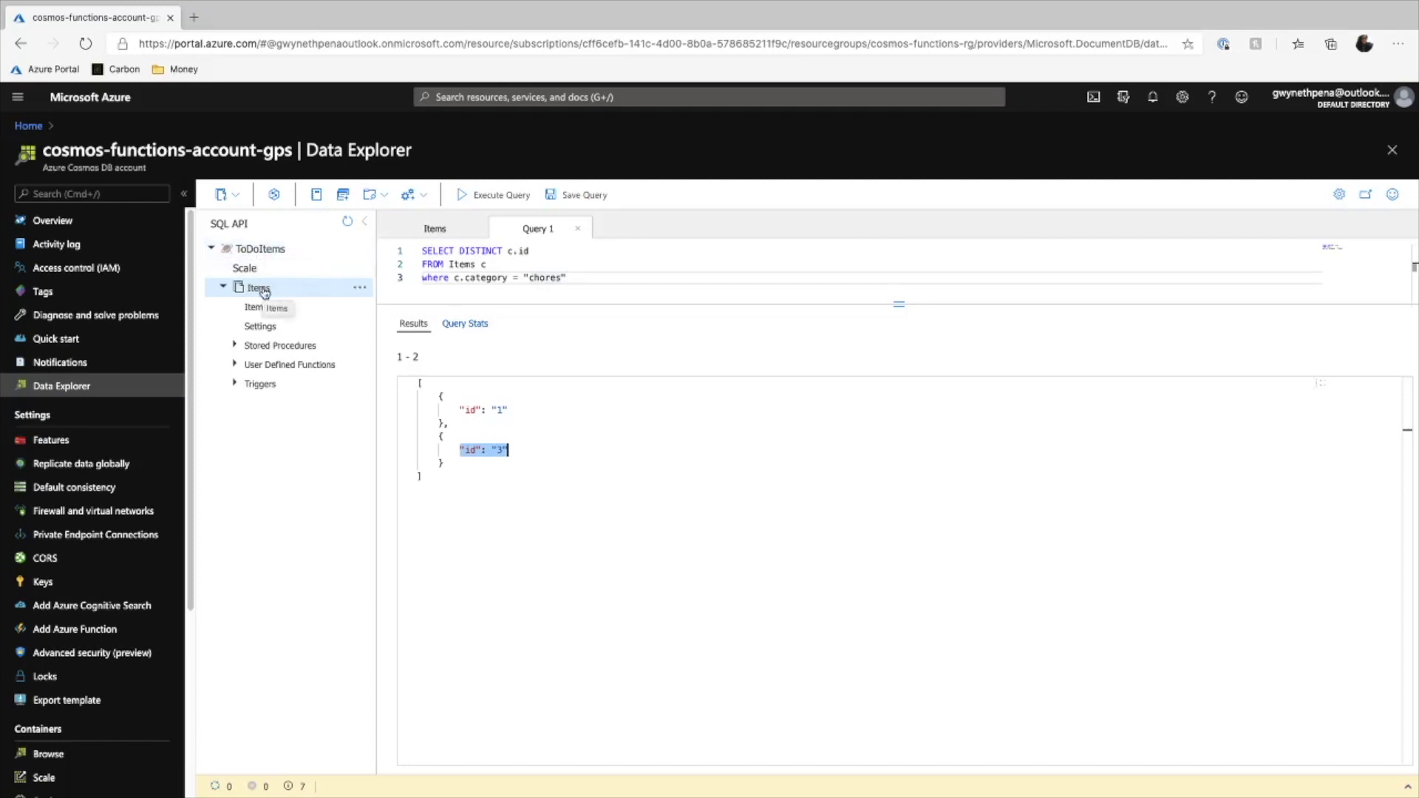
{"action": "mouse_move", "coordinate": [272, 299]}
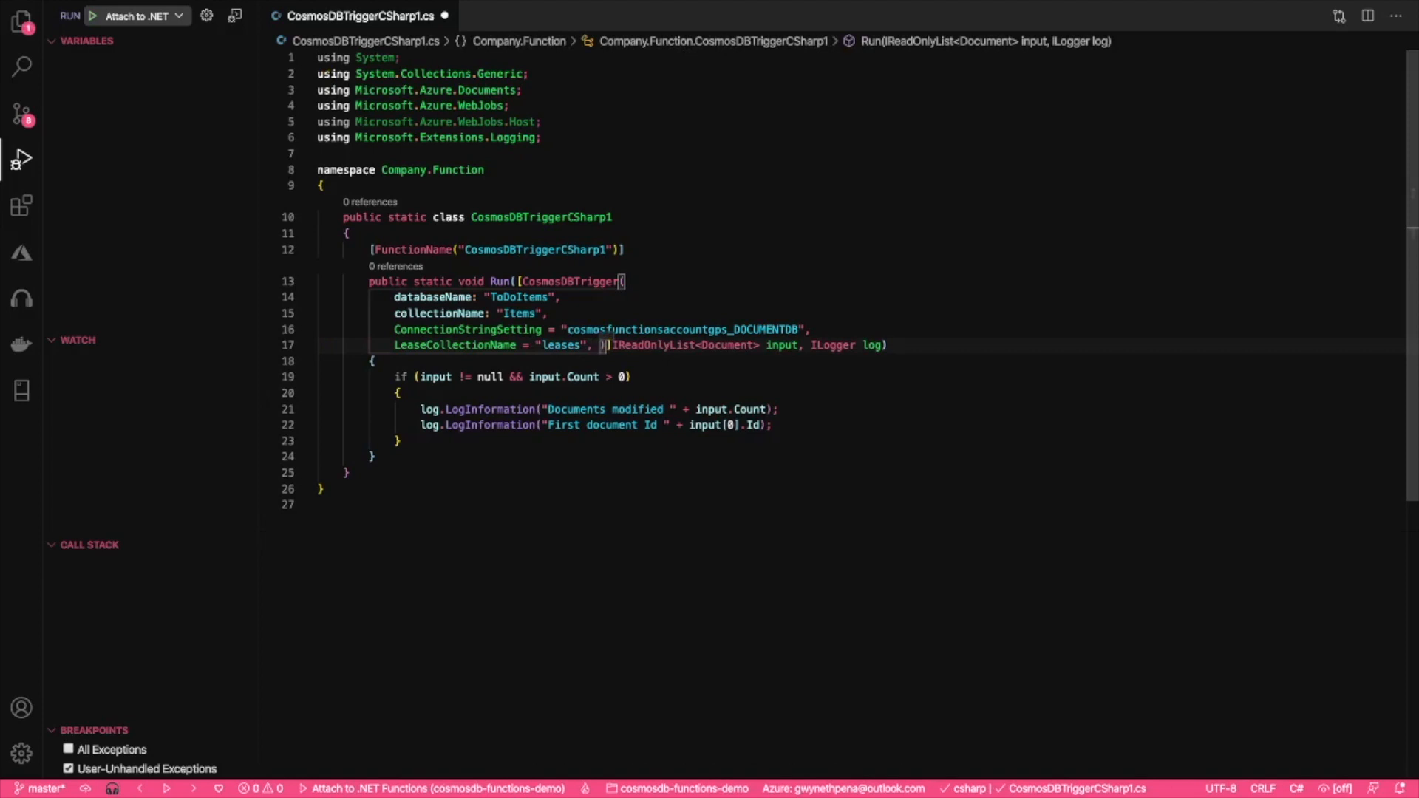
Step: Add CreateLeaseCollectionIfNotExists after LeaseCollectionName in CosmosDBTriggerCSharp1.cs
{"action": "type", "text": "cre"}
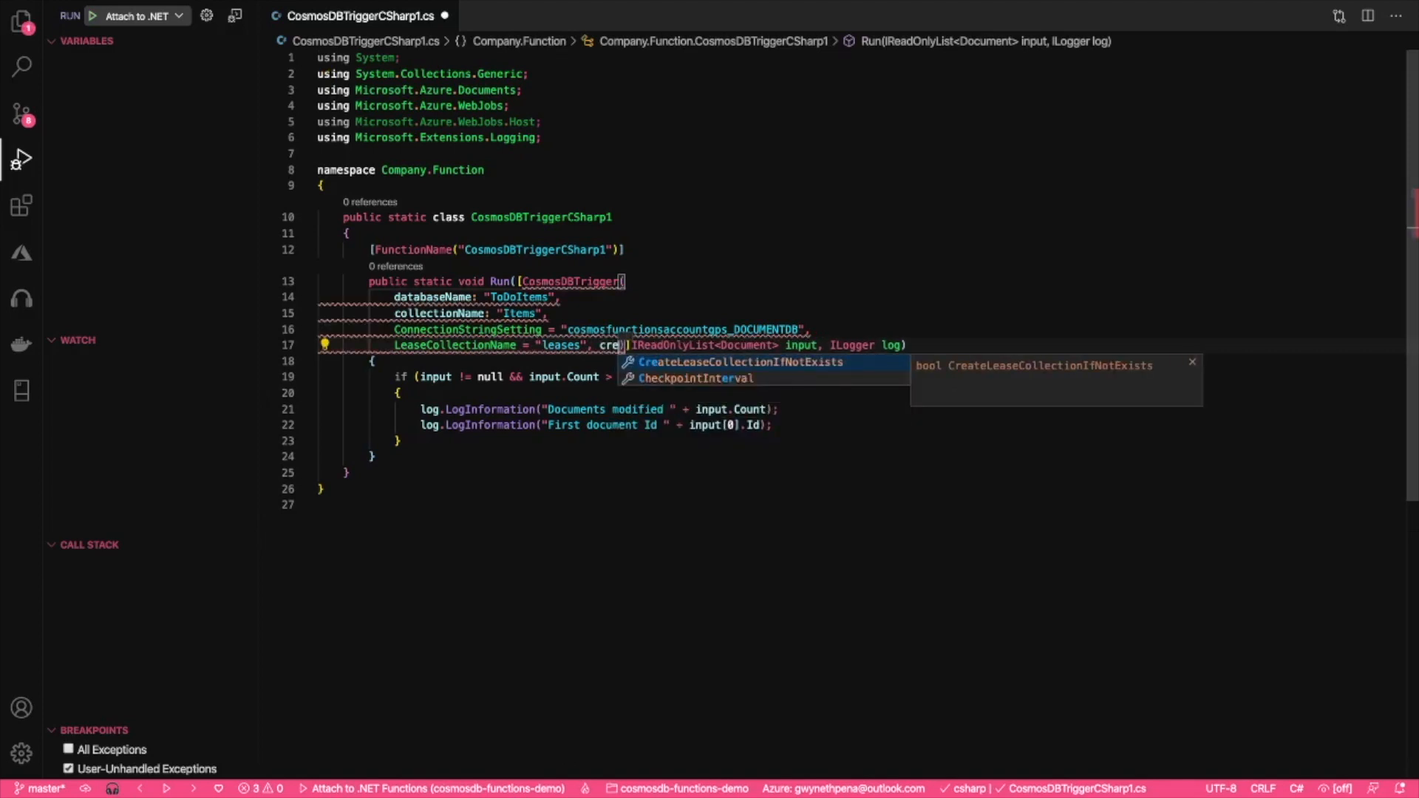
{"action": "key", "text": "Tab"}
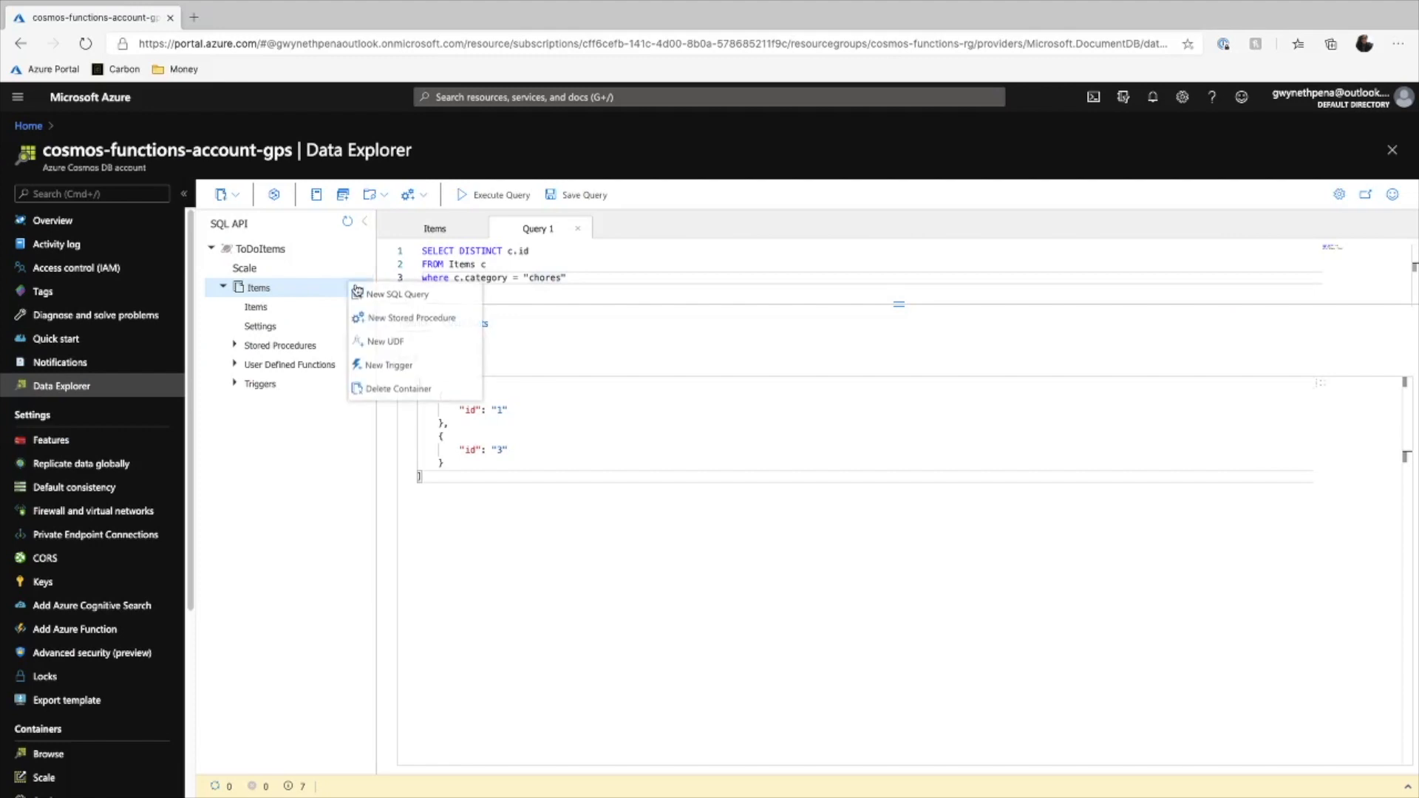
Step: List the documents in the Items container and begin a New Item
{"action": "left_click", "coordinate": [256, 307]}
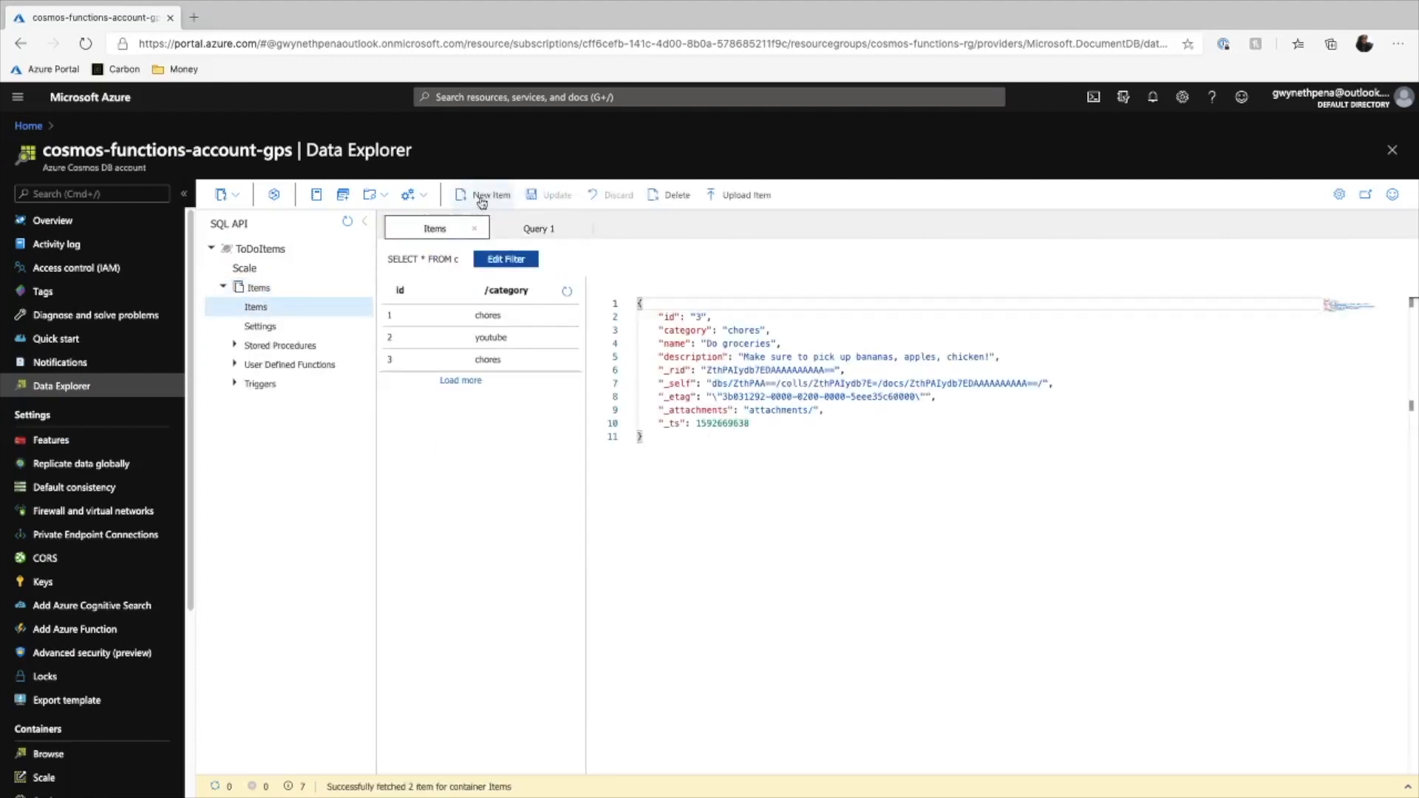
{"action": "left_click", "coordinate": [492, 195]}
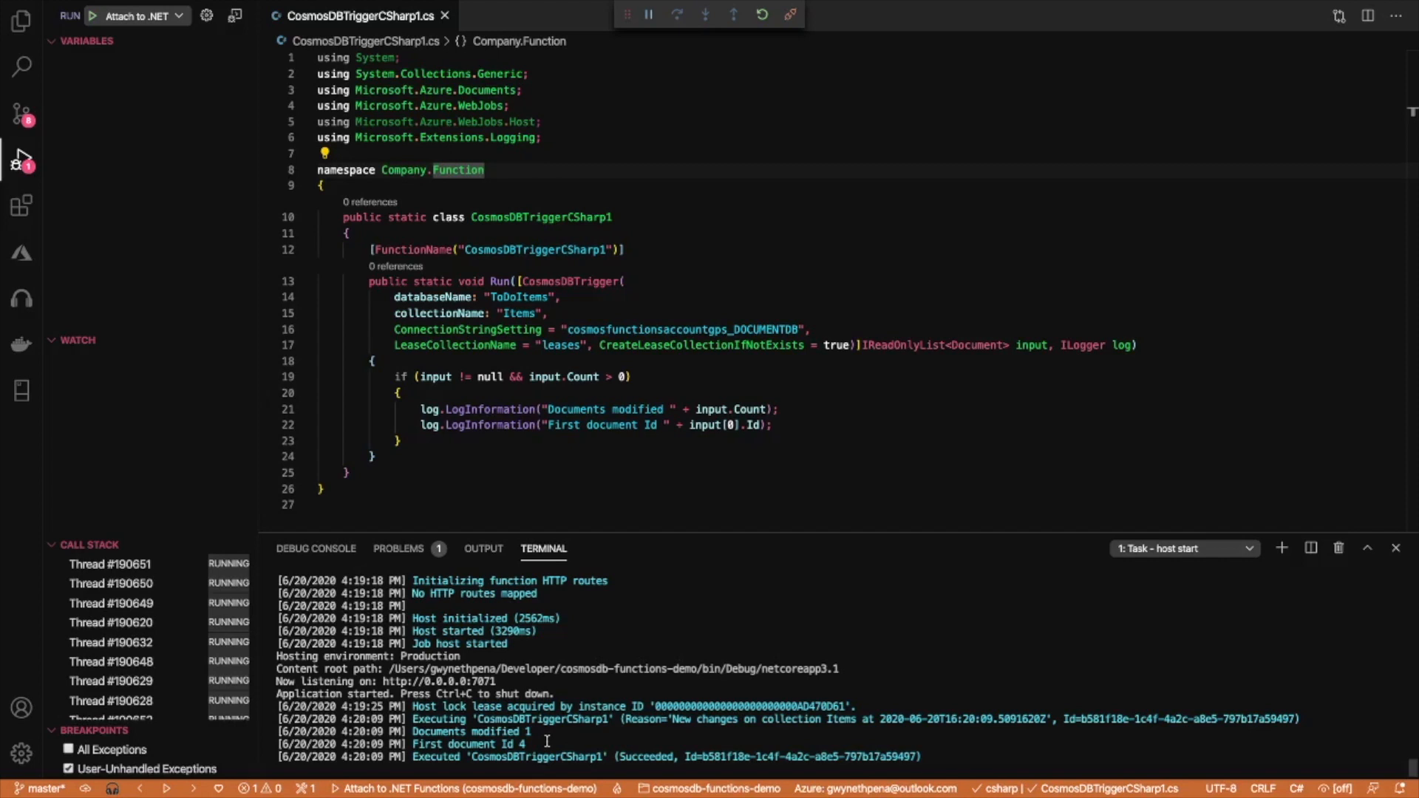
{"action": "mouse_move", "coordinate": [614, 646]}
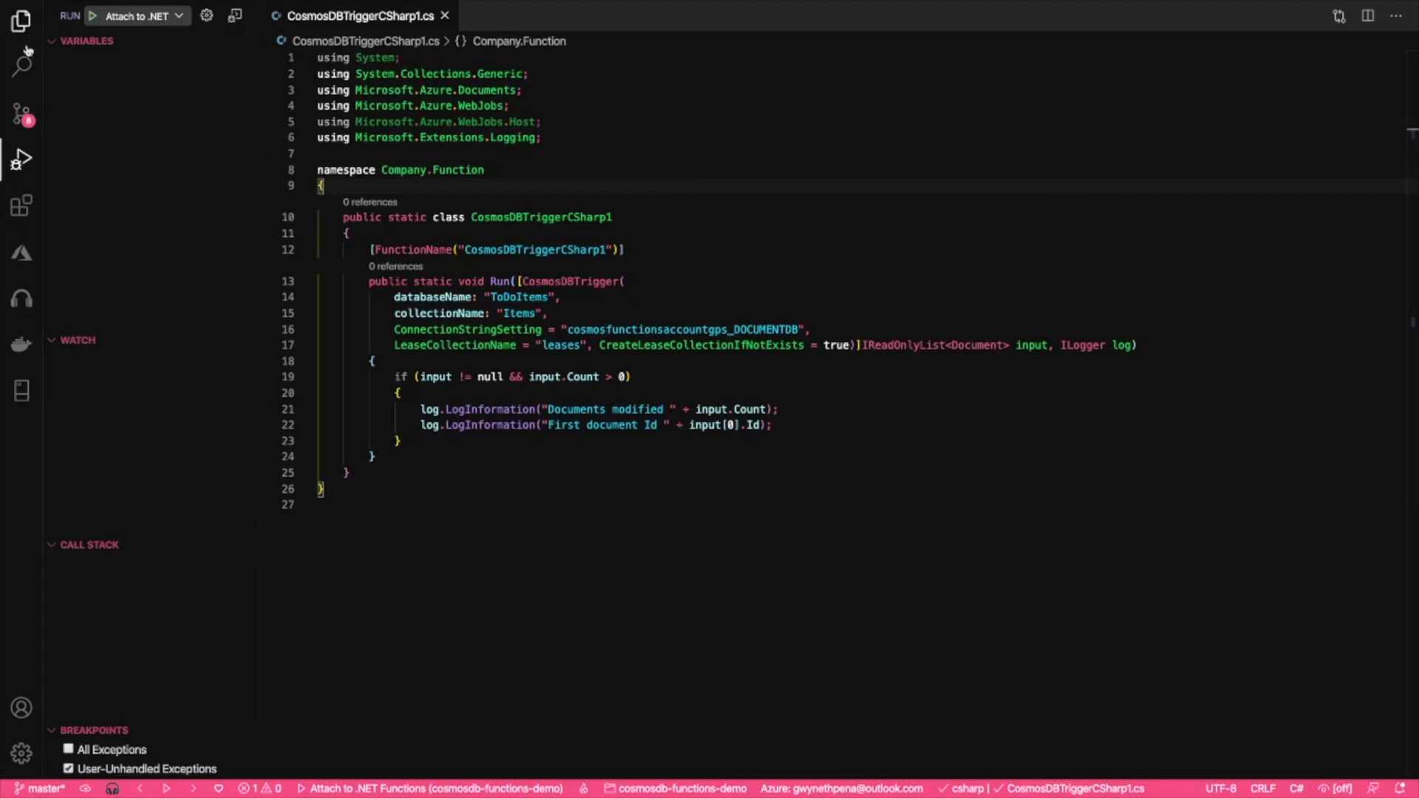
{"action": "mouse_move", "coordinate": [20, 206]}
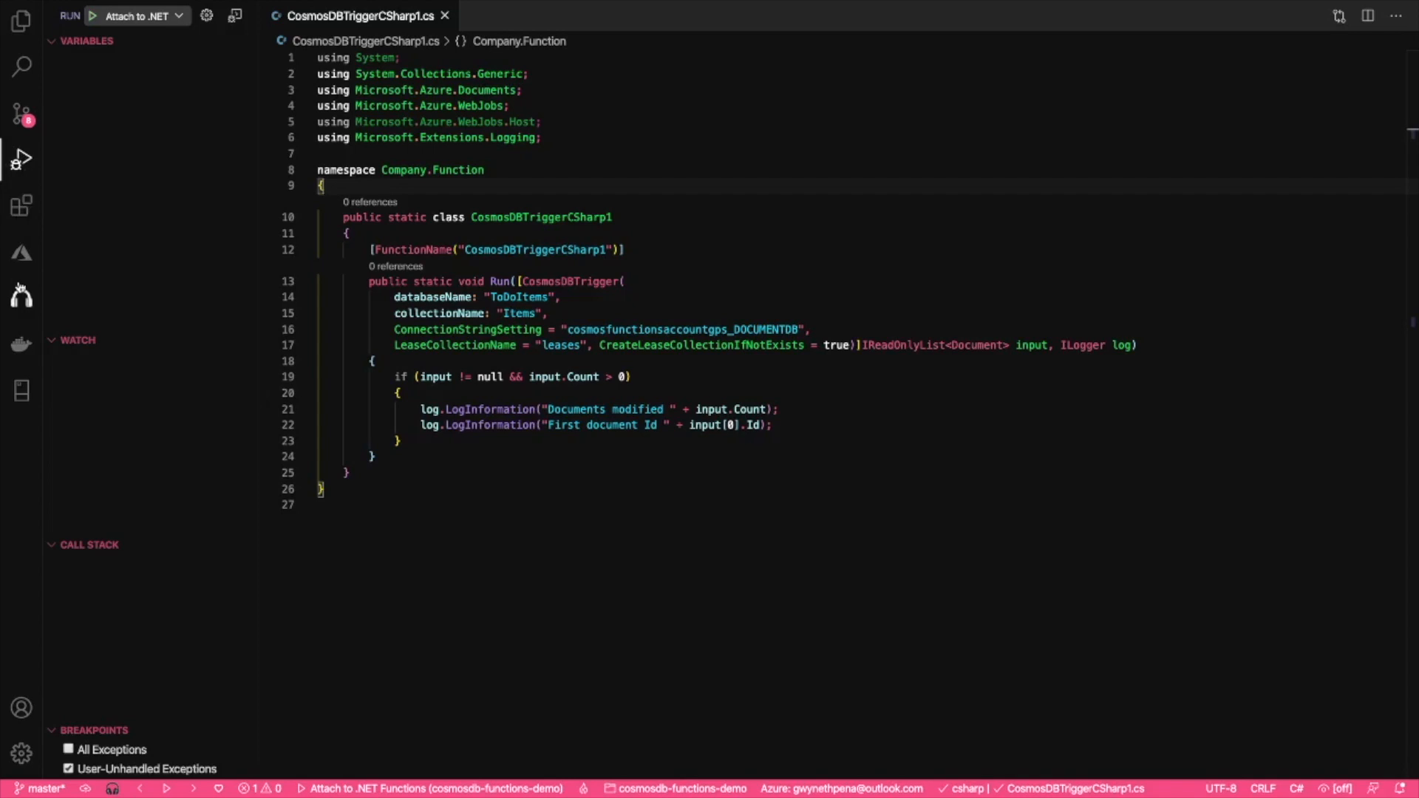
Step: Create the HttpTriggerCSharp1 HTTP function in the Company.Function namespace
{"action": "left_click", "coordinate": [20, 252]}
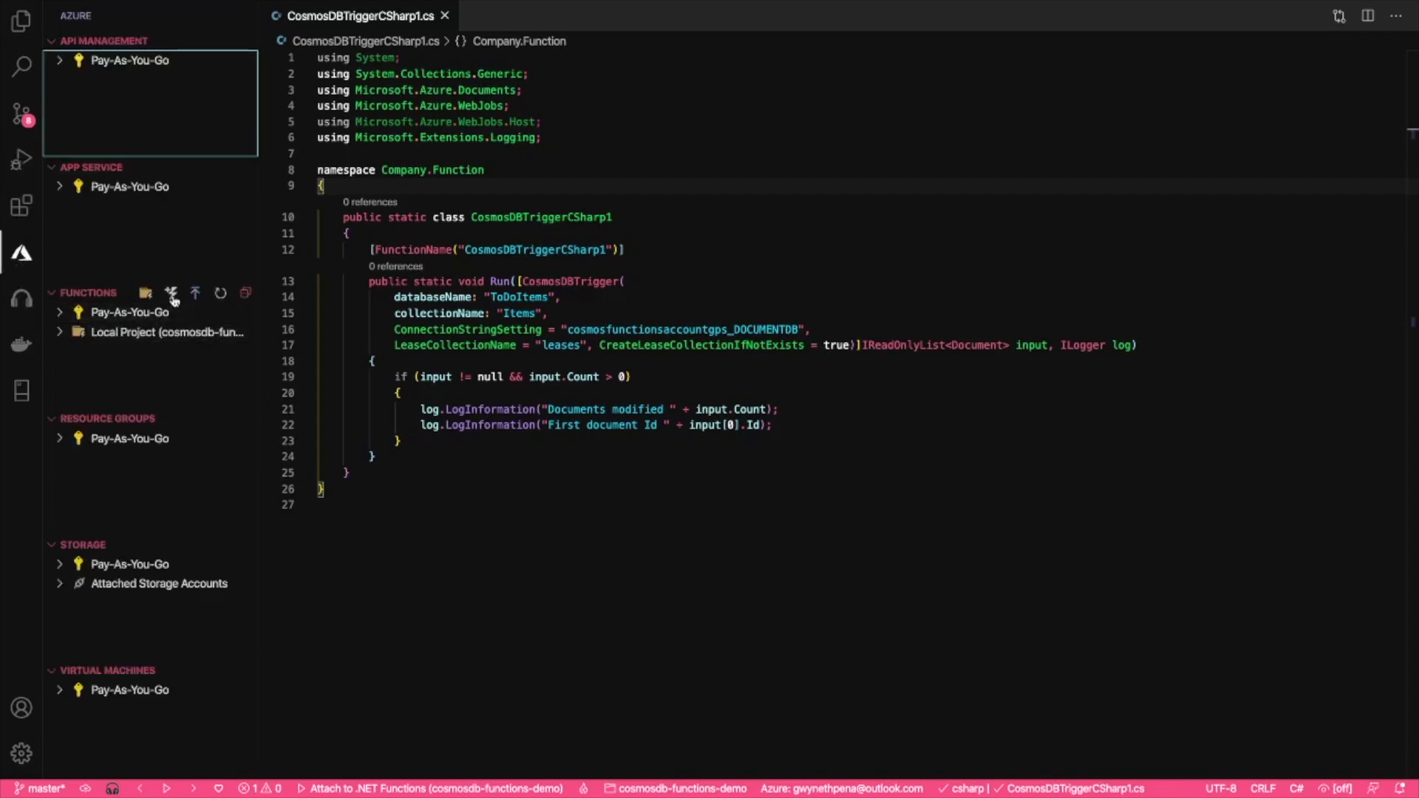
{"action": "left_click", "coordinate": [145, 293]}
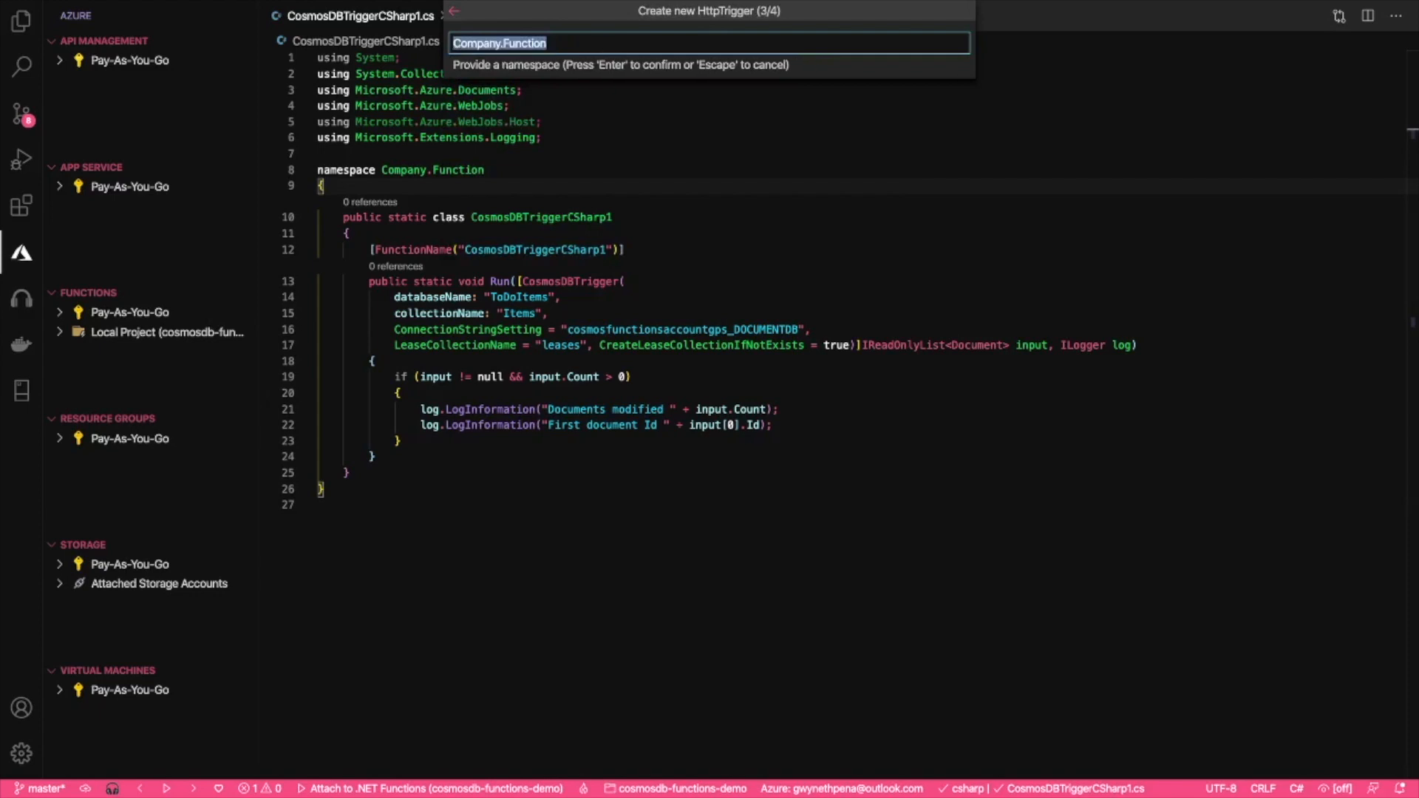
{"action": "key", "text": "Enter"}
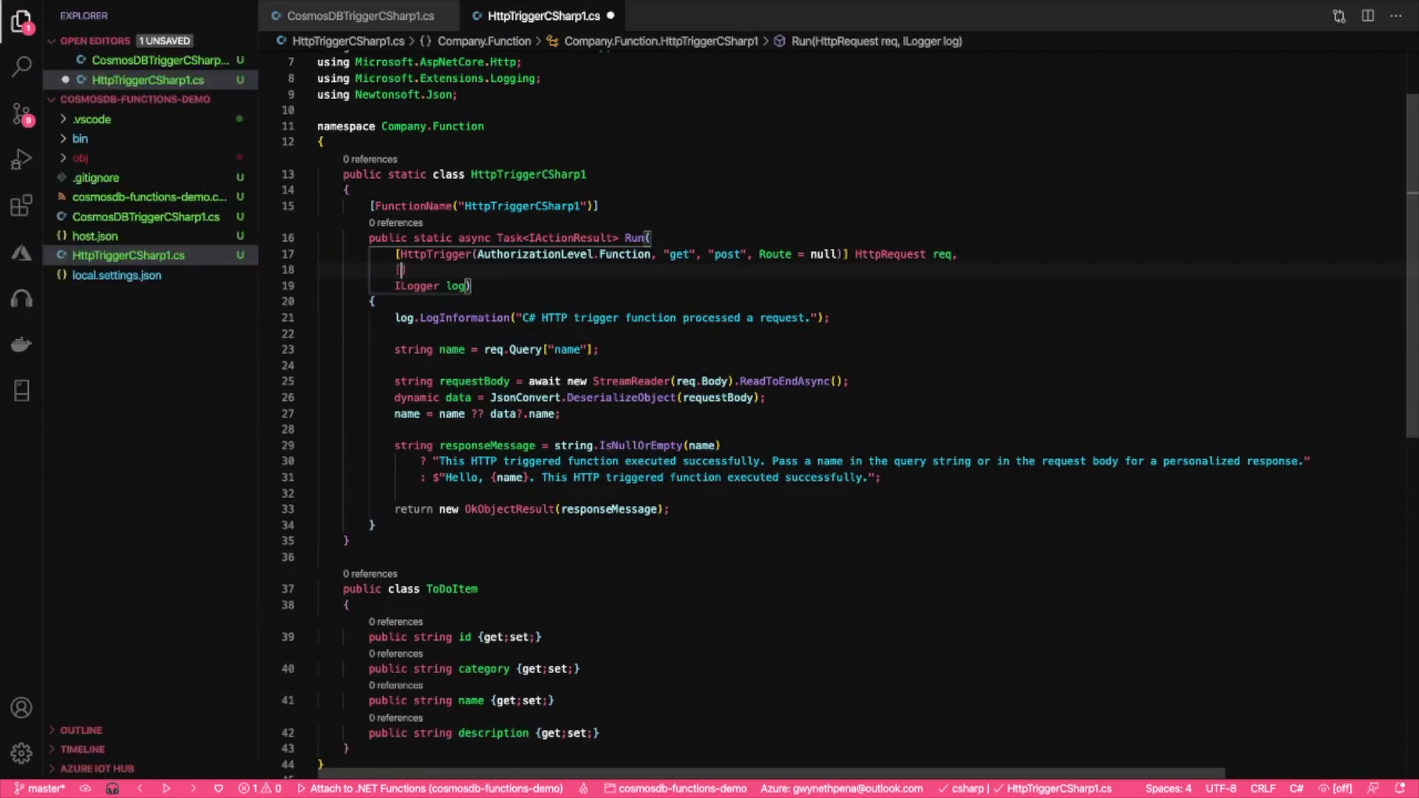
Step: Add a [CosmosDB] binding with ConnectionStringSetting, Id = {Query.Id}, PartitionKey = {Query.Category}
{"action": "type", "text": "[CosmosDB("}
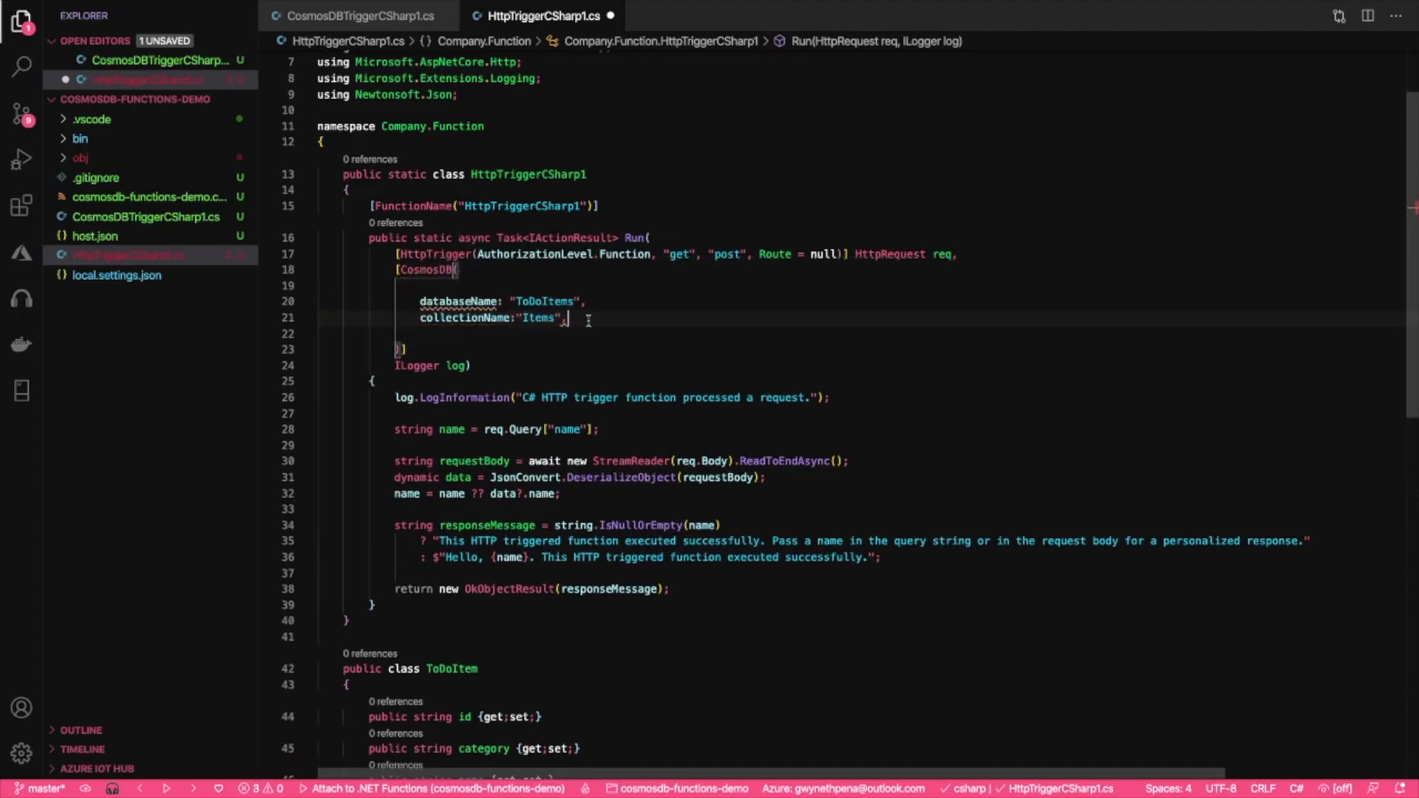
{"action": "type", "text": "Co"}
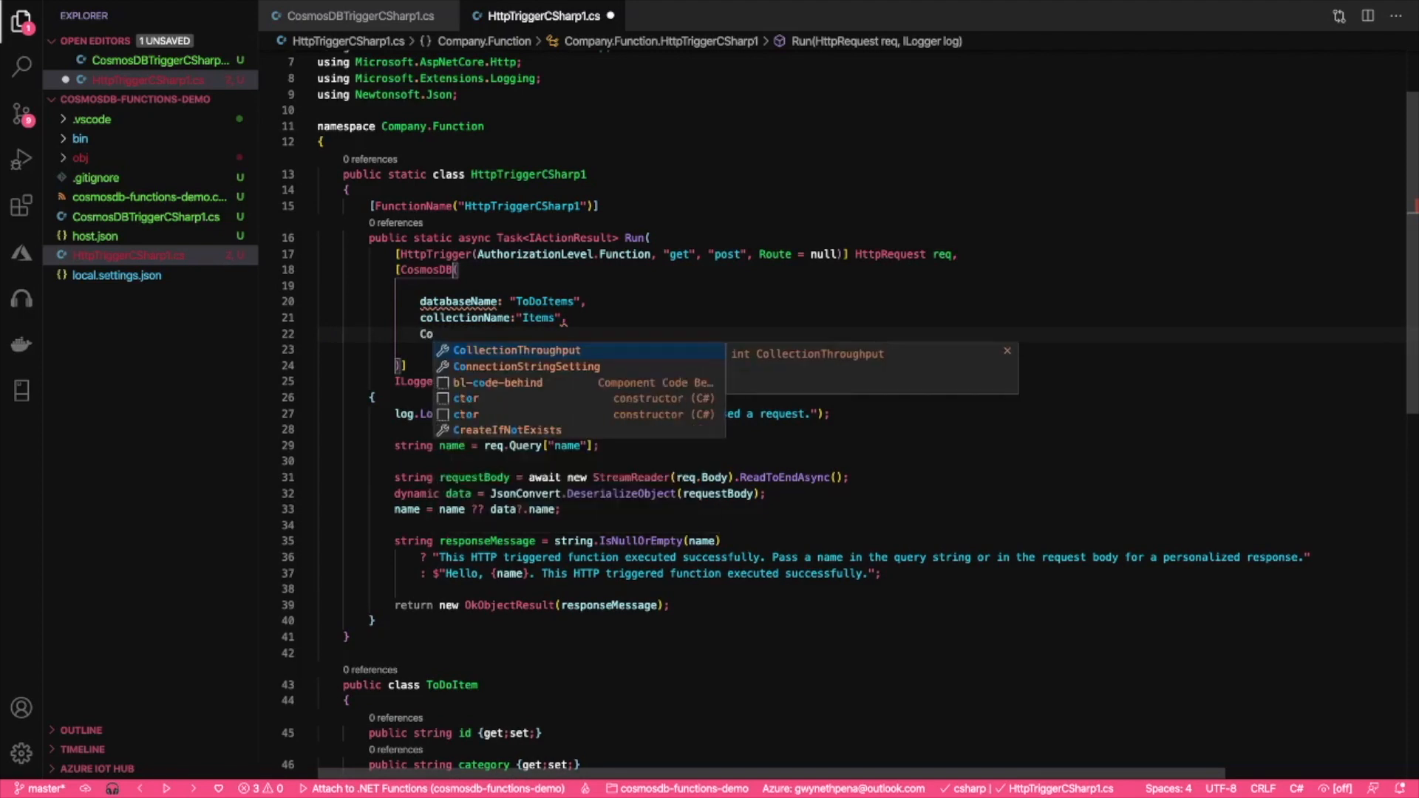
{"action": "type", "text": "ConnectionStringSetting"}
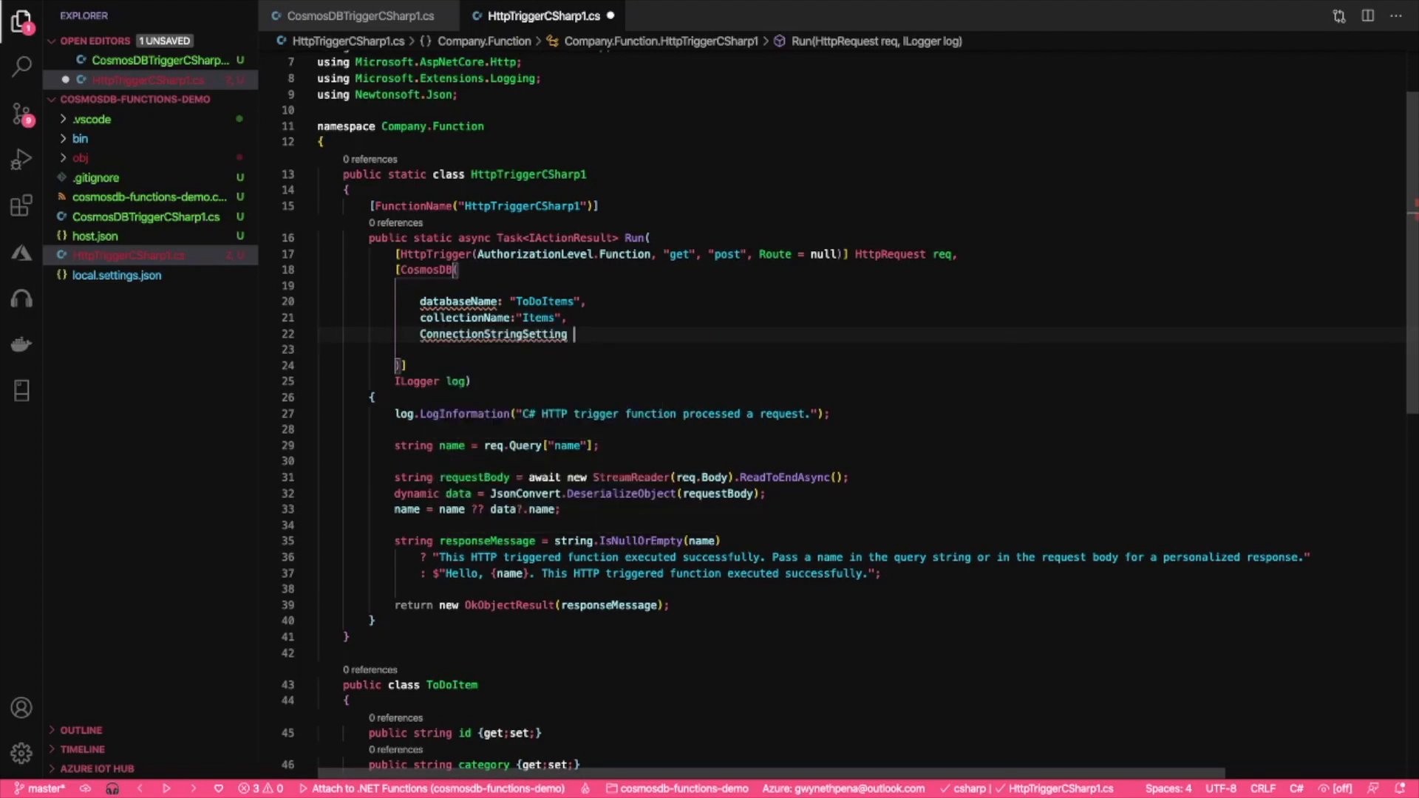
{"action": "type", "text": "="}
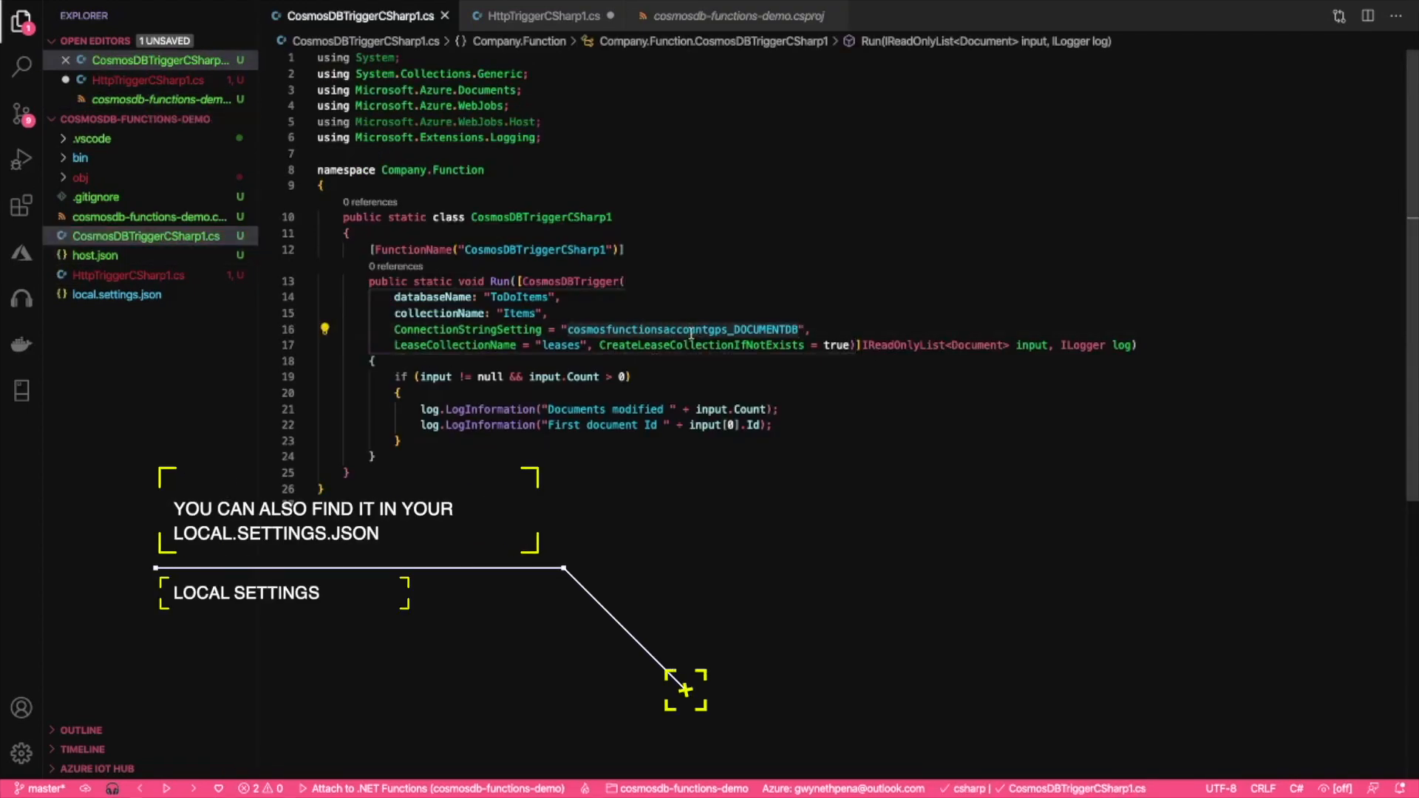
{"action": "left_click", "coordinate": [541, 15]}
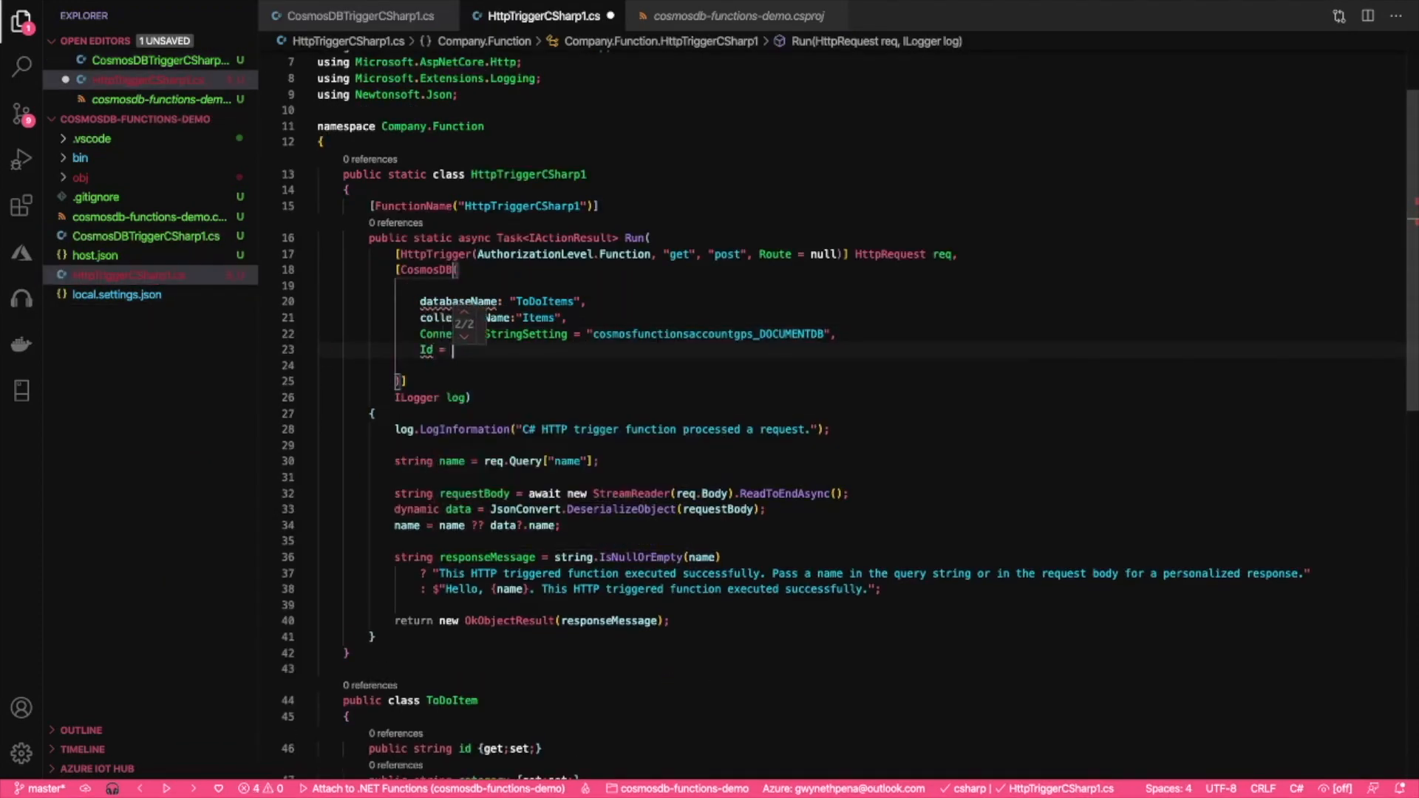
{"action": "type", "text": "\"\""}
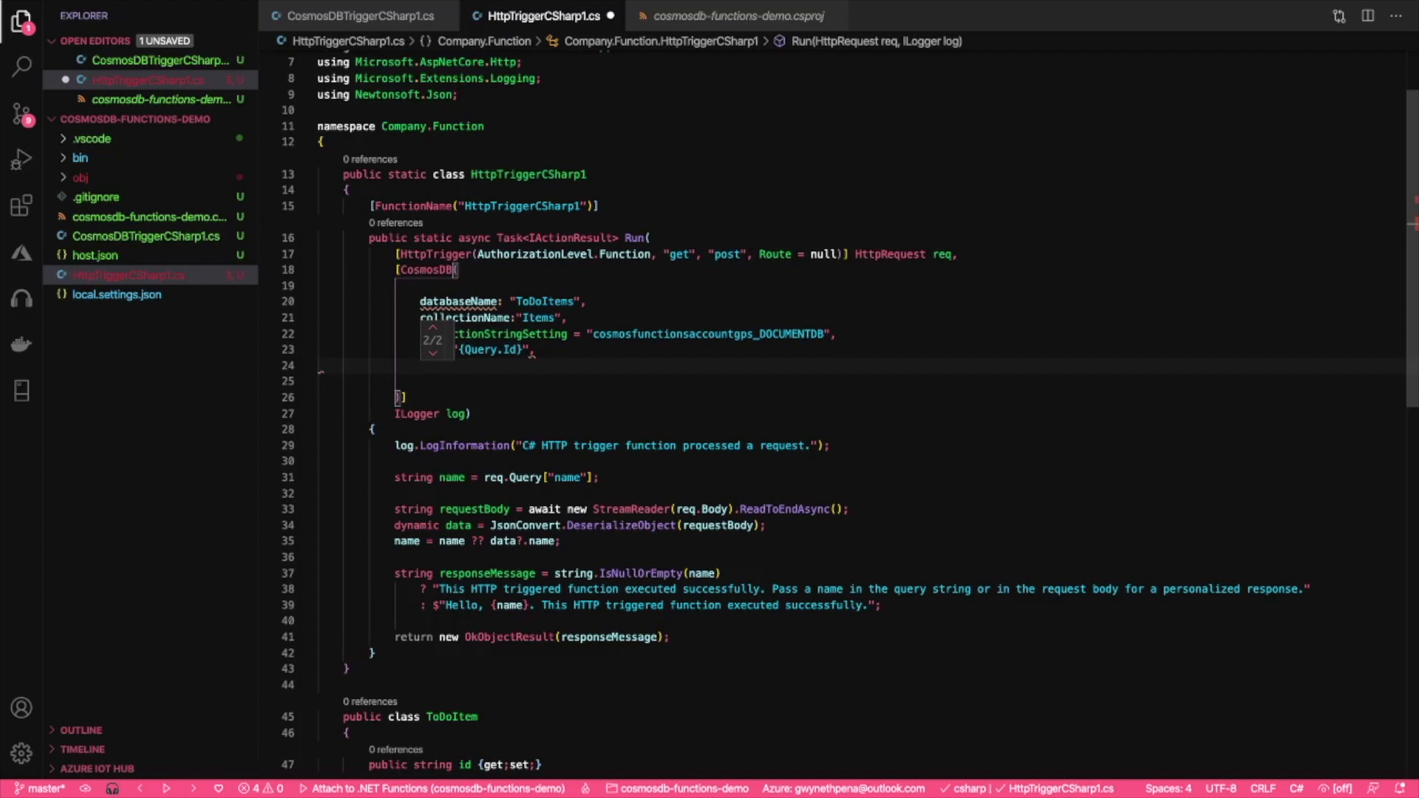
{"action": "type", "text": "p"}
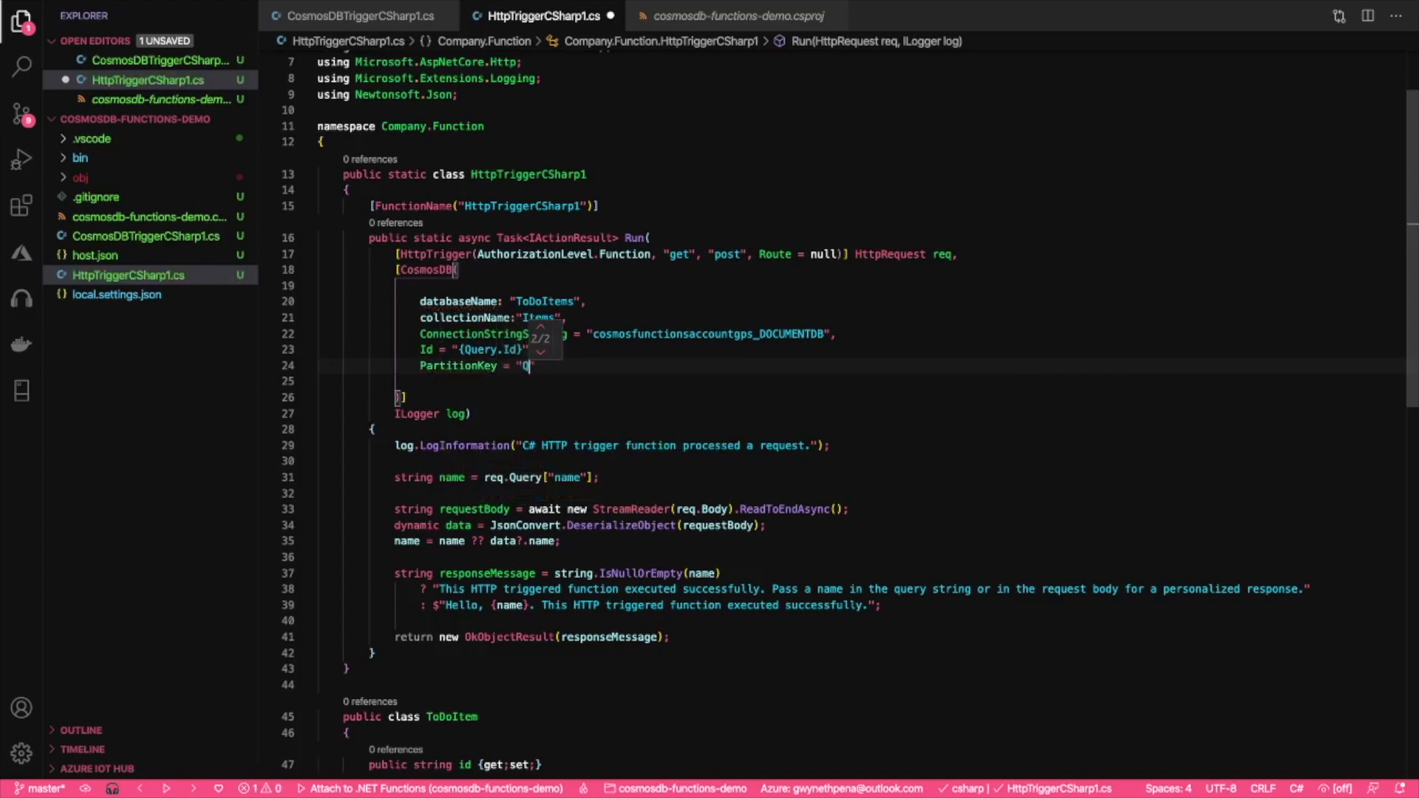
{"action": "type", "text": "uery.Category}"}
{"action": "left_click", "coordinate": [863, 381]}
{"action": "type", "text": ")]"}
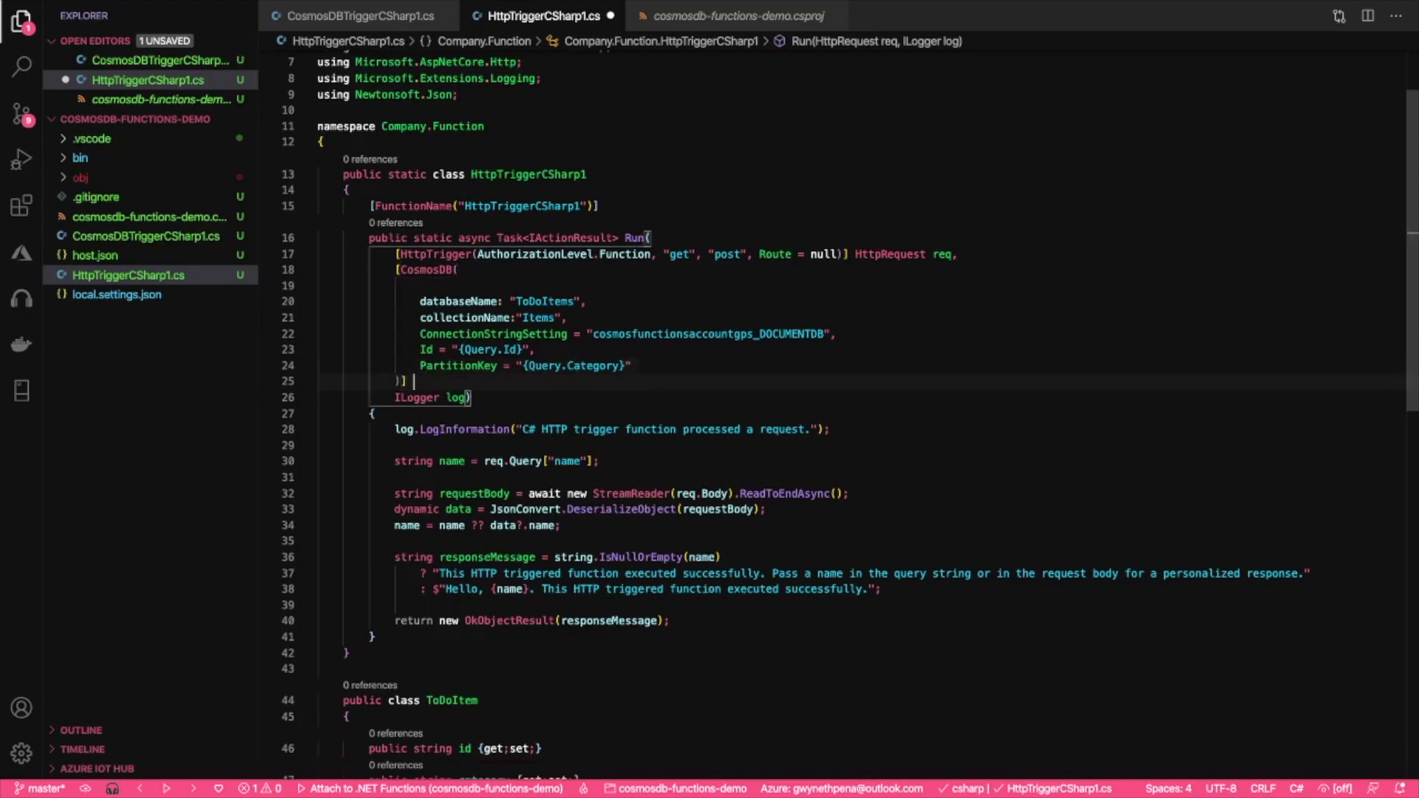
Step: Add a ToDoItem toDoItem parameter and return new NotFoundResult() when toDoItem is null
{"action": "type", "text": "Tod"}
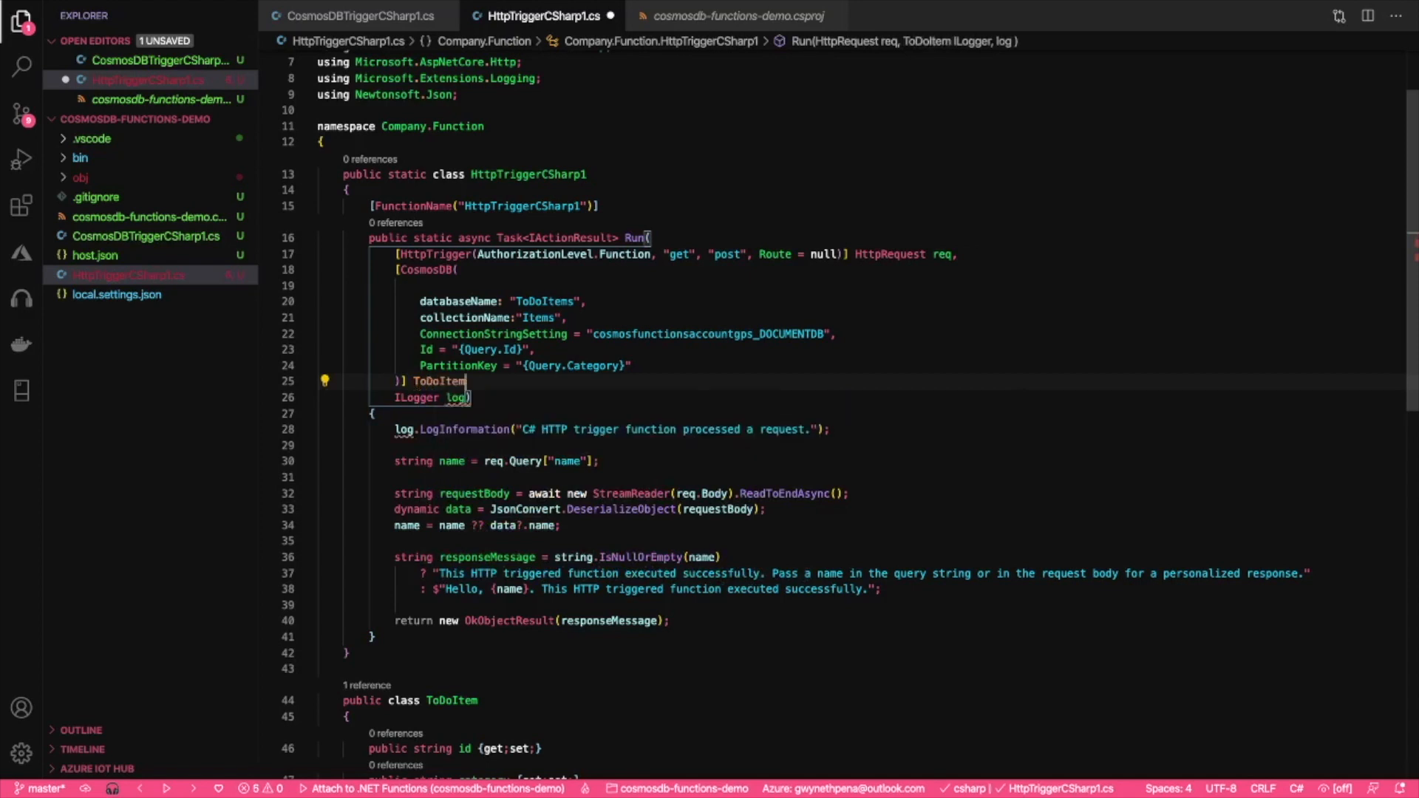
{"action": "type", "text": "todo"}
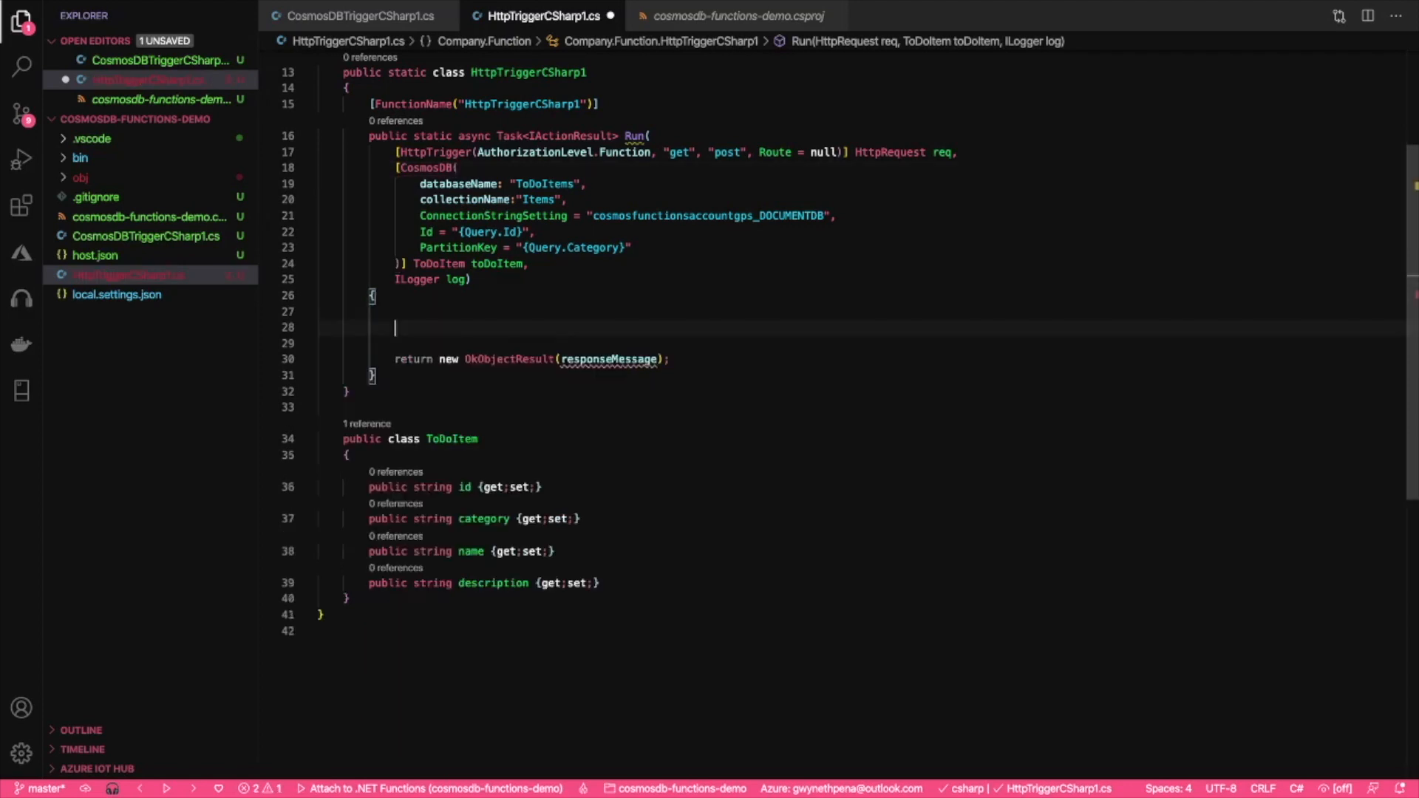
{"action": "type", "text": "if (todo"}
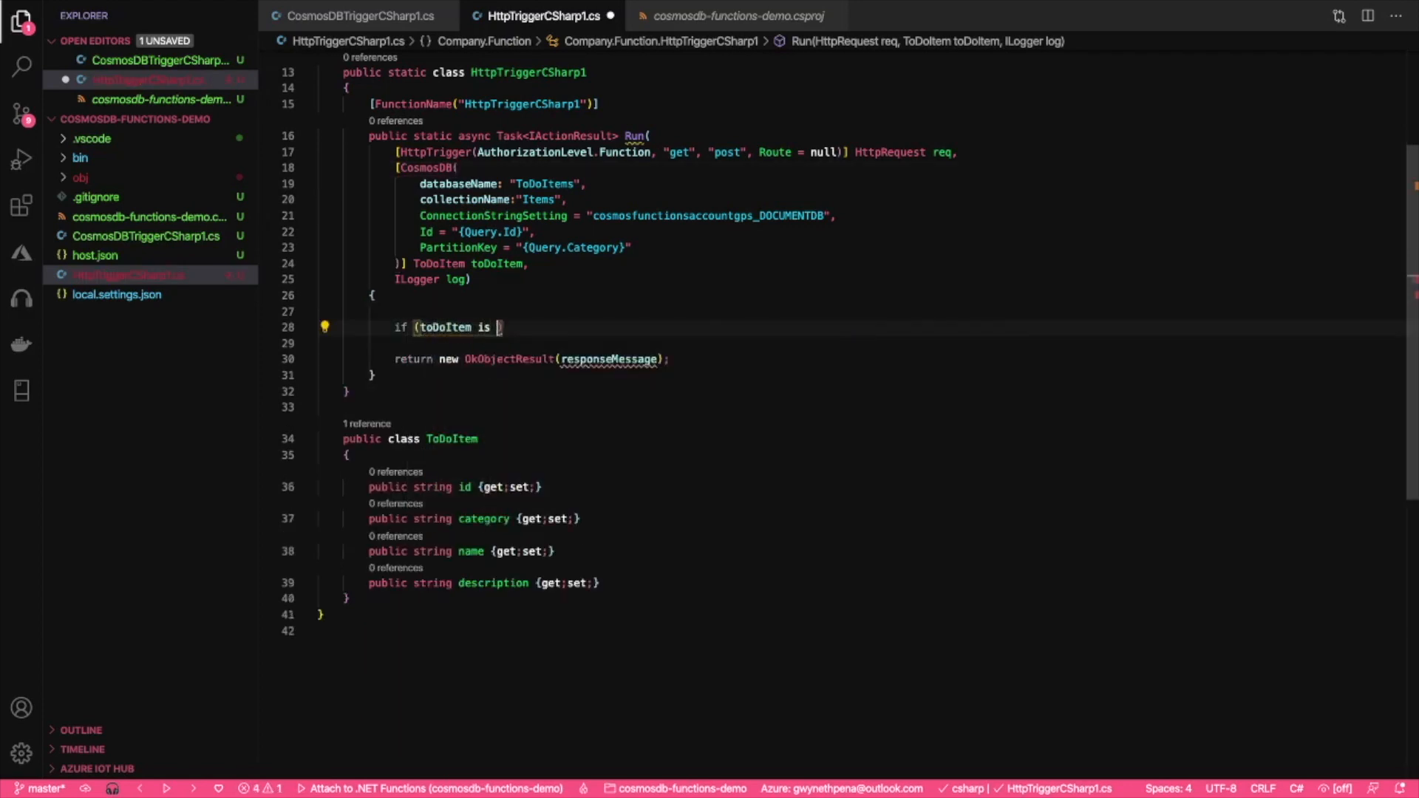
{"action": "type", "text": "n"}
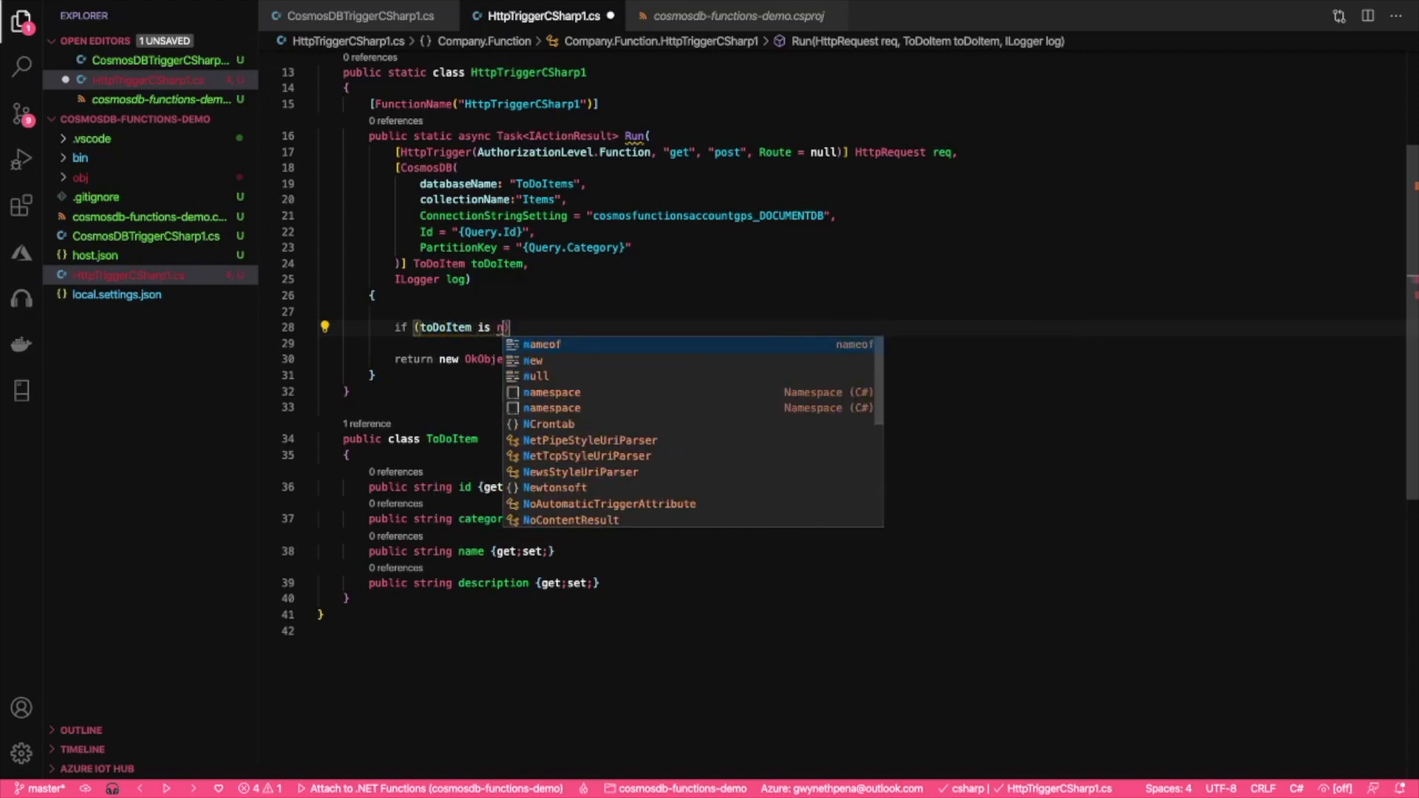
{"action": "type", "text": "ull"}
{"action": "left_click", "coordinate": [449, 342]}
{"action": "type", "text": "{"}
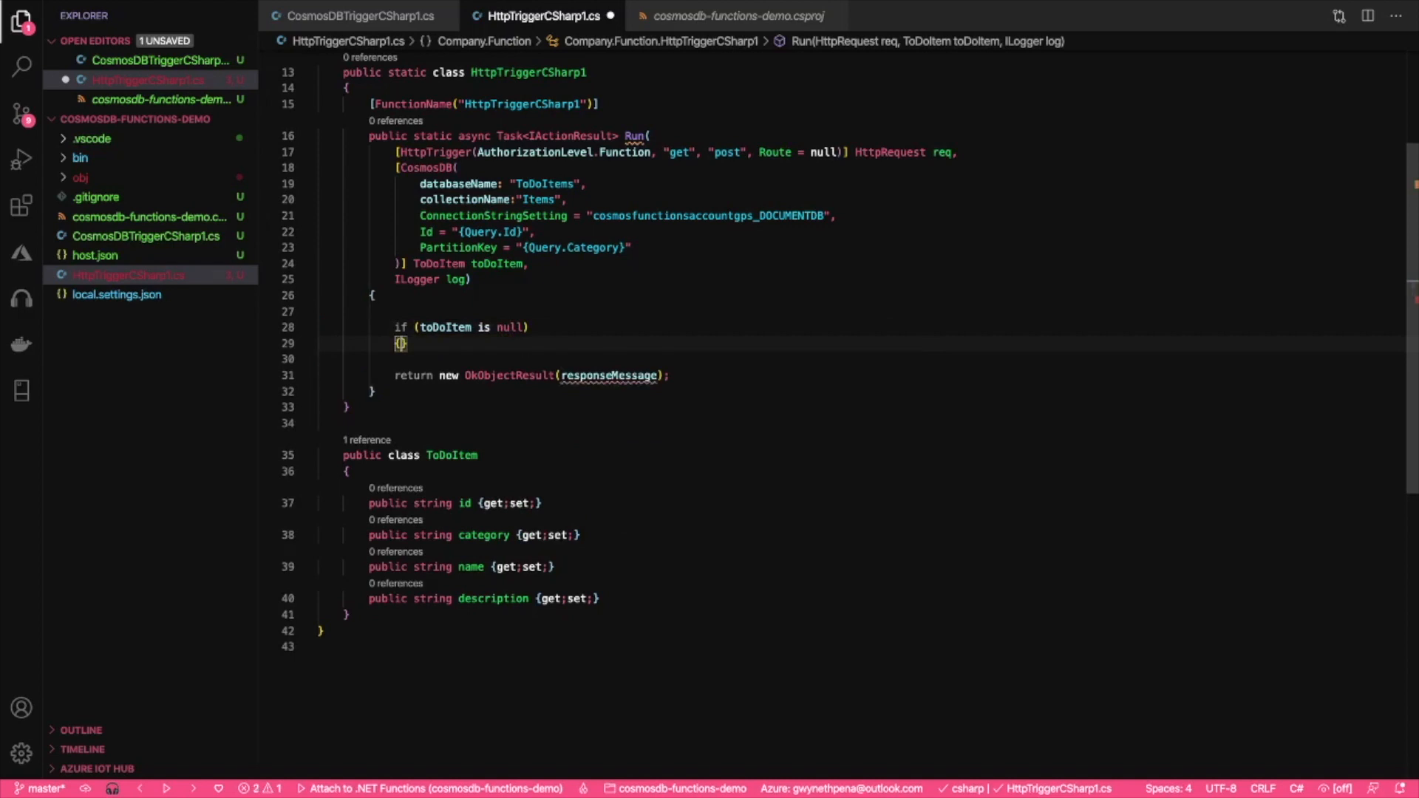
{"action": "type", "text": "return ne"}
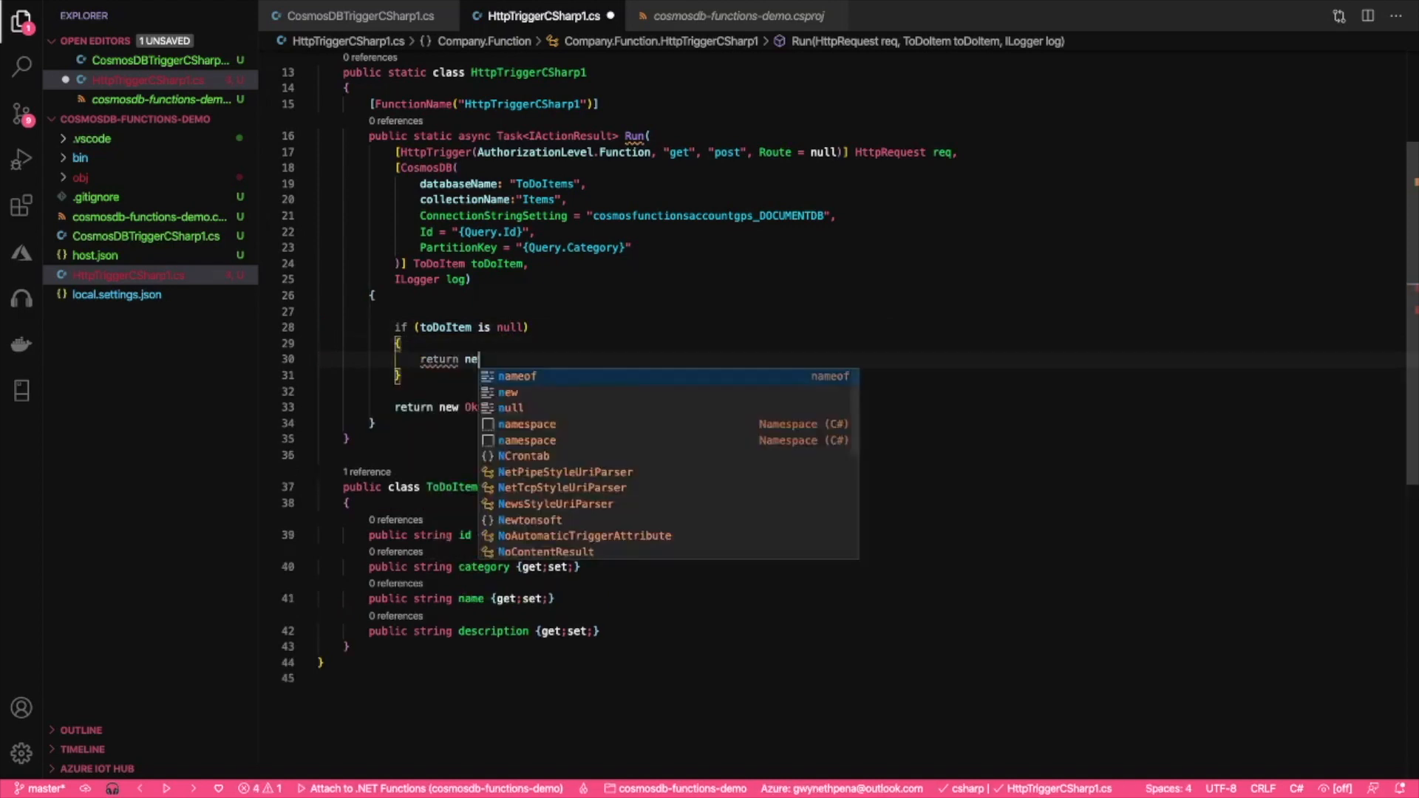
{"action": "type", "text": "w notfoun"}
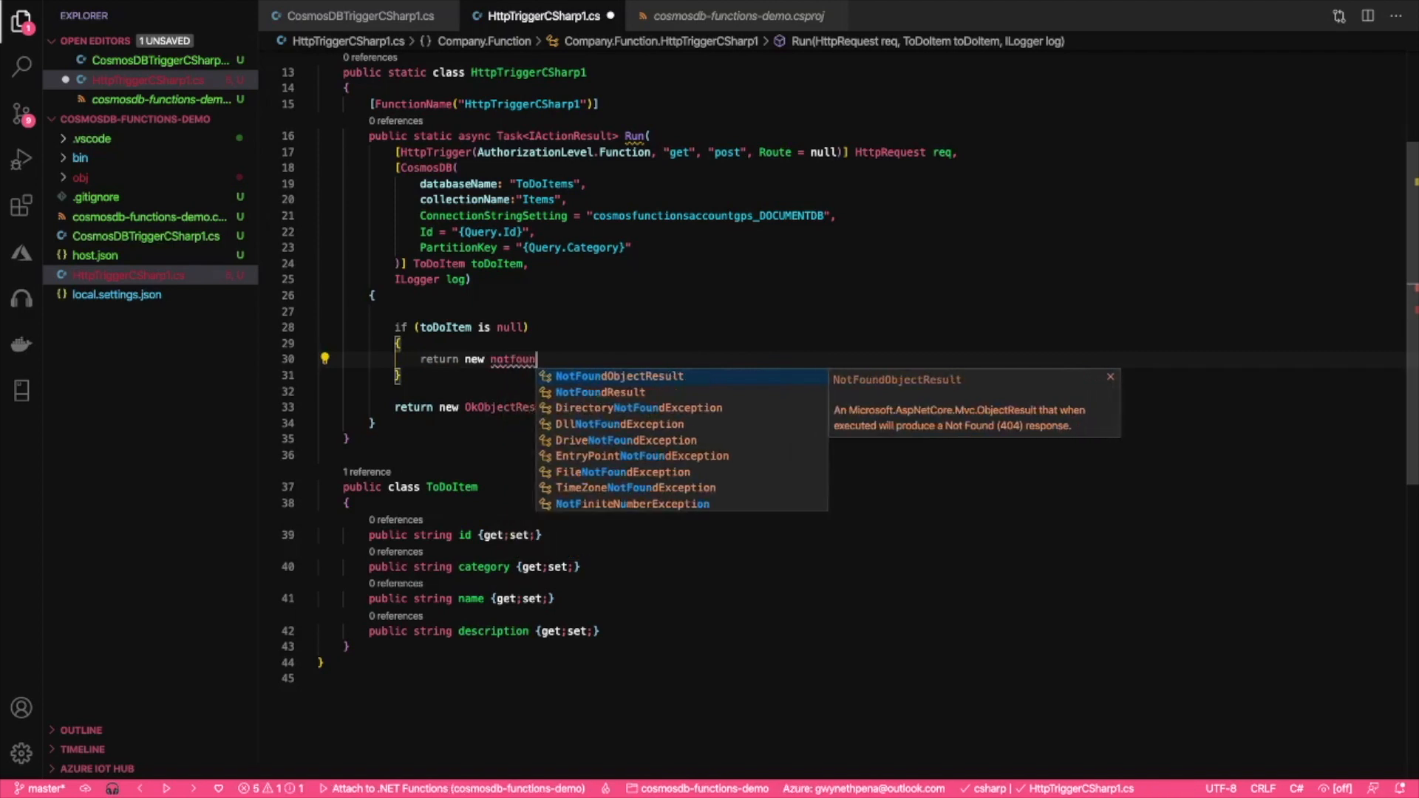
{"action": "type", "text": "dre"}
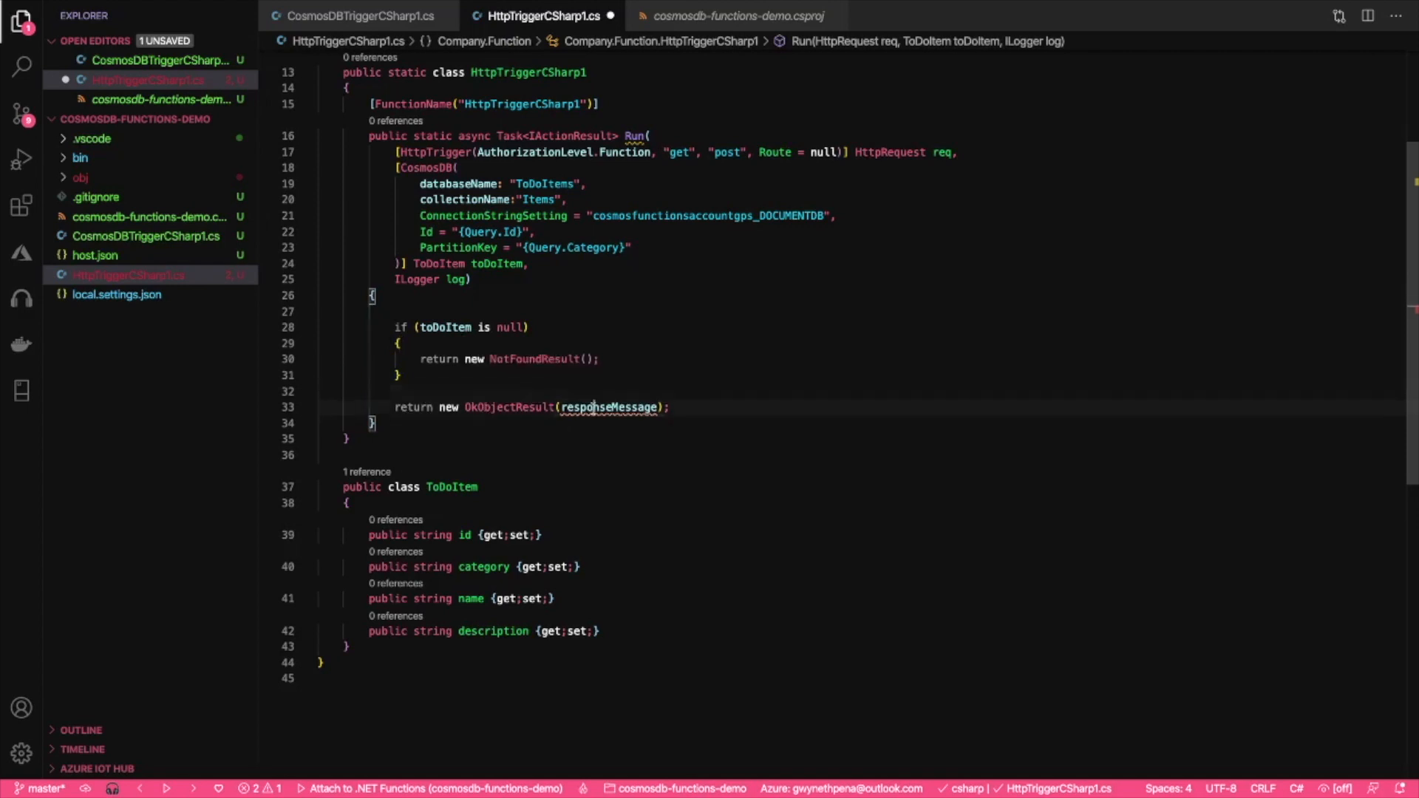
{"action": "type", "text": "t"}
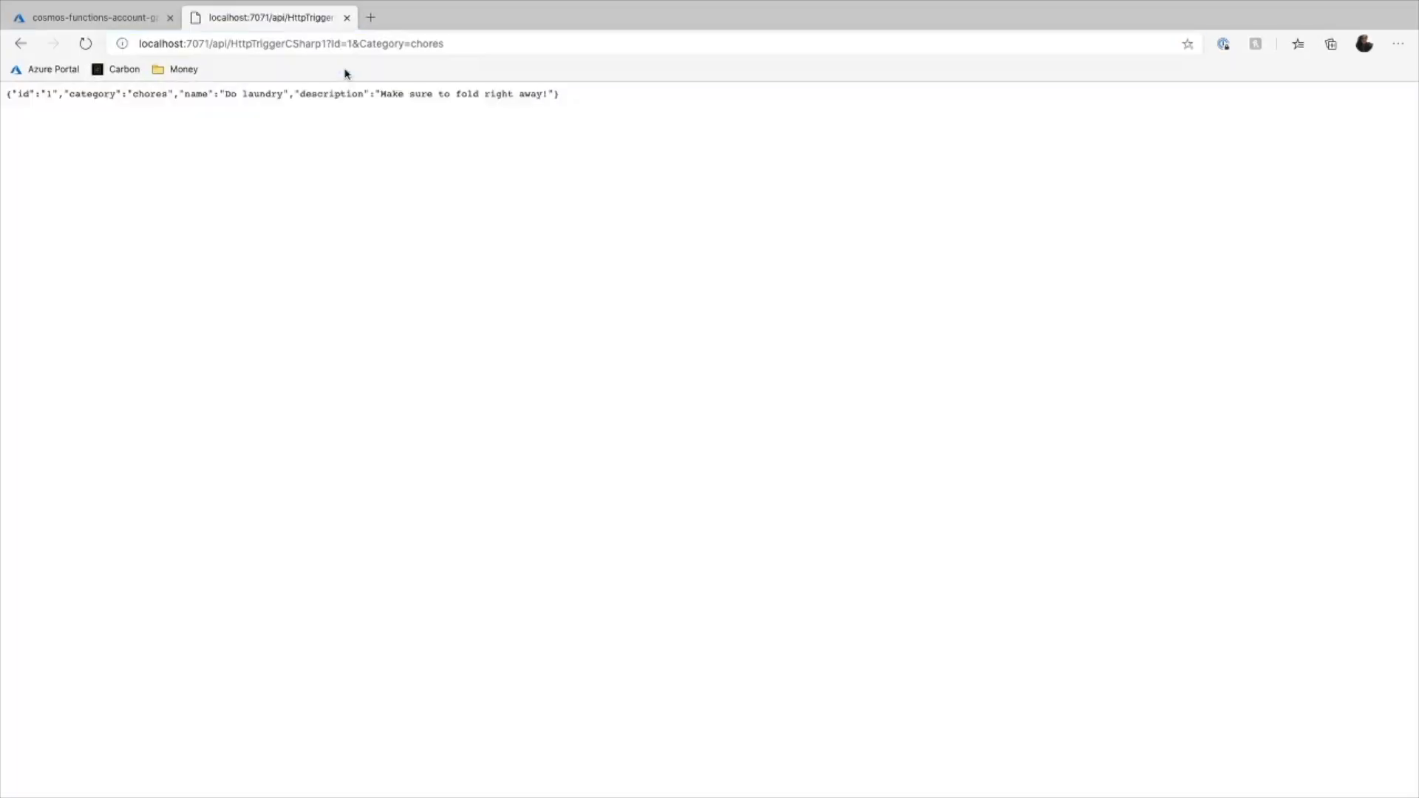
{"action": "mouse_move", "coordinate": [90, 105]}
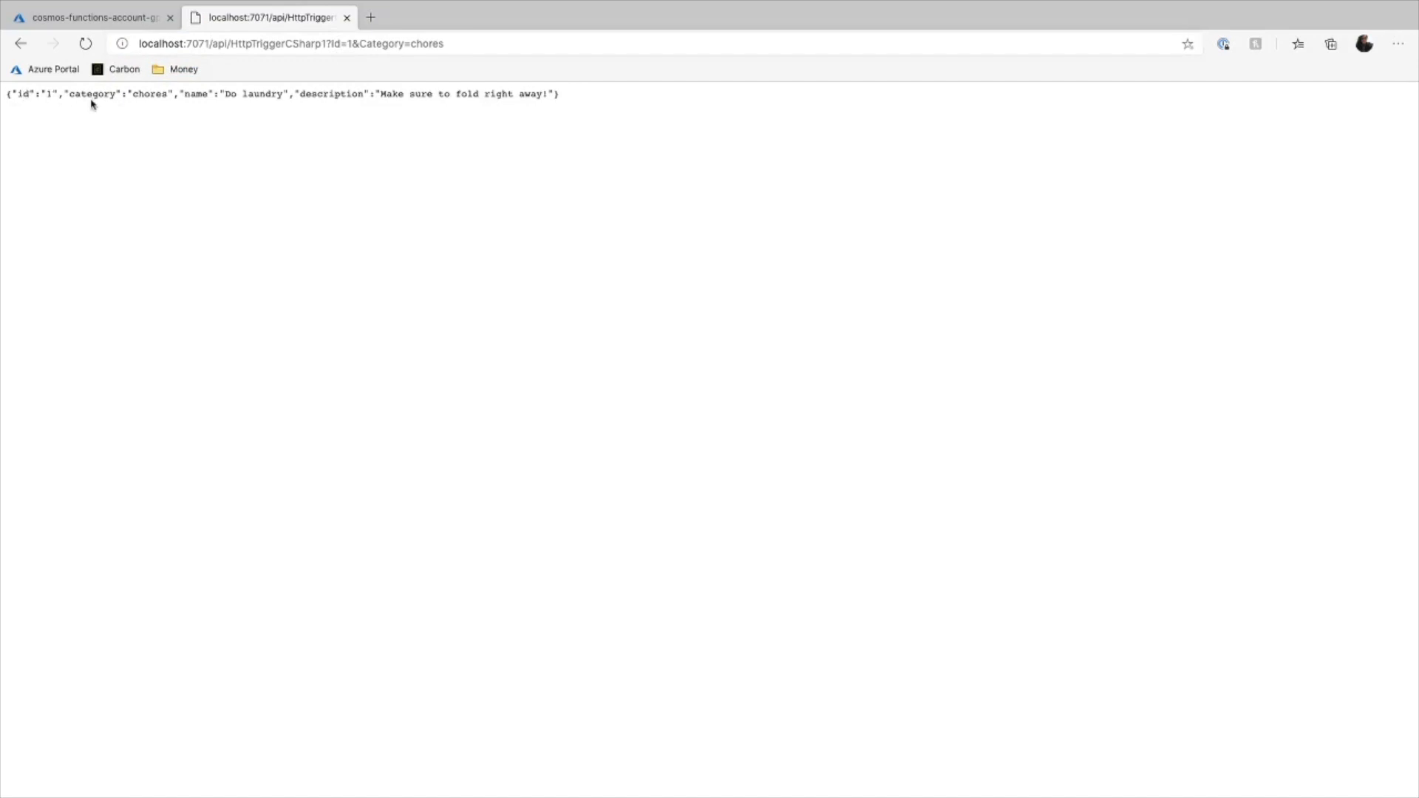
{"action": "mouse_move", "coordinate": [214, 106]}
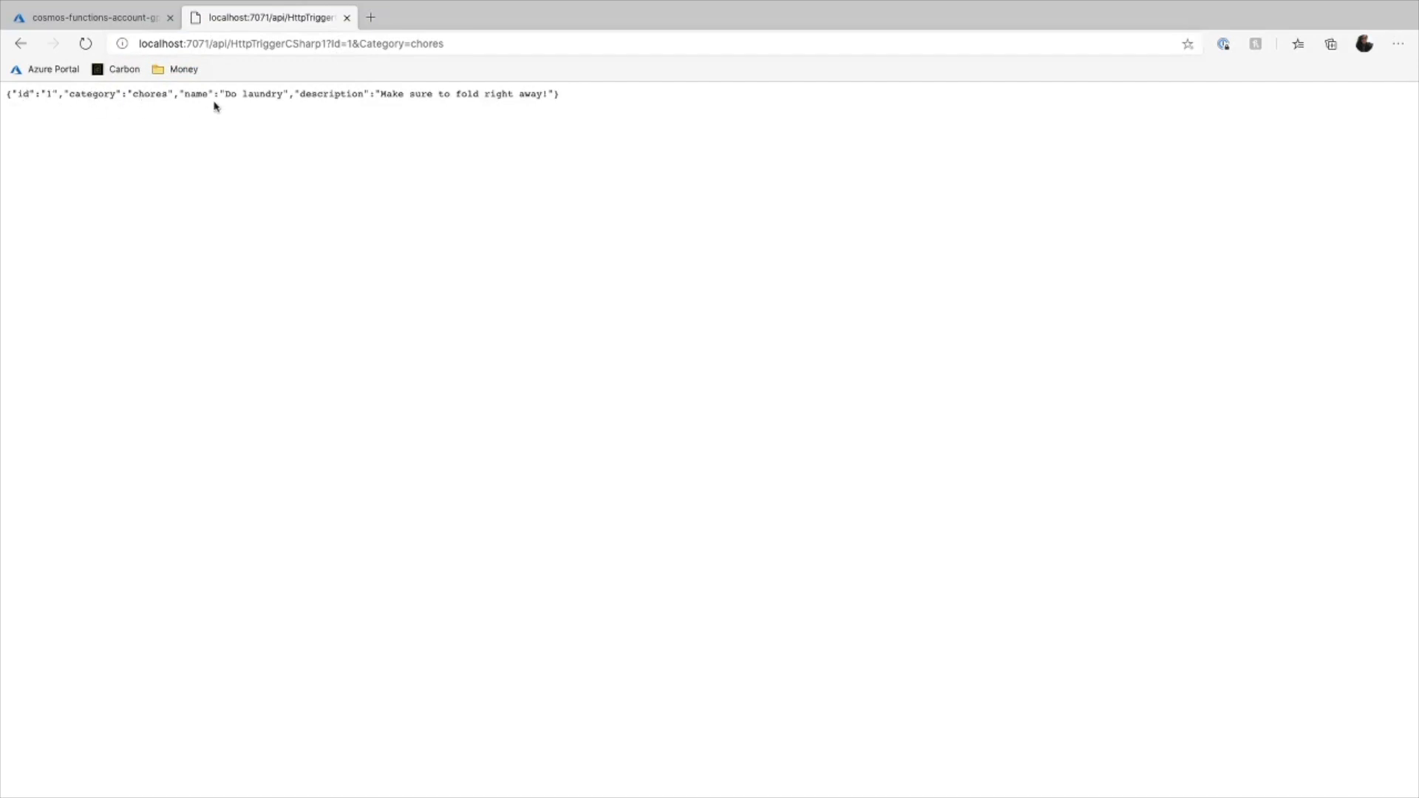
{"action": "mouse_move", "coordinate": [531, 121]}
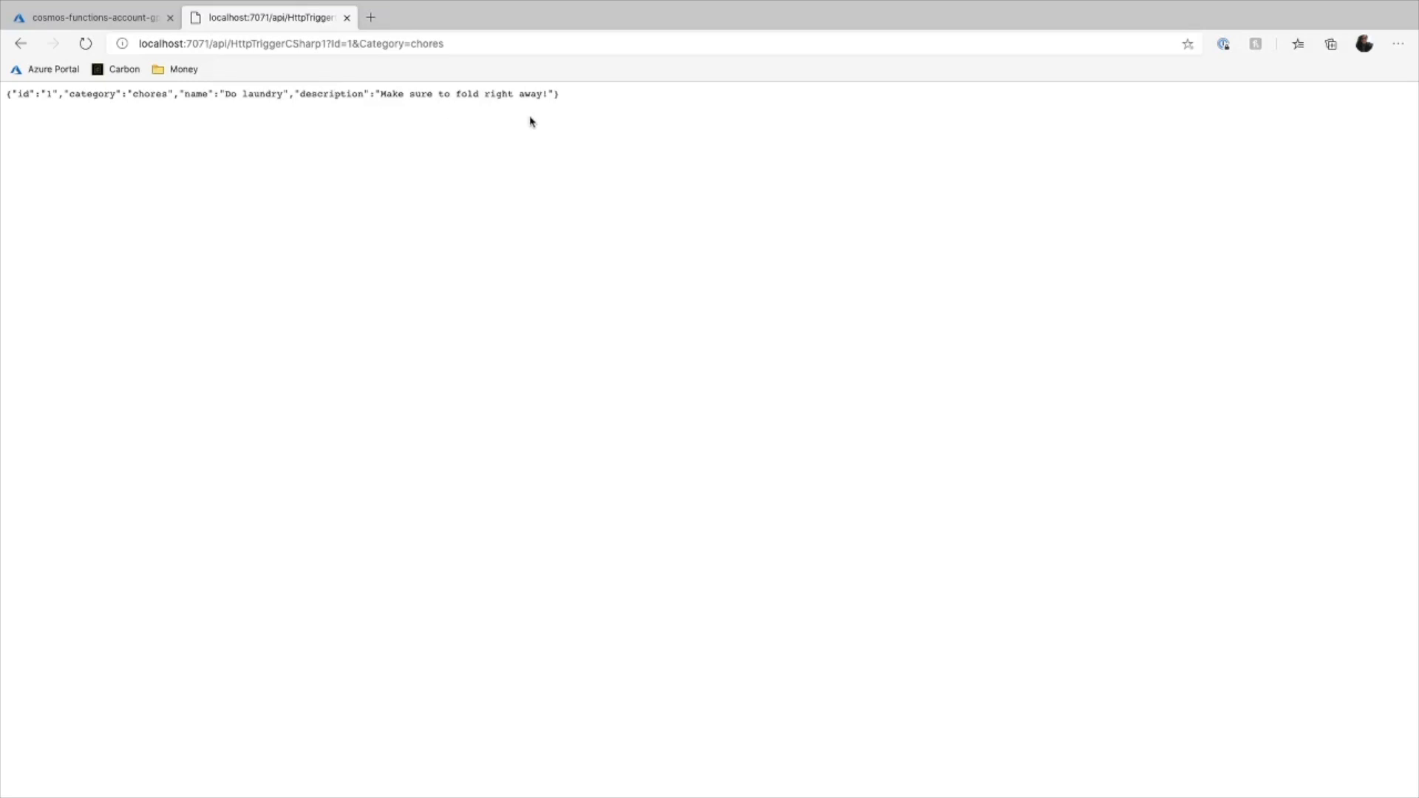
Step: Check item 1, Do laundry, in Data Explorer's Items container, then return to the editor
{"action": "left_click", "coordinate": [90, 16]}
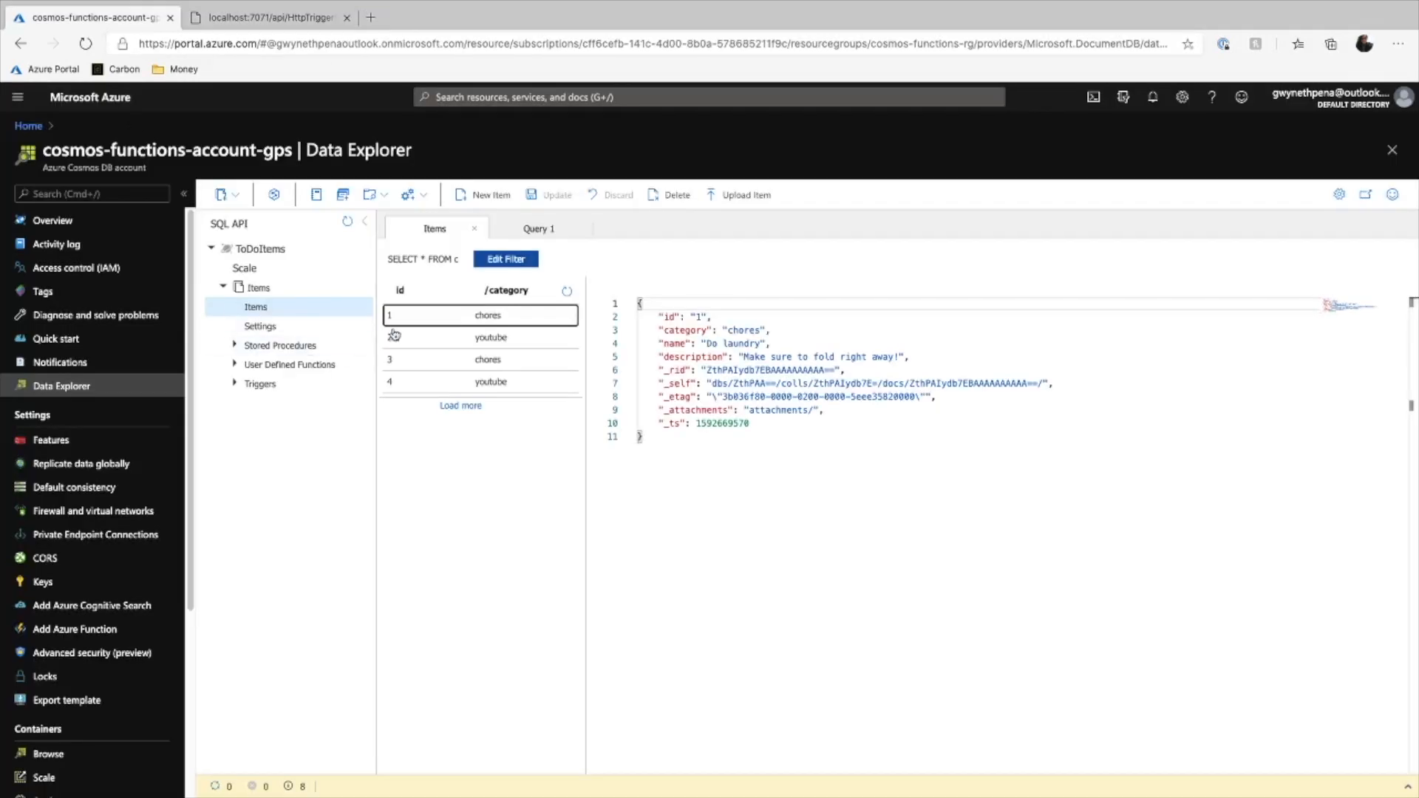
{"action": "mouse_move", "coordinate": [533, 346]}
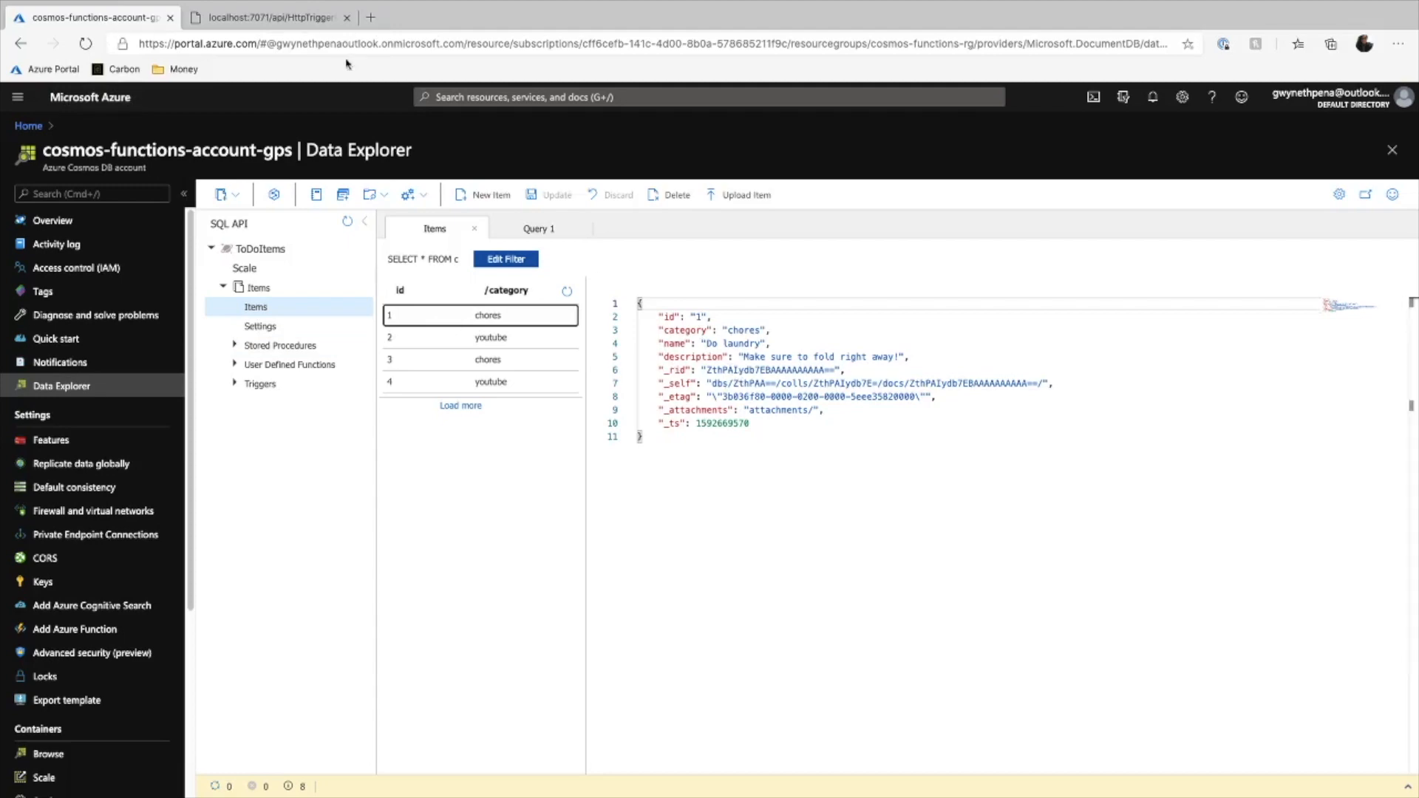
{"action": "key", "text": "cmd+tab"}
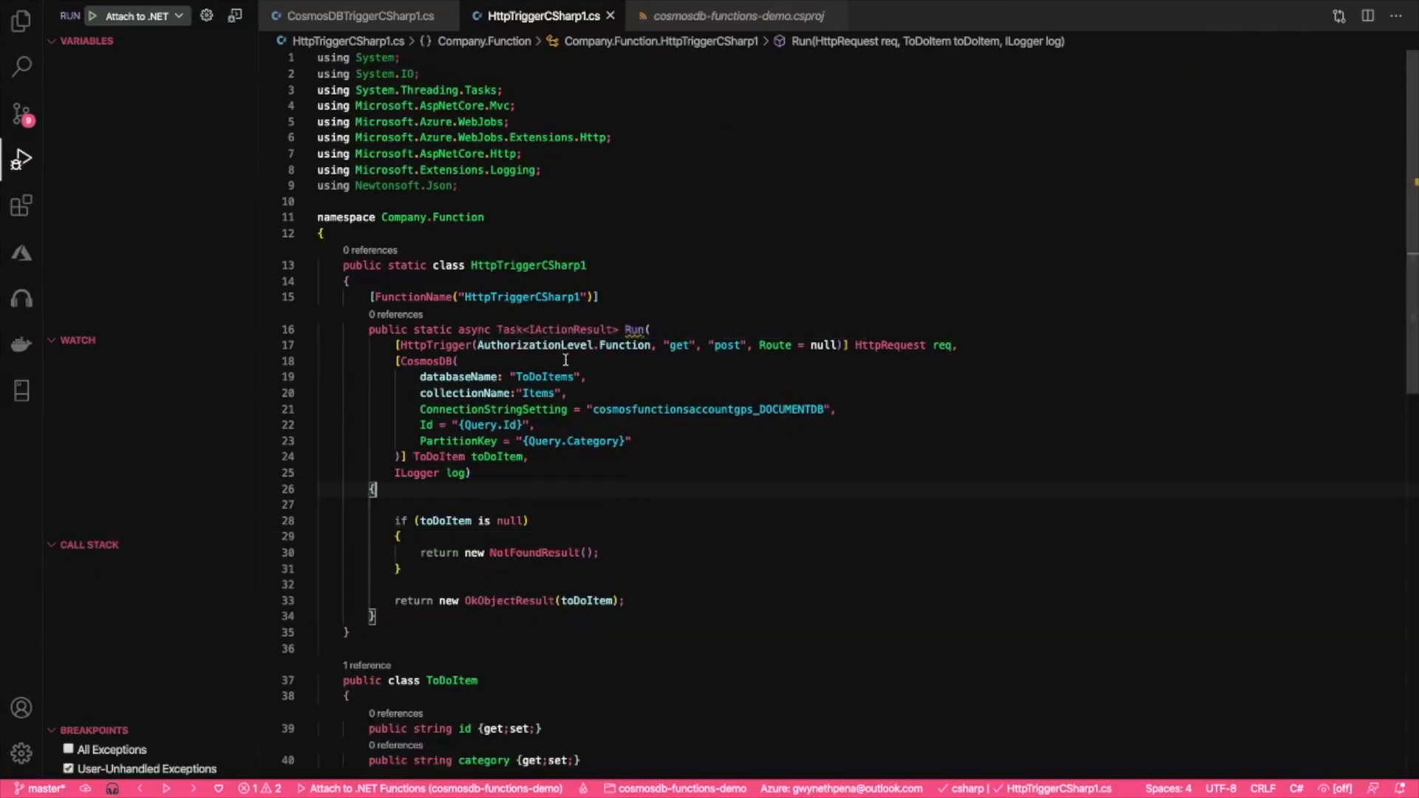
{"action": "mouse_move", "coordinate": [560, 360]}
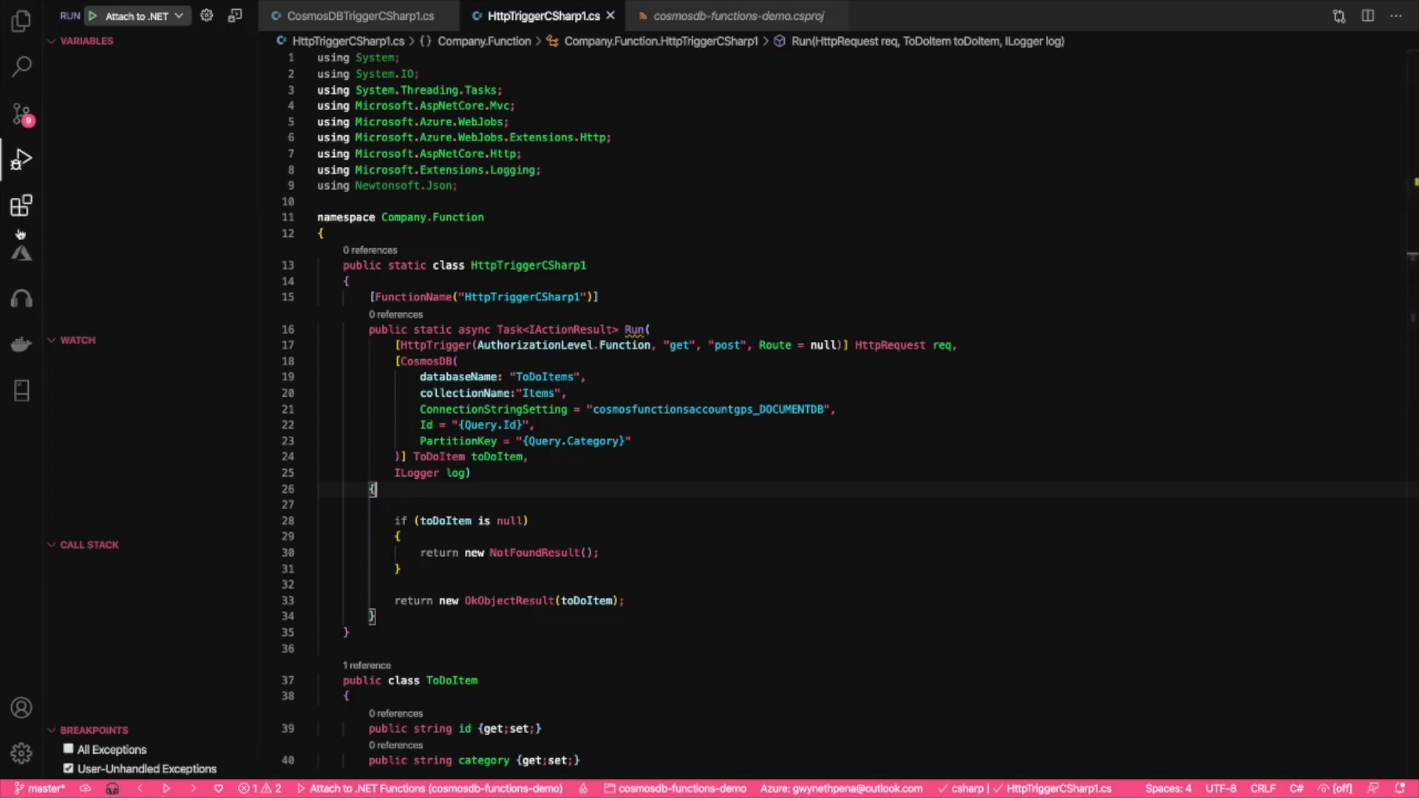
Step: Create QueueTriggerCSharp1 from the QueueTrigger template on cosmosdemostoragegps, watching queue todoqueue
{"action": "left_click", "coordinate": [21, 251]}
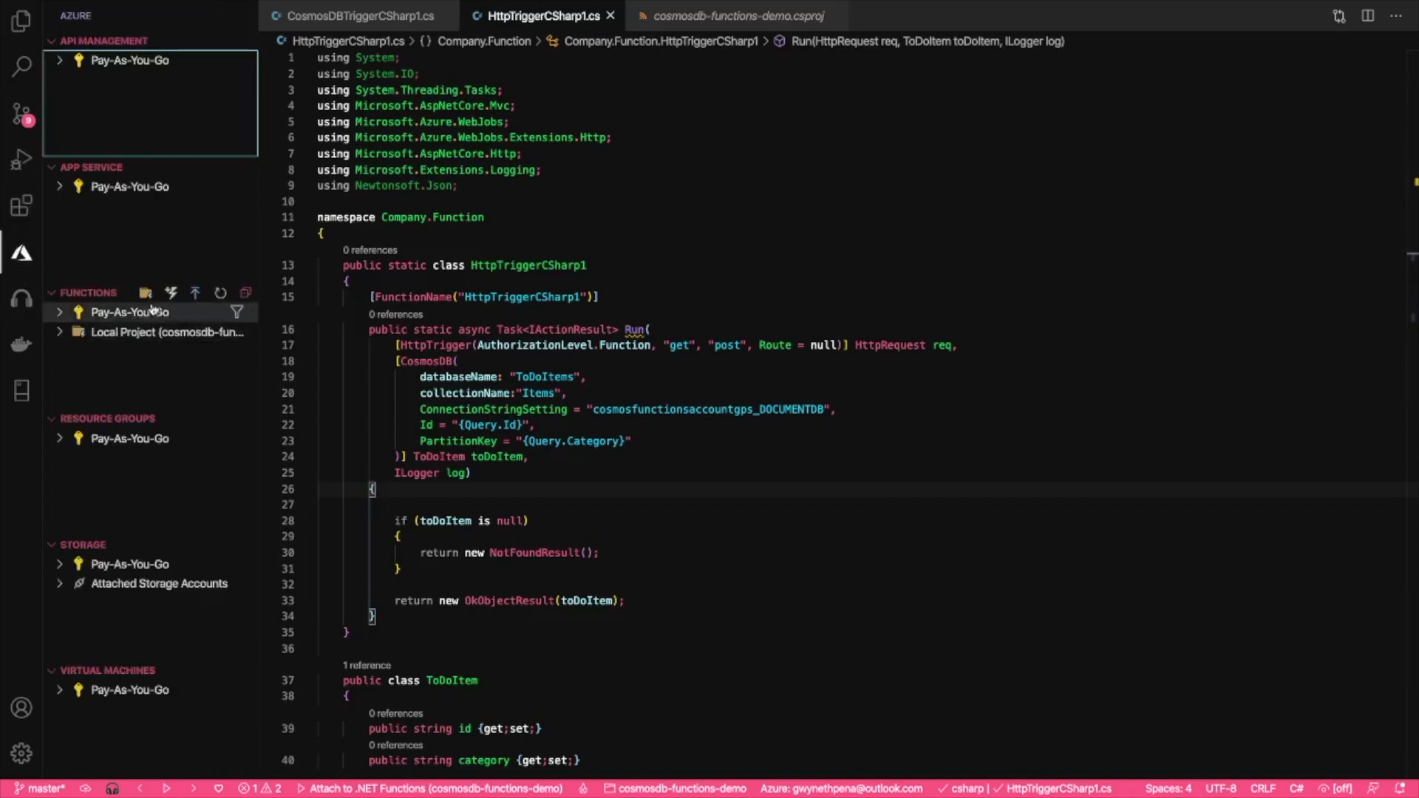
{"action": "left_click", "coordinate": [145, 291]}
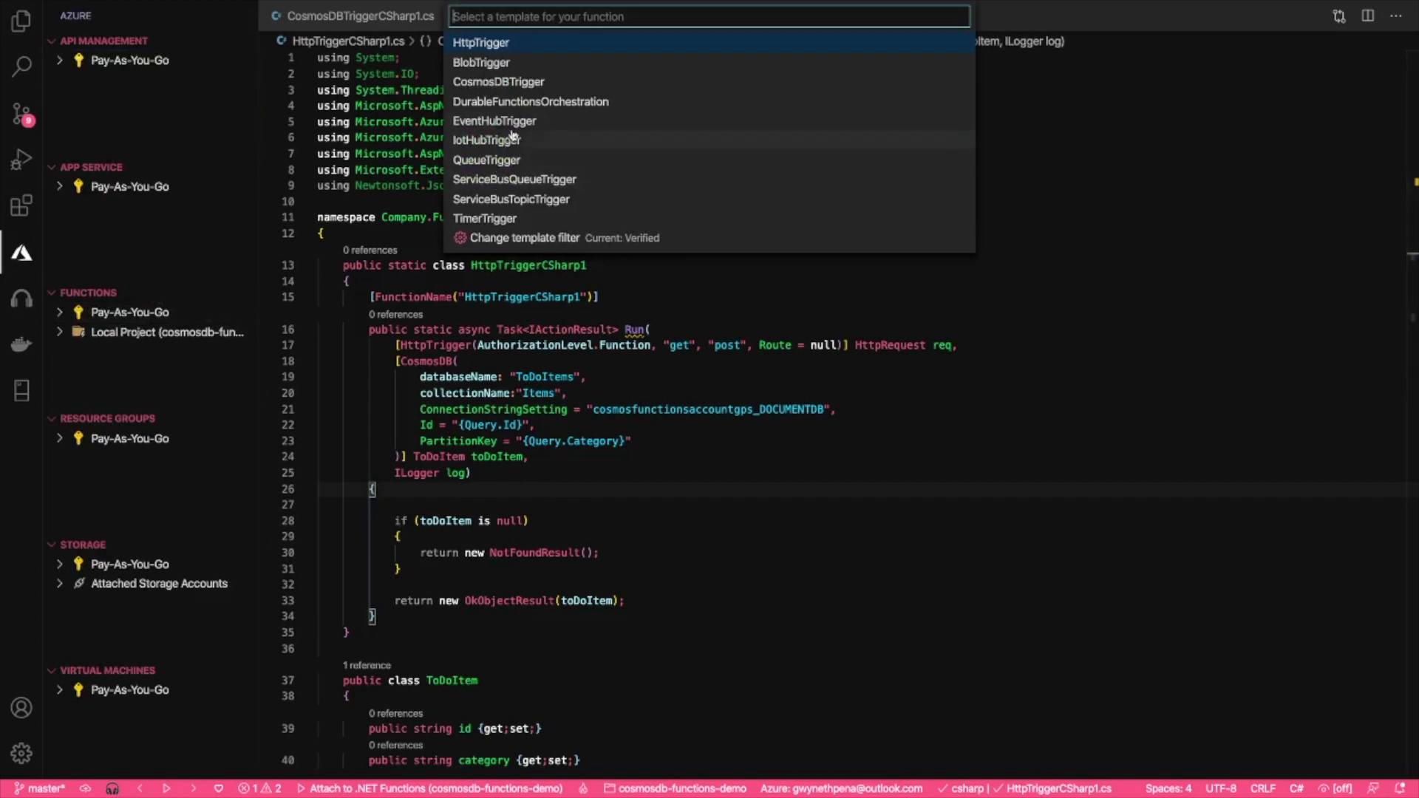
{"action": "left_click", "coordinate": [486, 160]}
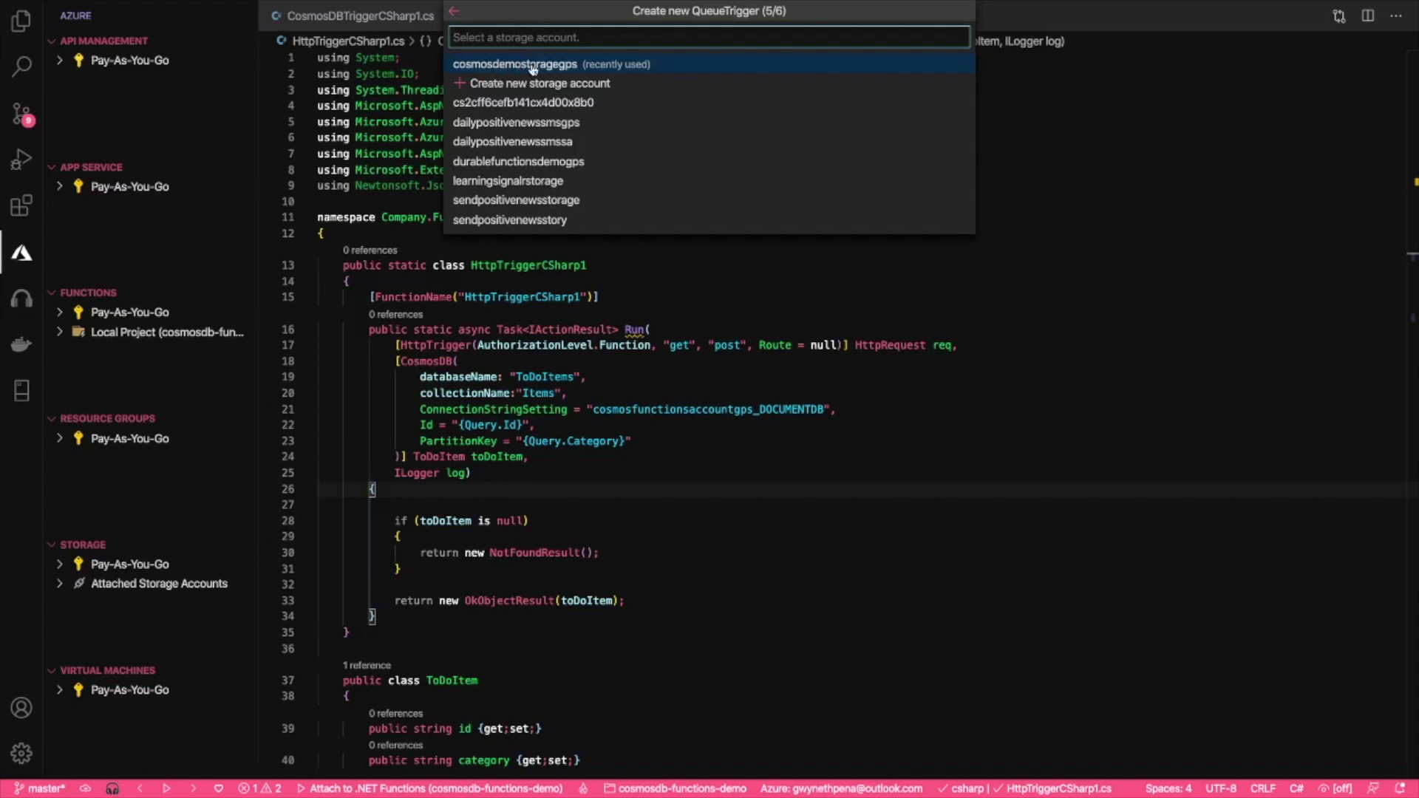
{"action": "left_click", "coordinate": [515, 64]}
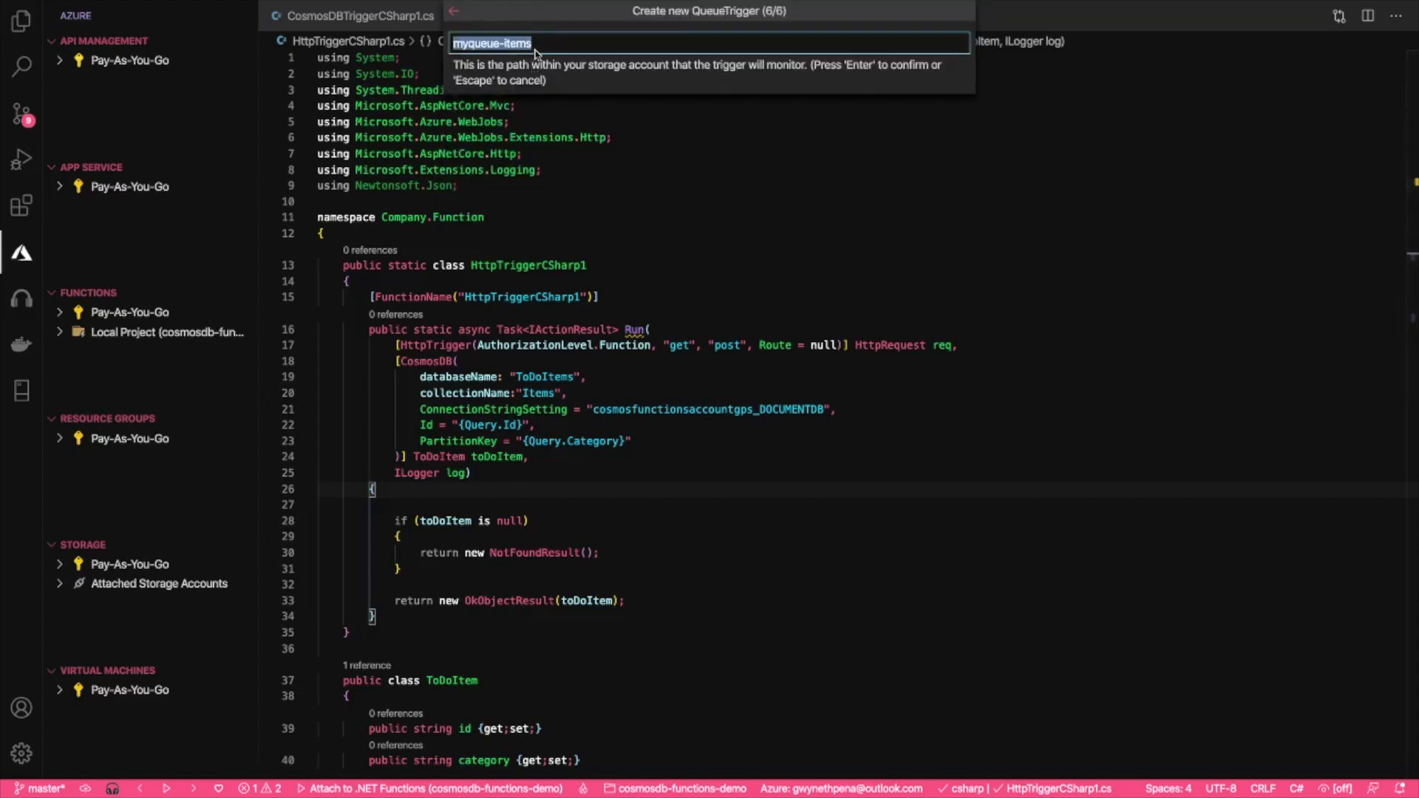
{"action": "type", "text": "todoqueue\", Connection = \"cosmosdemostoragegps_STORAGE\")]string myQueueItem,"}
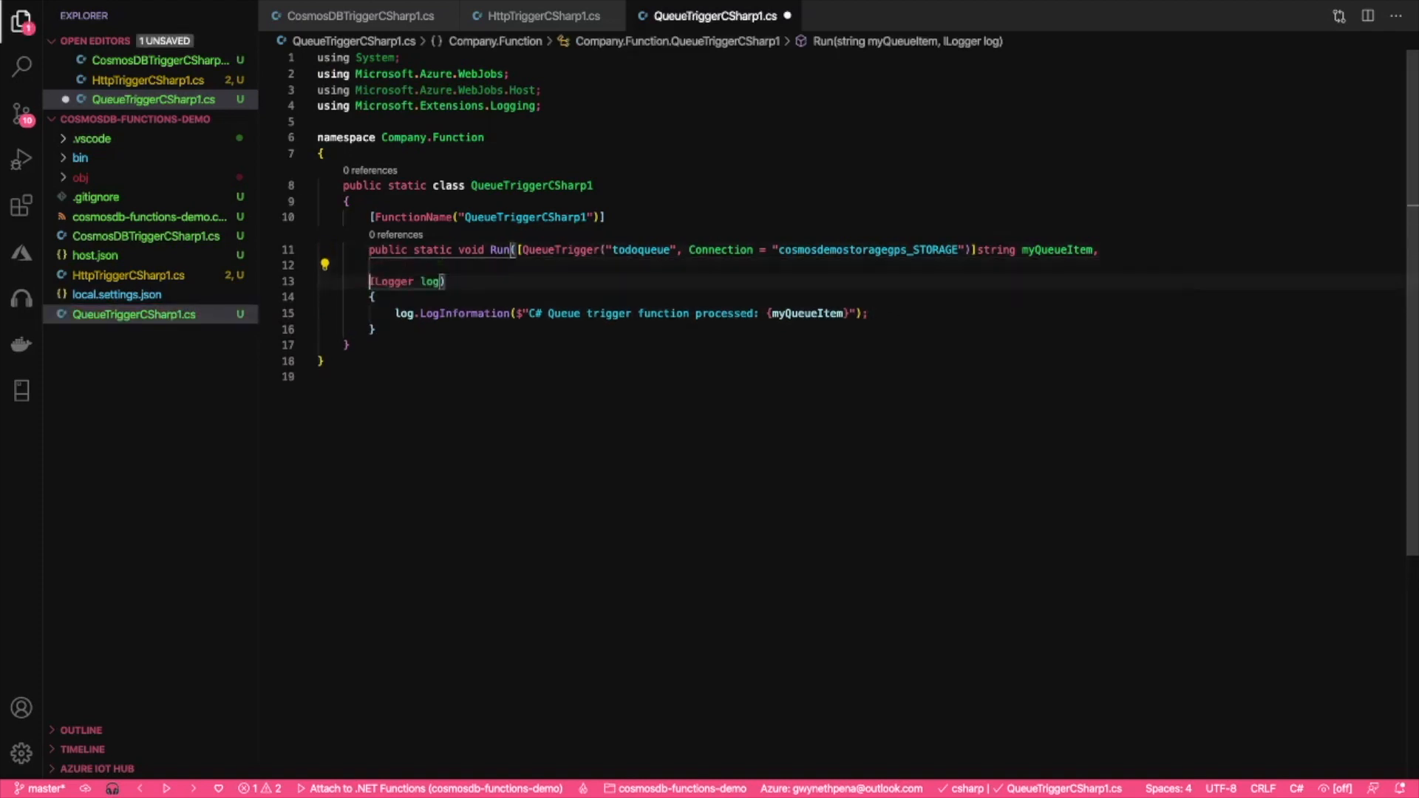
Step: Add a CosmosDB out dynamic document binding and set document to {Description = myQueueItem, Id = Guid.NewGuid()}
{"action": "type", "text": "[CosmosDB(databaseName:ToDoItems\", collectionName:\"Items\", ConnectionStringSetting=\"\""}
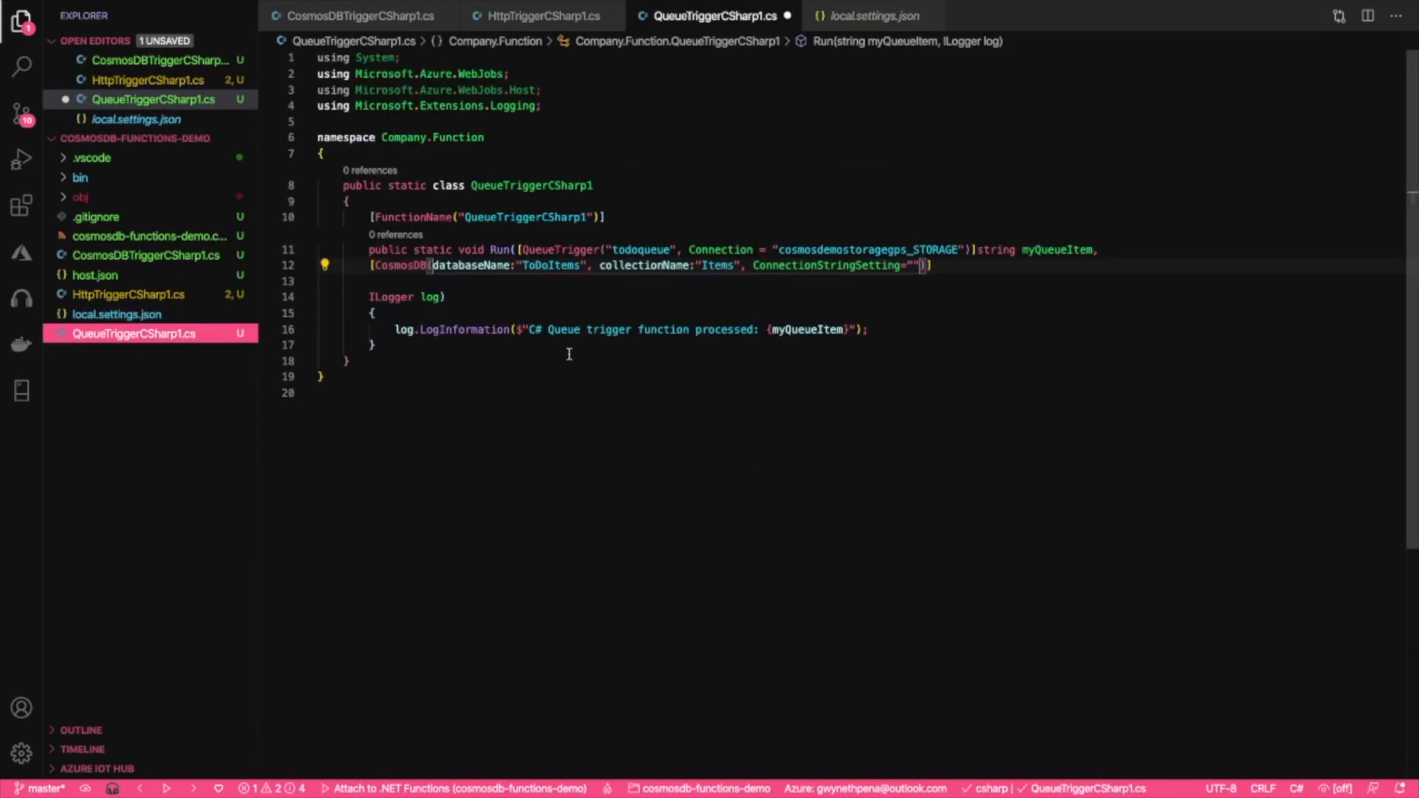
{"action": "type", "text": "cosmosfunctionsaccountgps_DOCUMENTDB\")] out dynamic _d"}
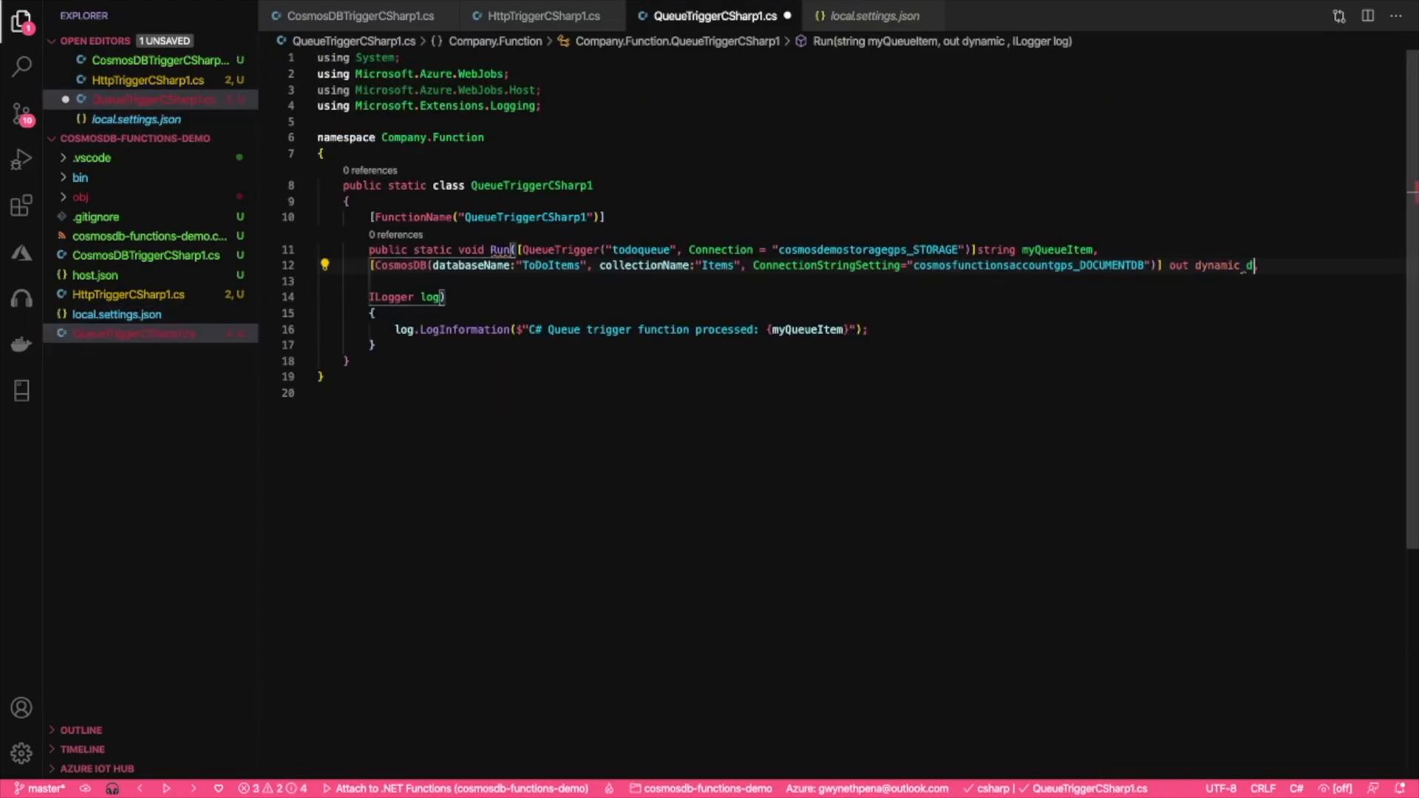
{"action": "type", "text": "ocument,"}
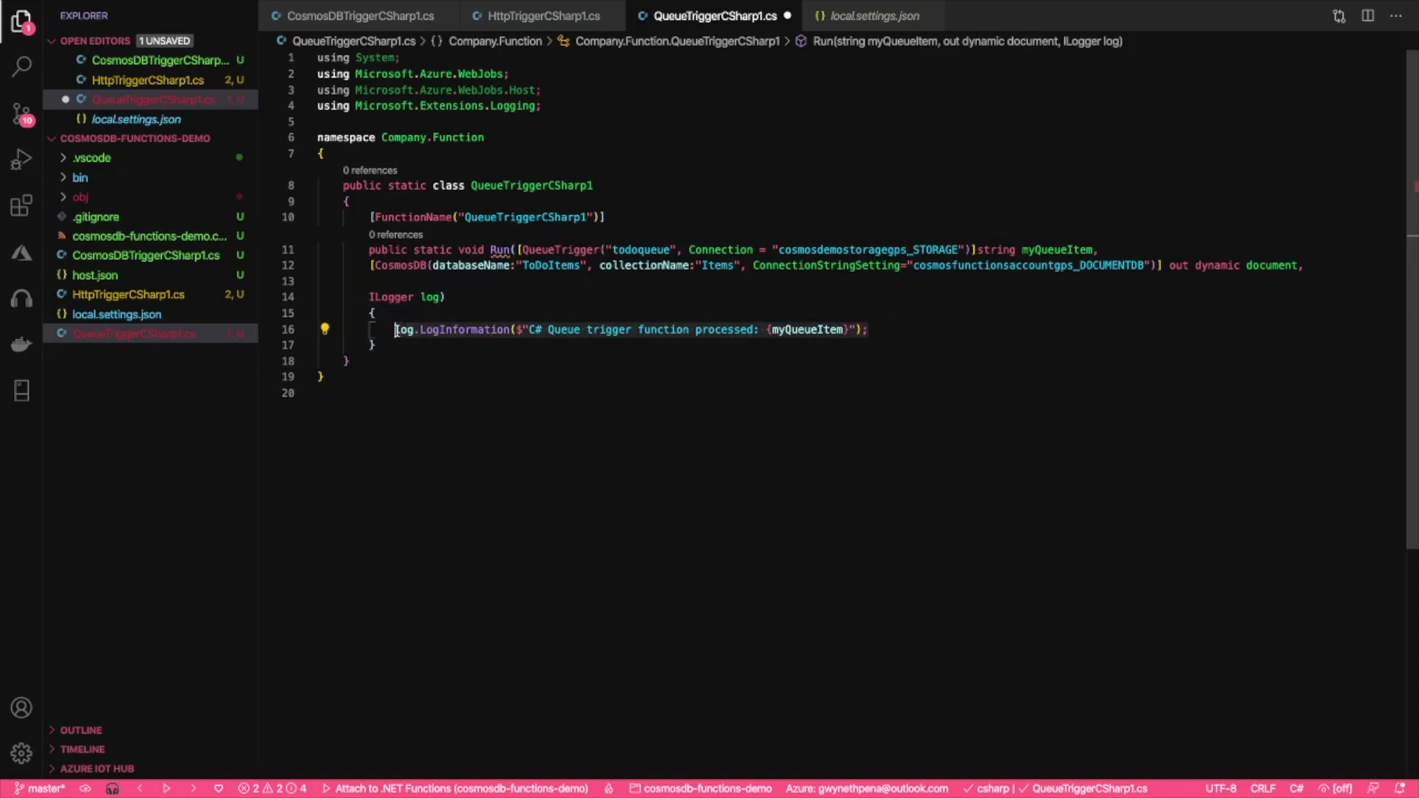
{"action": "type", "text": "dox"}
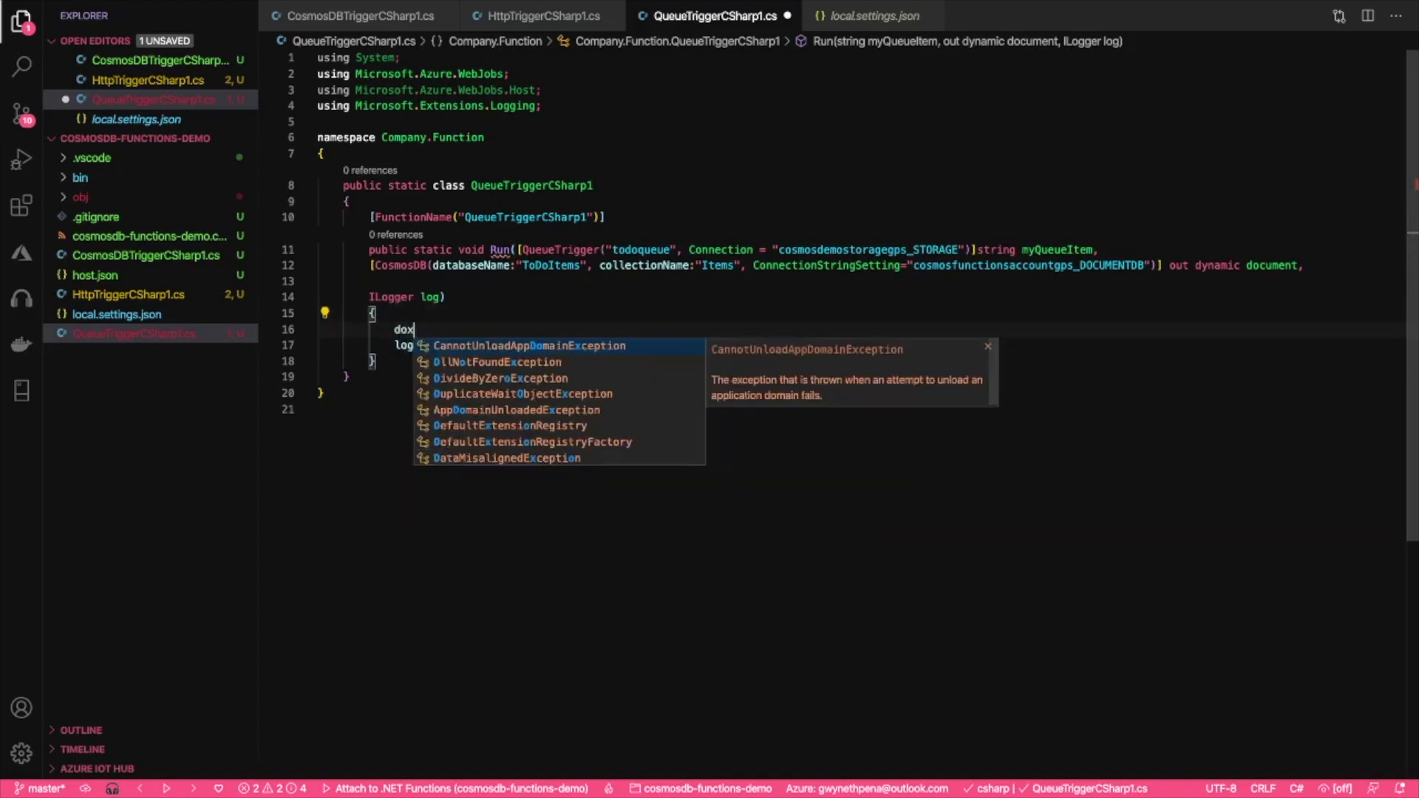
{"action": "type", "text": "document = new {Description = myQueueItem, IDisposable="}
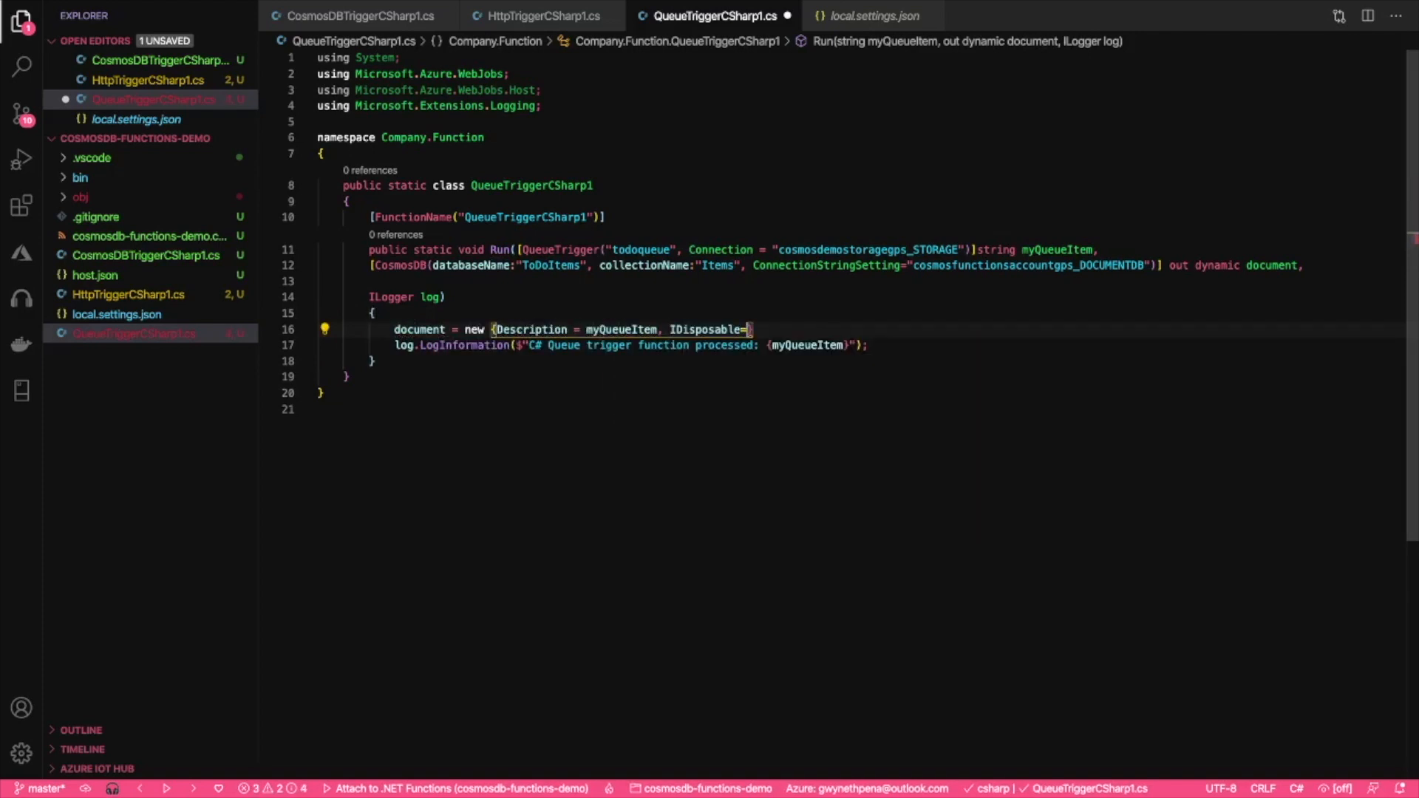
{"action": "type", "text": "Id = Guid.NewGuid()};"}
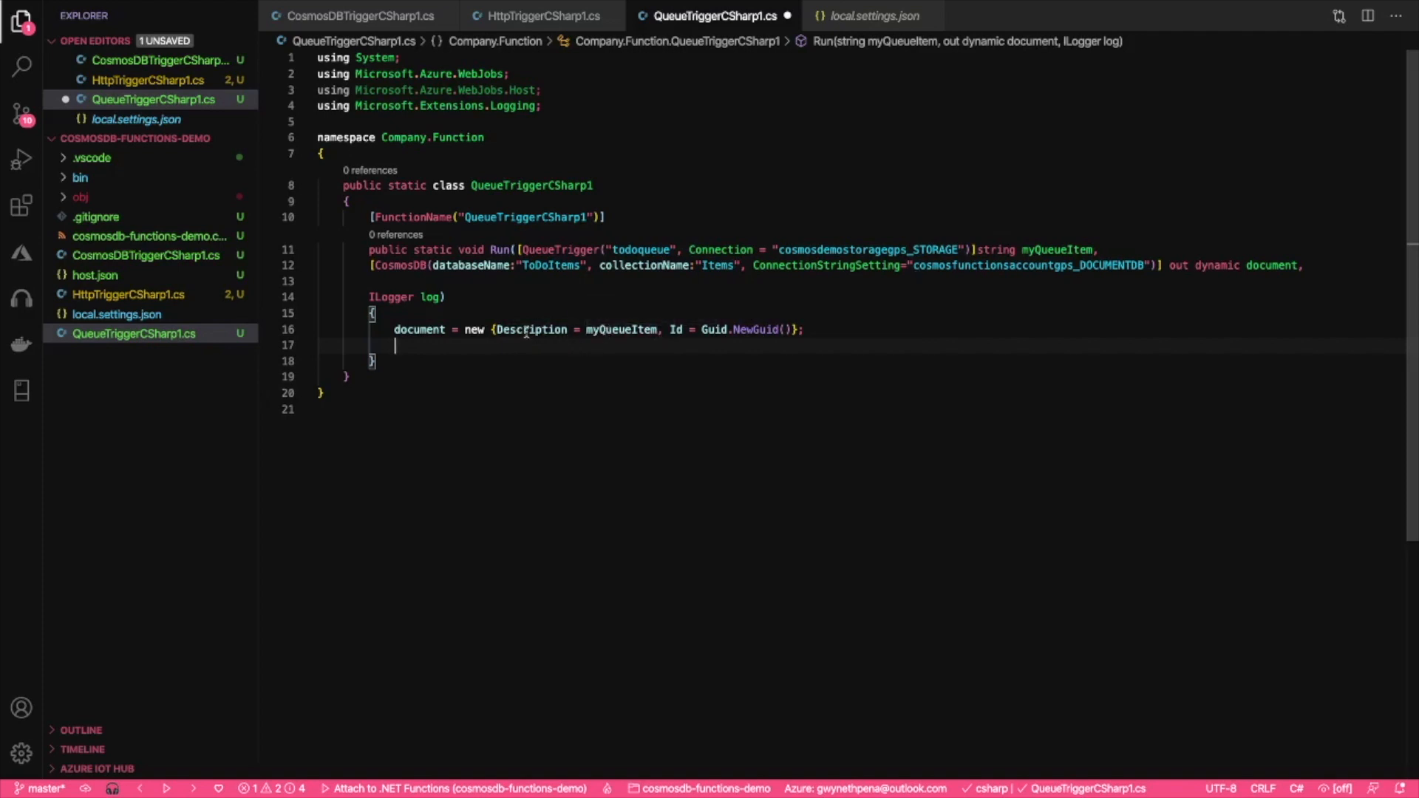
{"action": "mouse_move", "coordinate": [532, 330]}
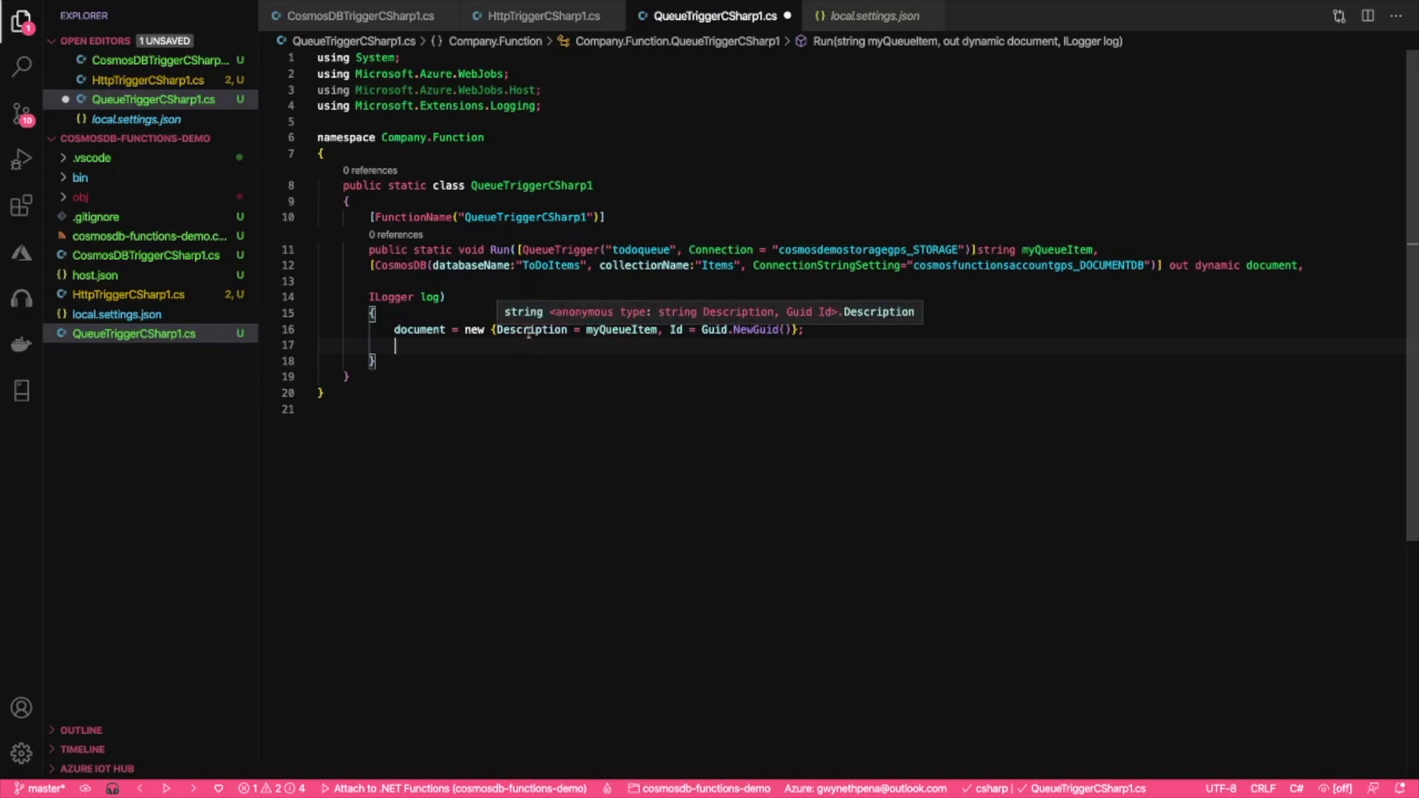
{"action": "mouse_move", "coordinate": [738, 334]}
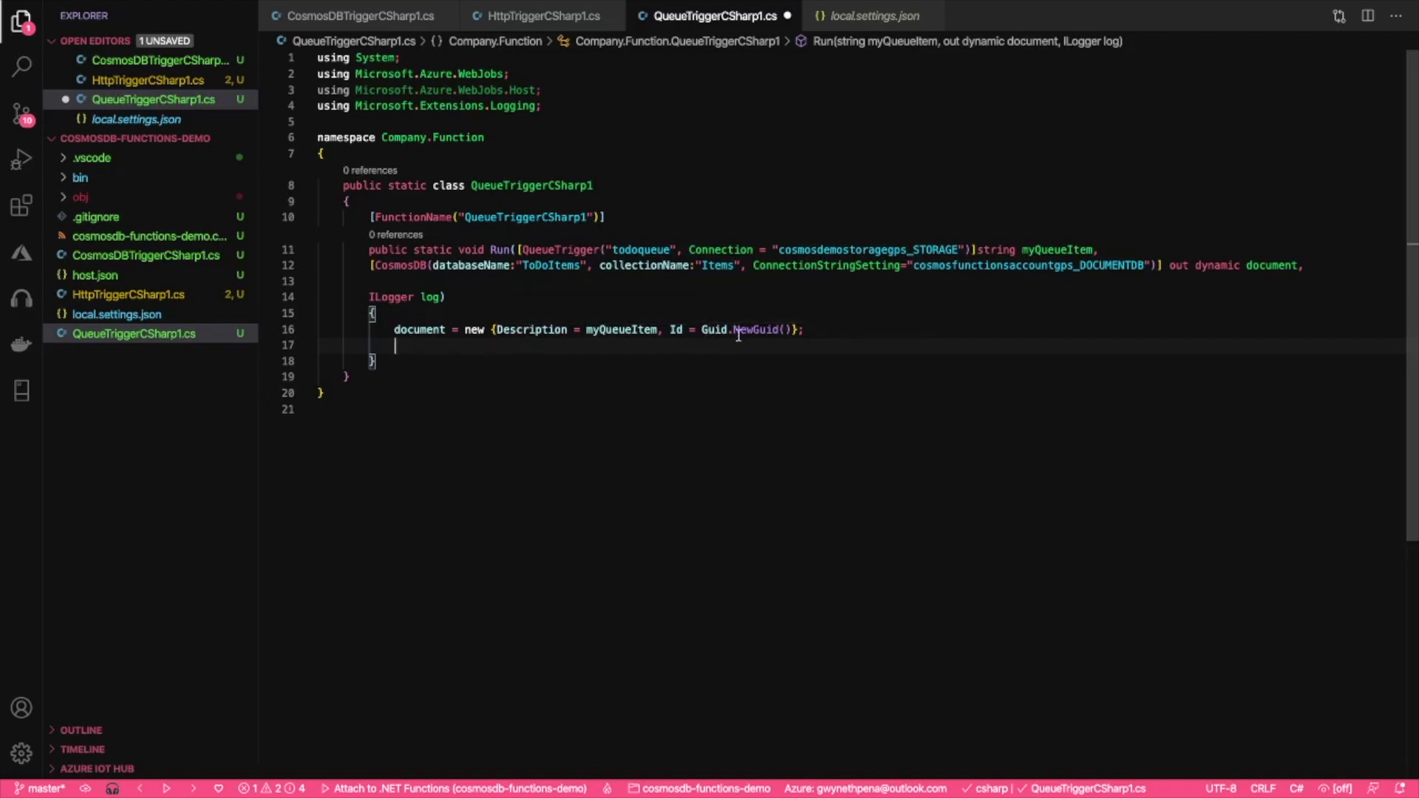
{"action": "mouse_move", "coordinate": [808, 353]}
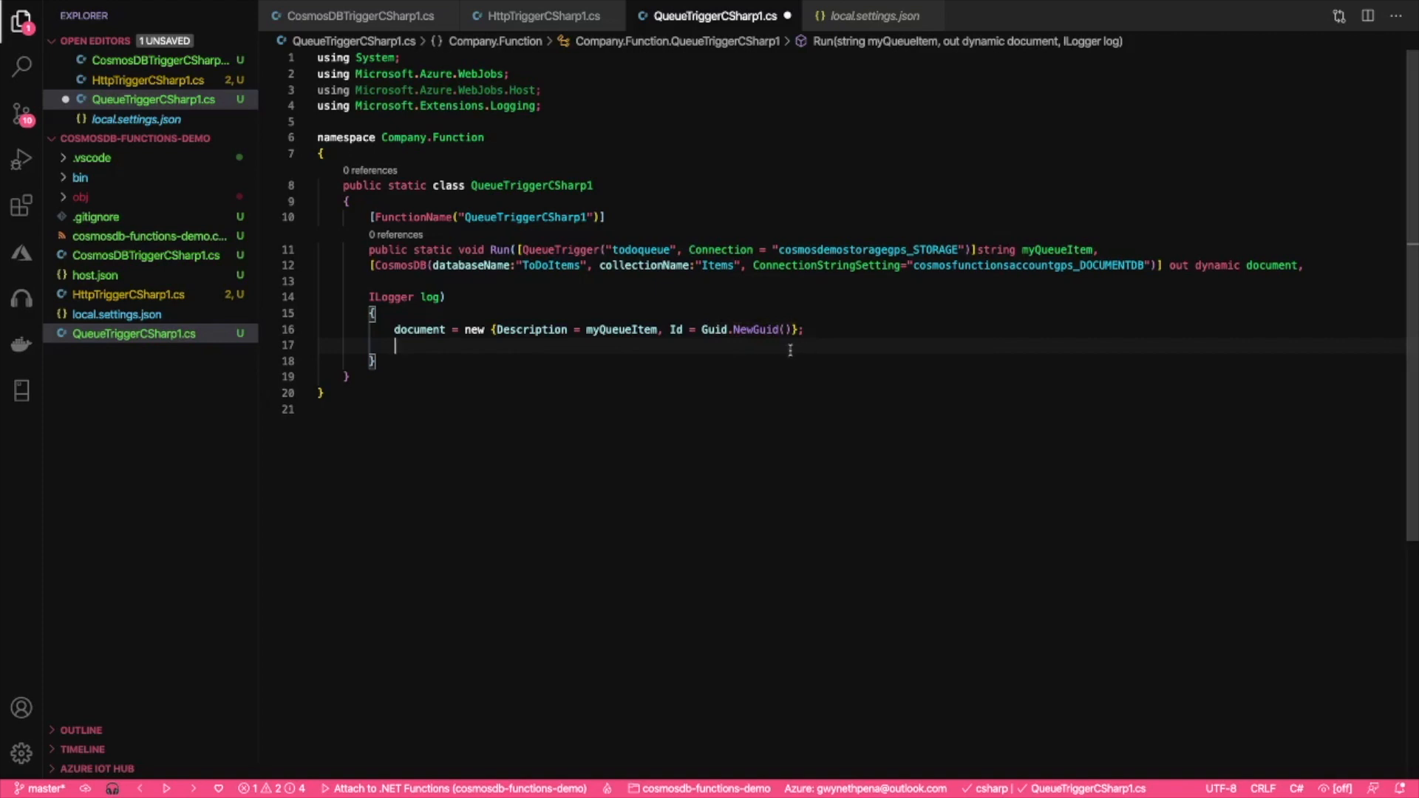
{"action": "mouse_move", "coordinate": [753, 358]}
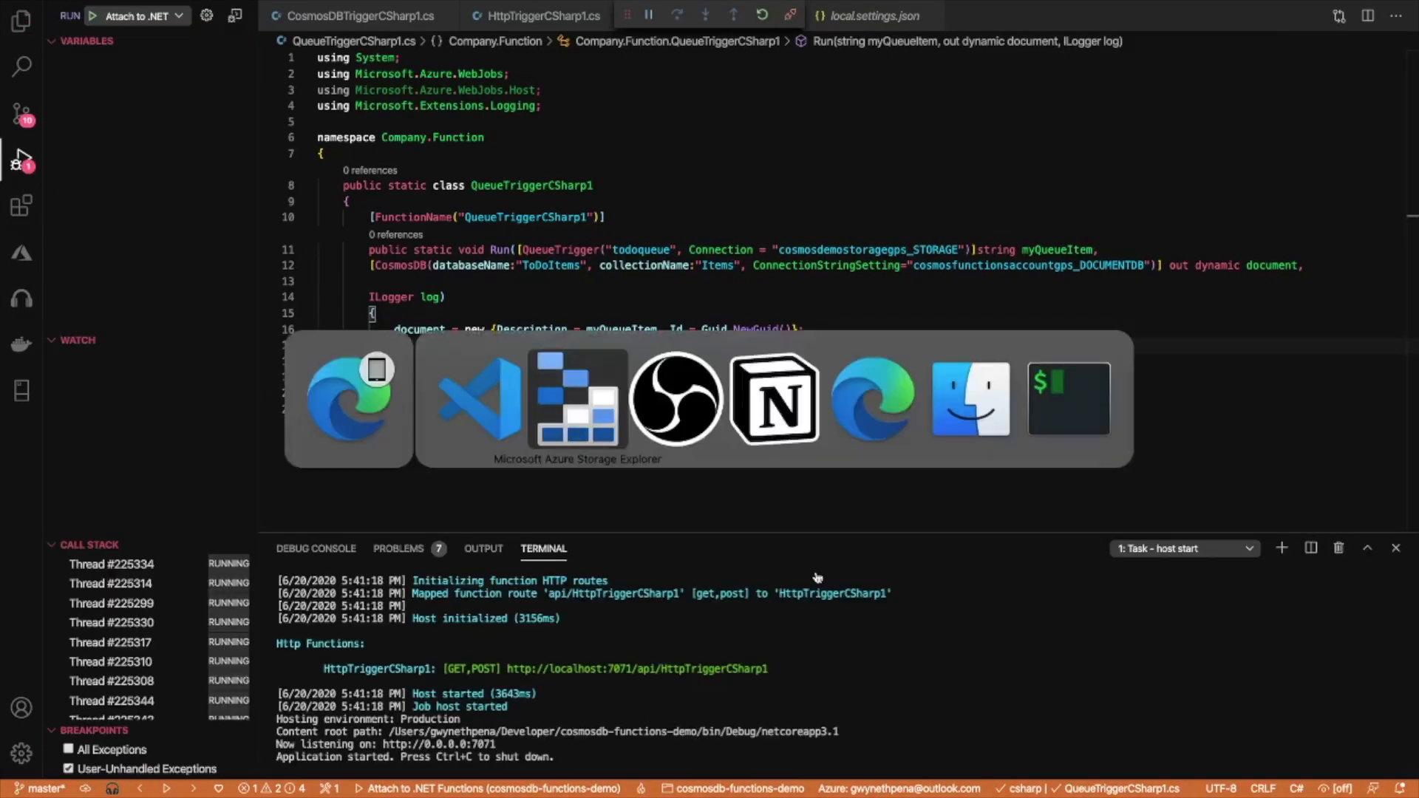
Step: Add a 'buy shoes' message to todoqueue and refresh to confirm it was consumed
{"action": "left_click", "coordinate": [576, 398]}
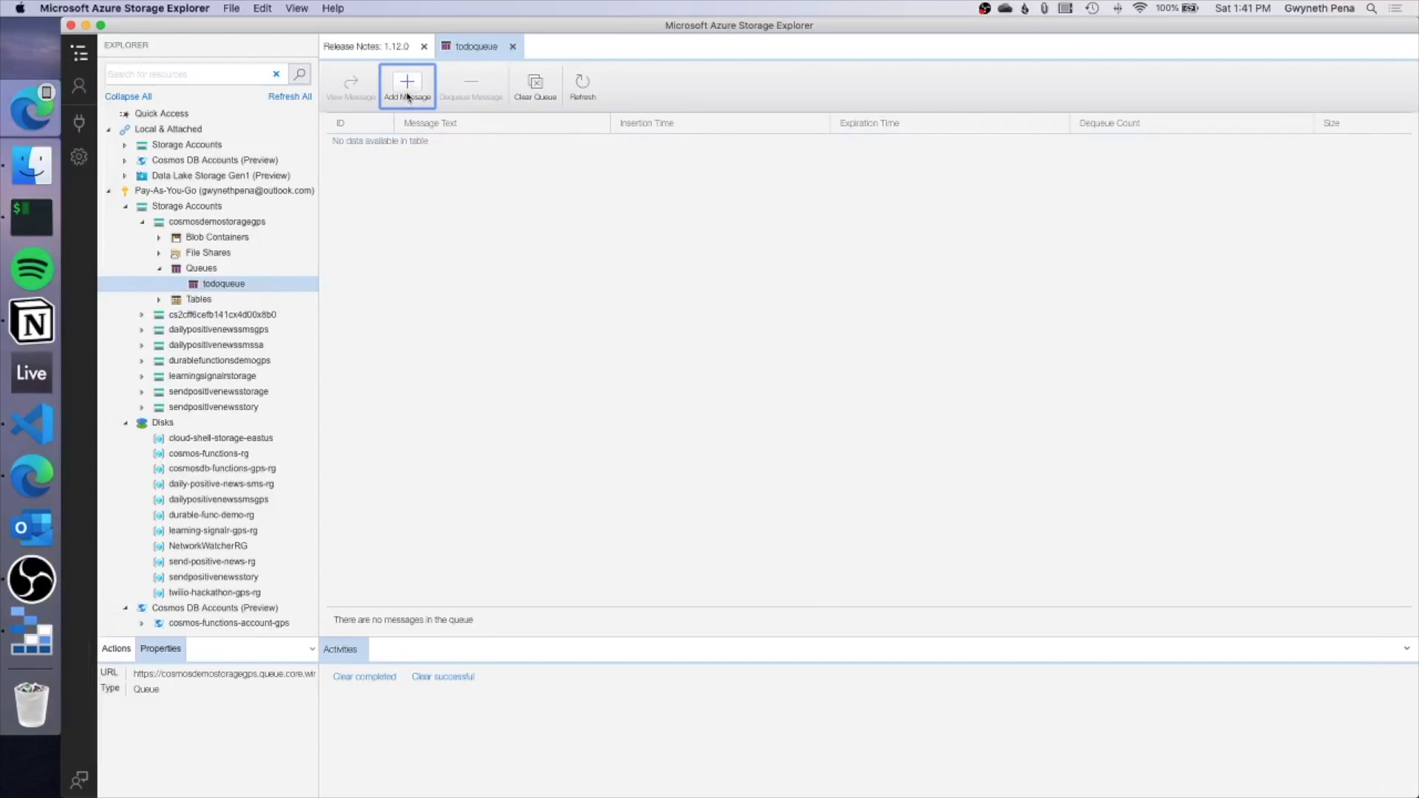
{"action": "left_click", "coordinate": [406, 86]}
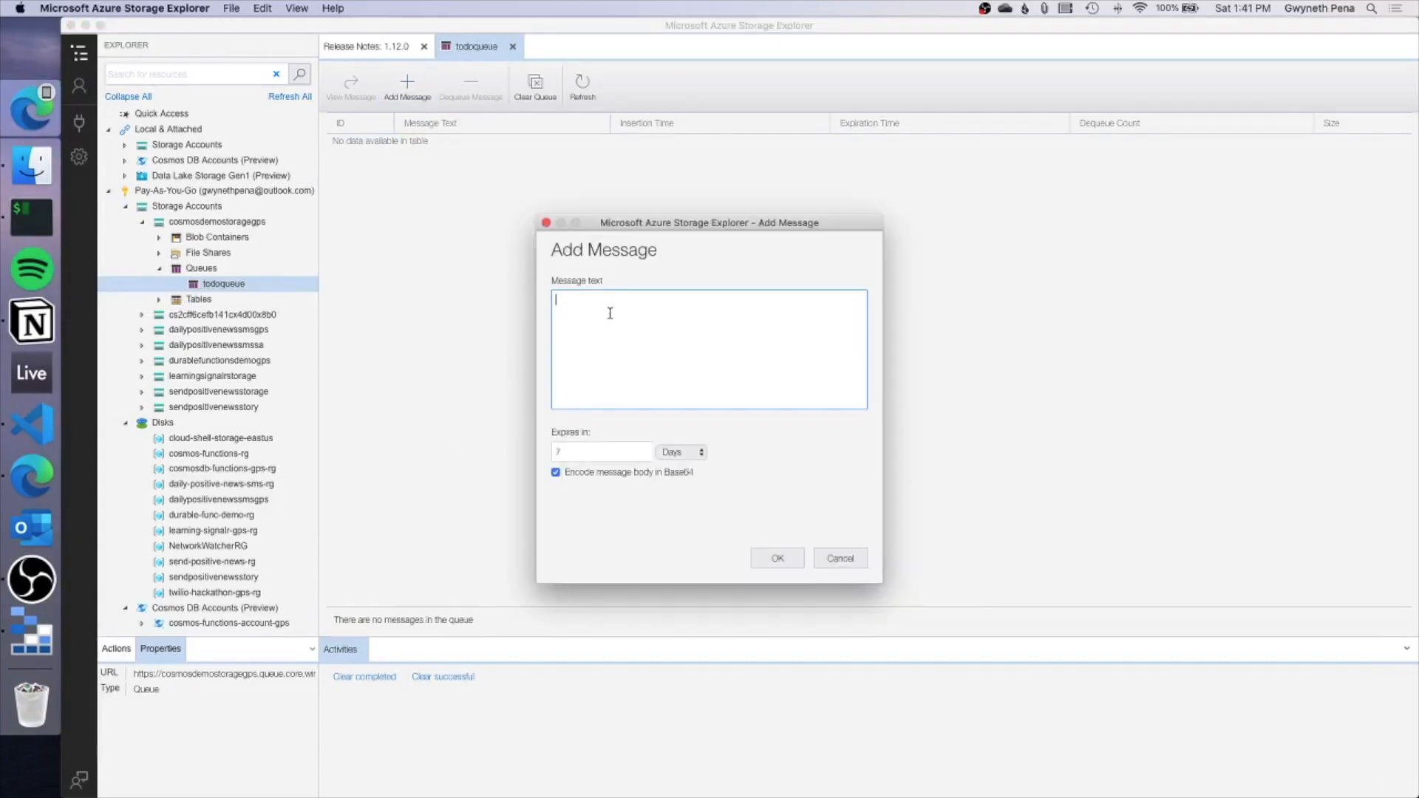
{"action": "type", "text": "buy"}
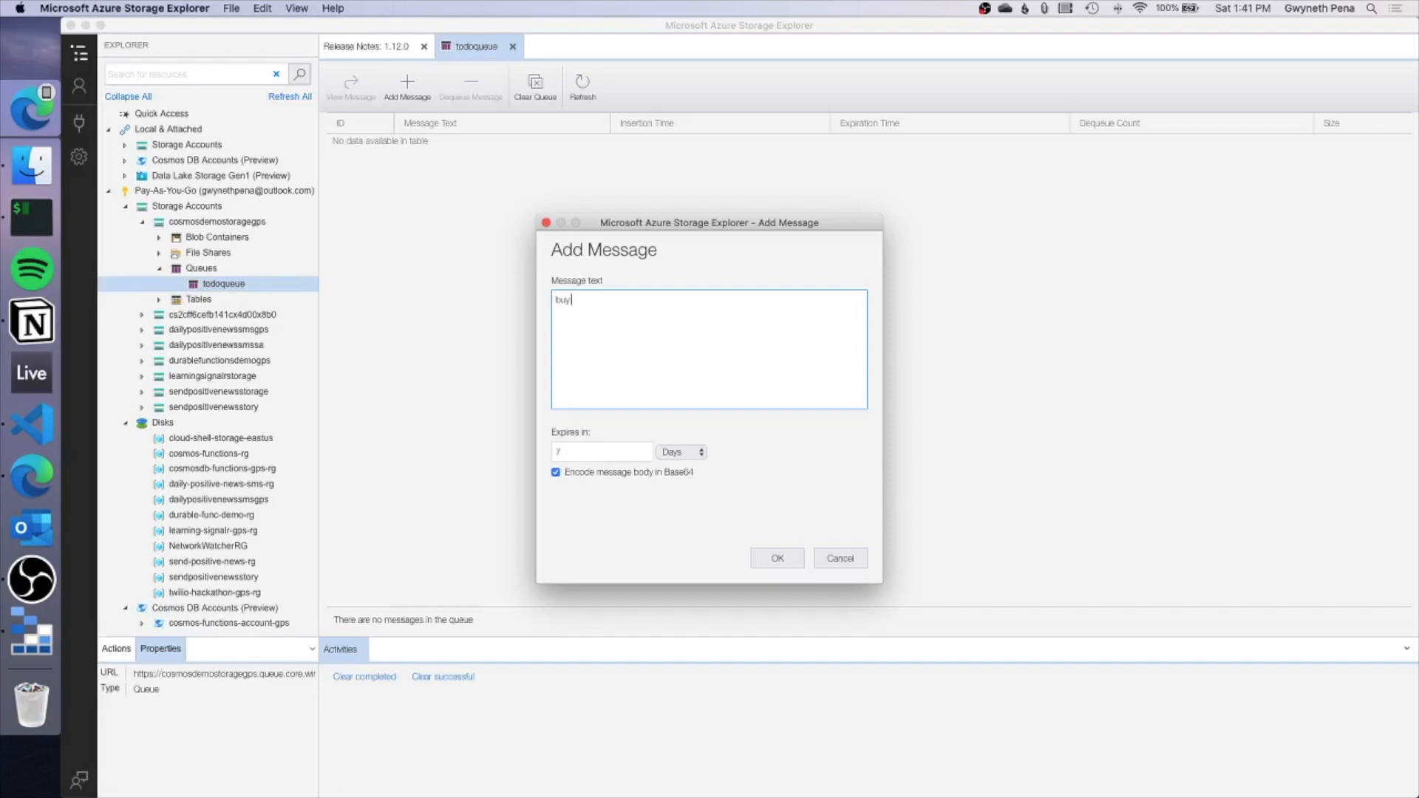
{"action": "type", "text": "shoes!"}
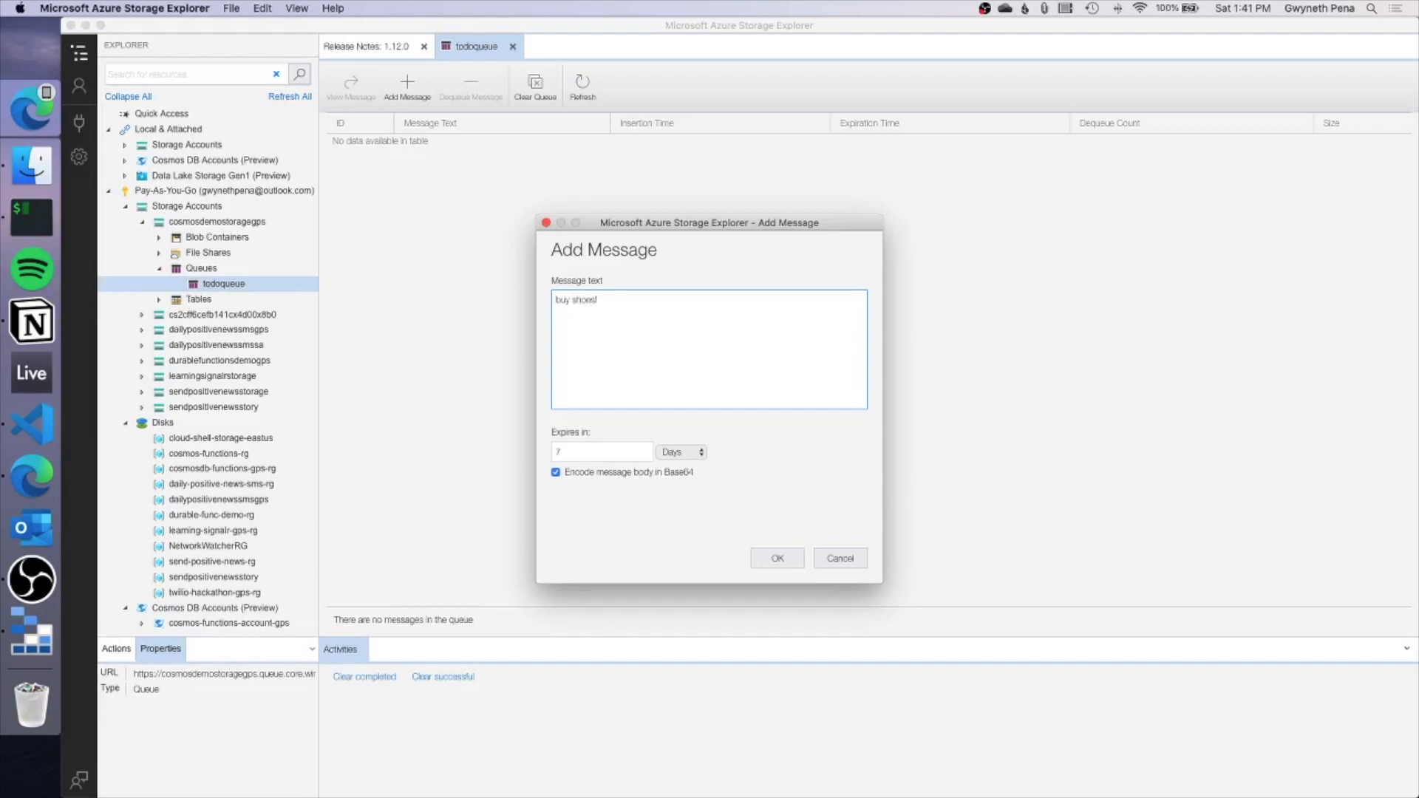
{"action": "left_click", "coordinate": [776, 559]}
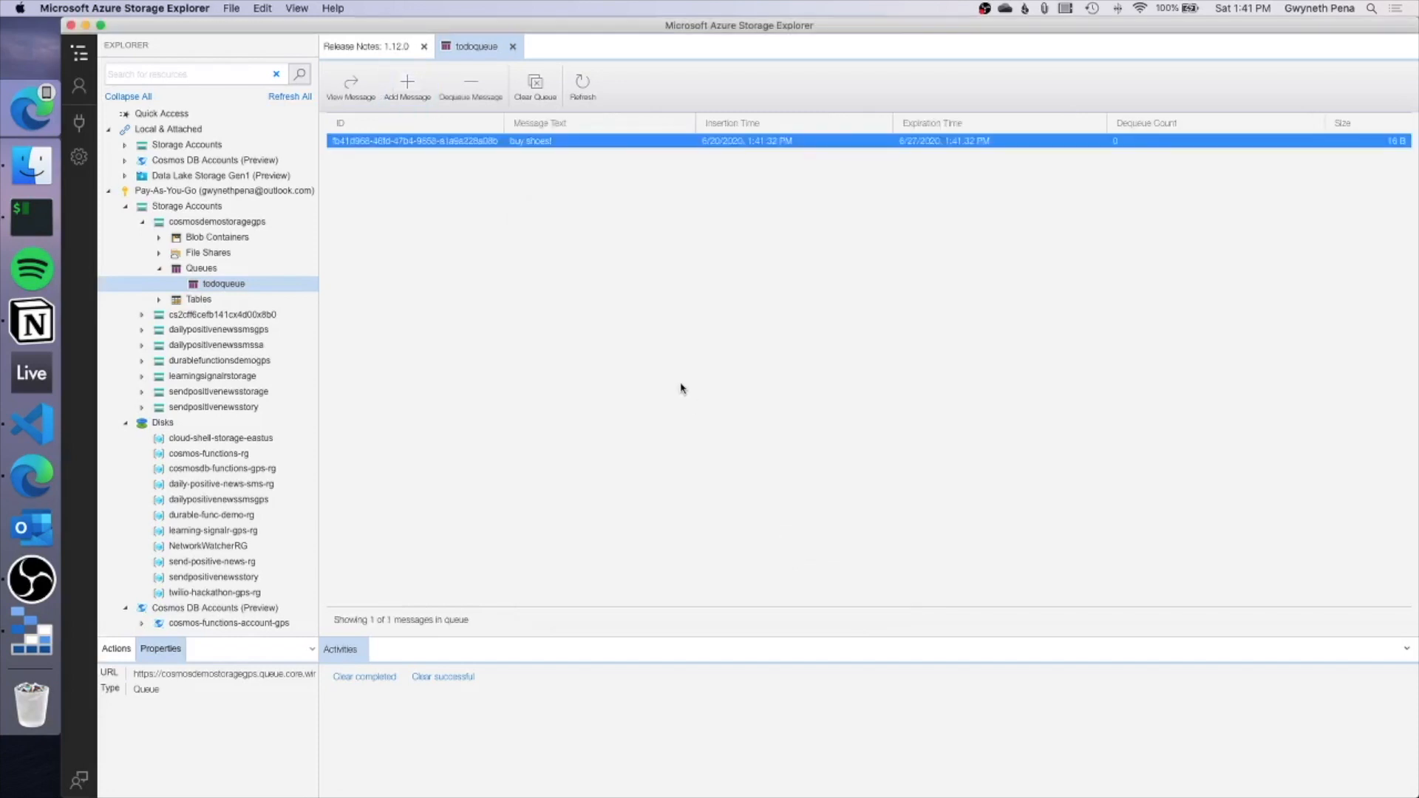
{"action": "left_click", "coordinate": [536, 85]}
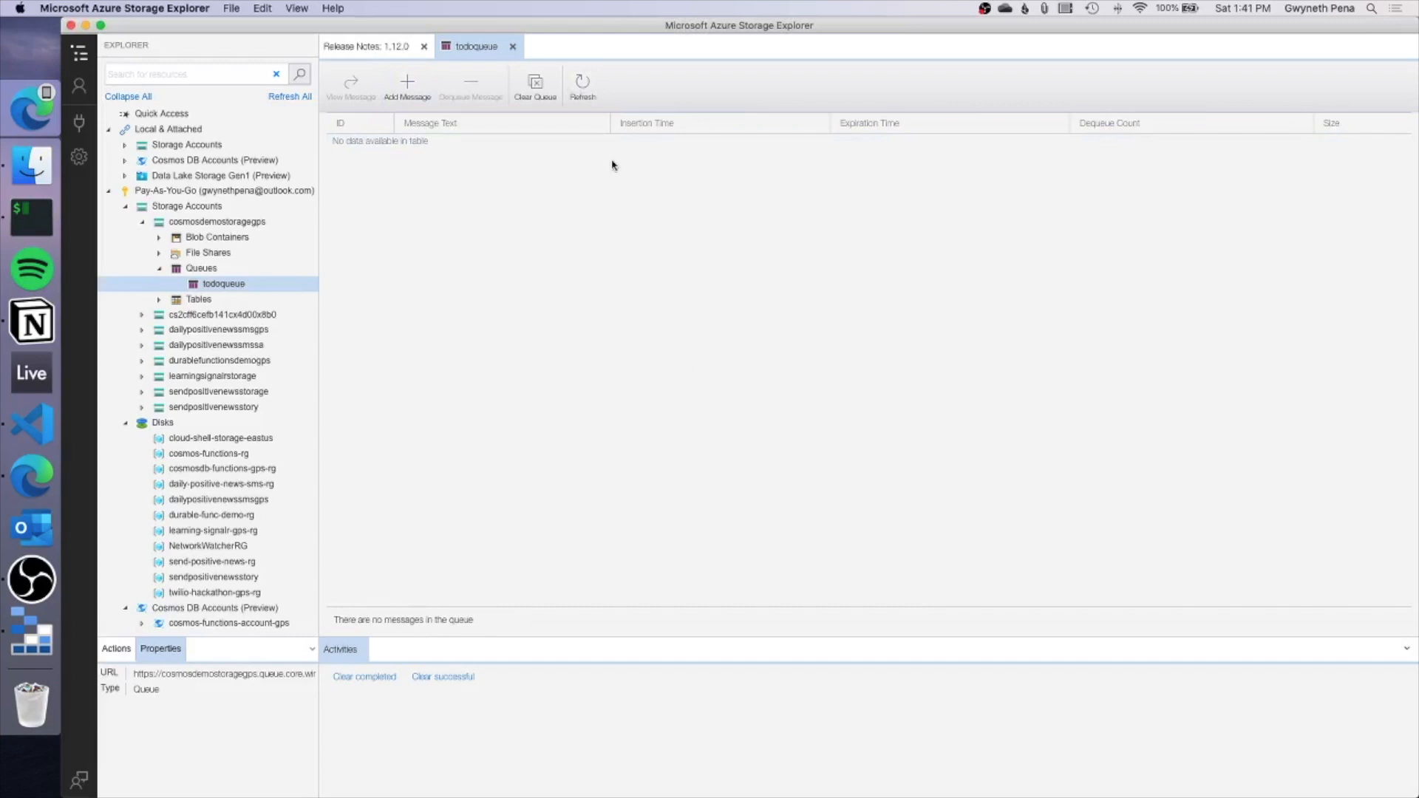
{"action": "key", "text": "cmd+tab"}
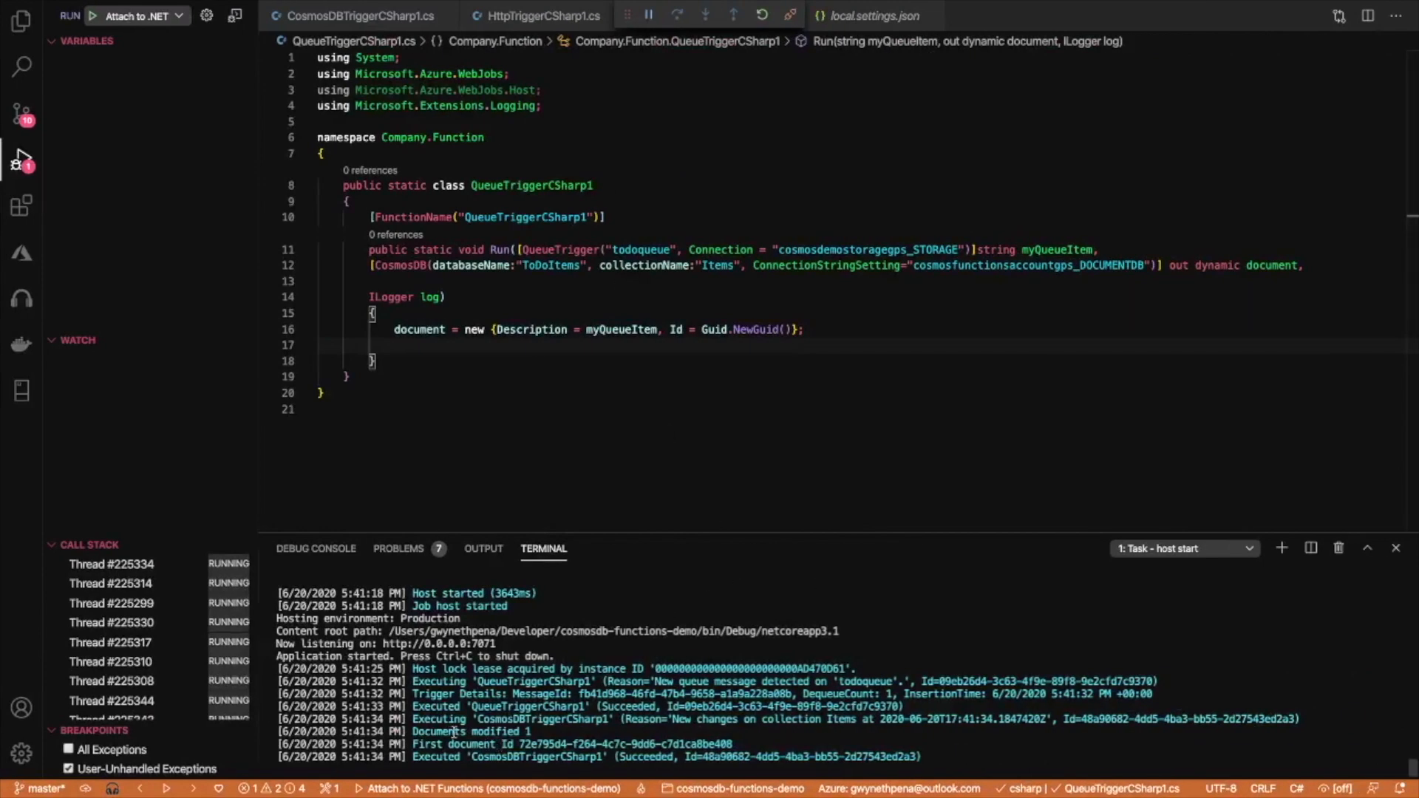
{"action": "mouse_move", "coordinate": [471, 731]}
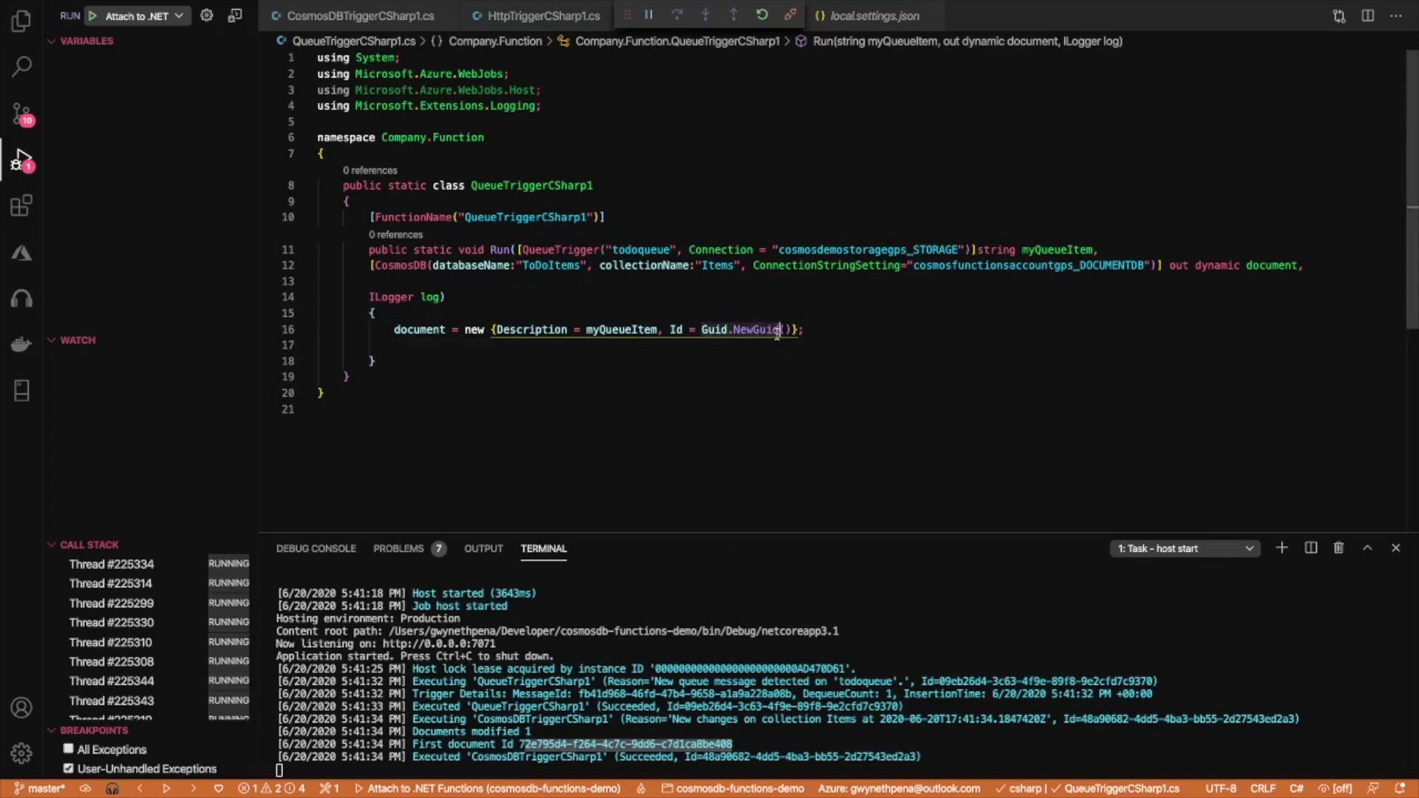
Step: Read the terminal log showing the new document id 72e795d4-f264-4c7c-9dd6-c7d1ca8be400
{"action": "key", "text": "cmd+tab"}
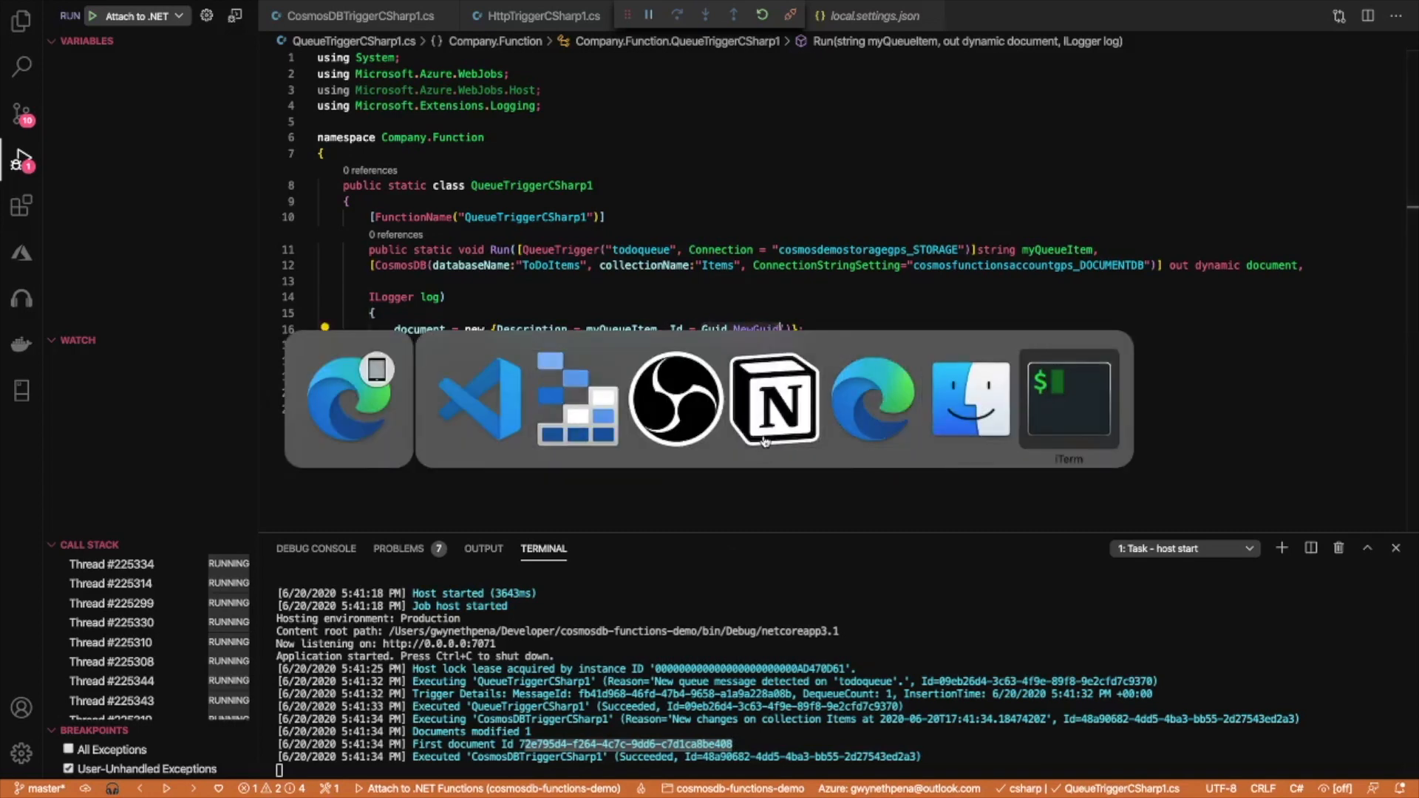